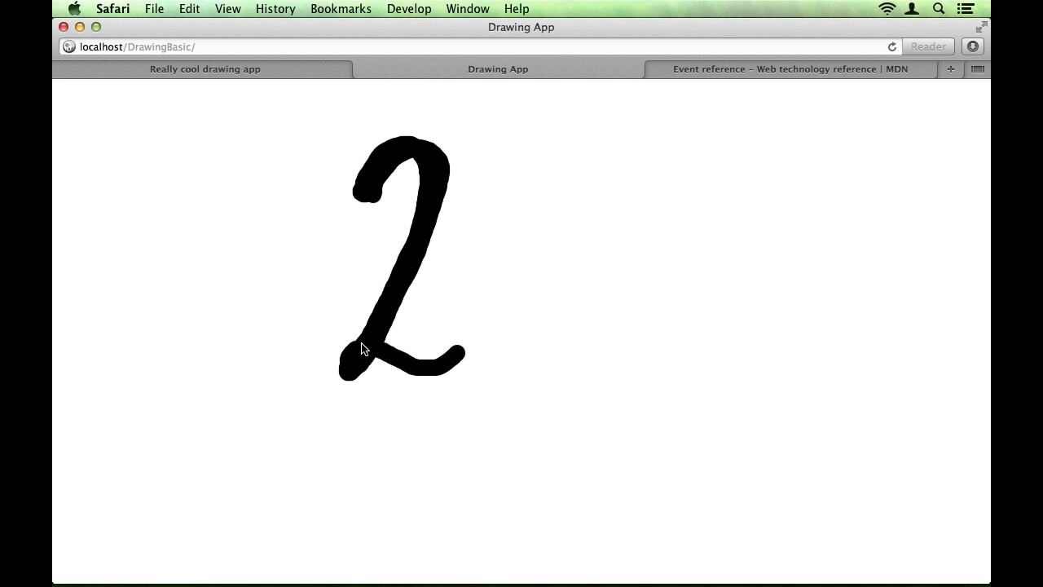
Draw thick strokes and a dot beside the 2 on the canvas, then show the Really cool drawing app page
left_click_drag(342, 361, 437, 367)
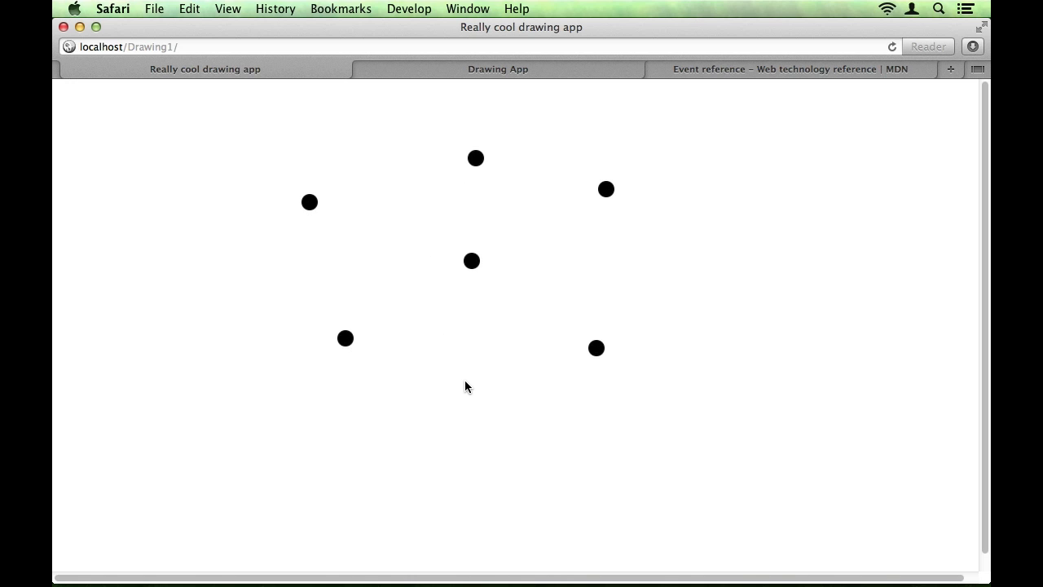
left_click(466, 381)
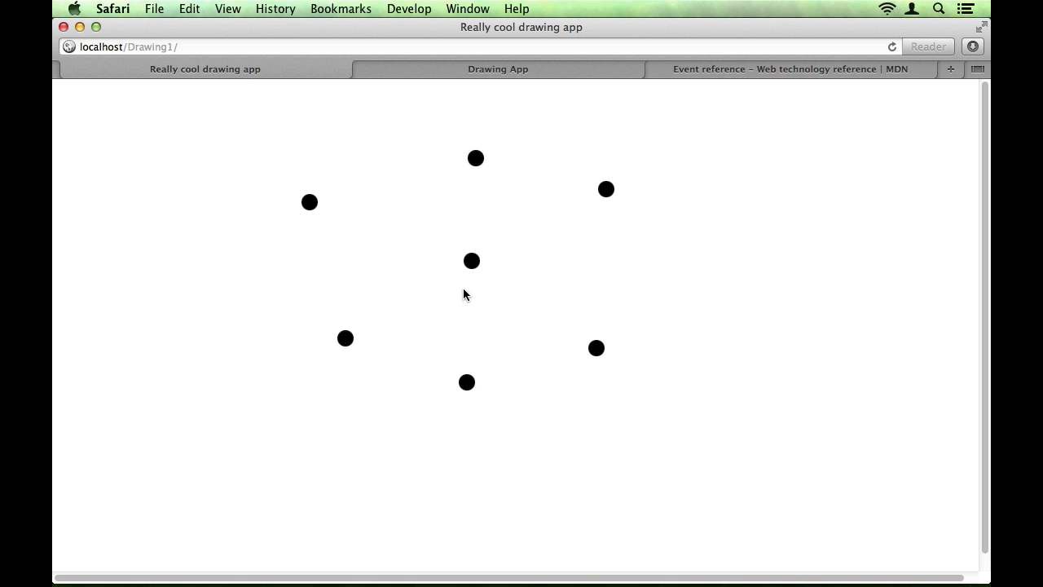
mouse_move(416, 258)
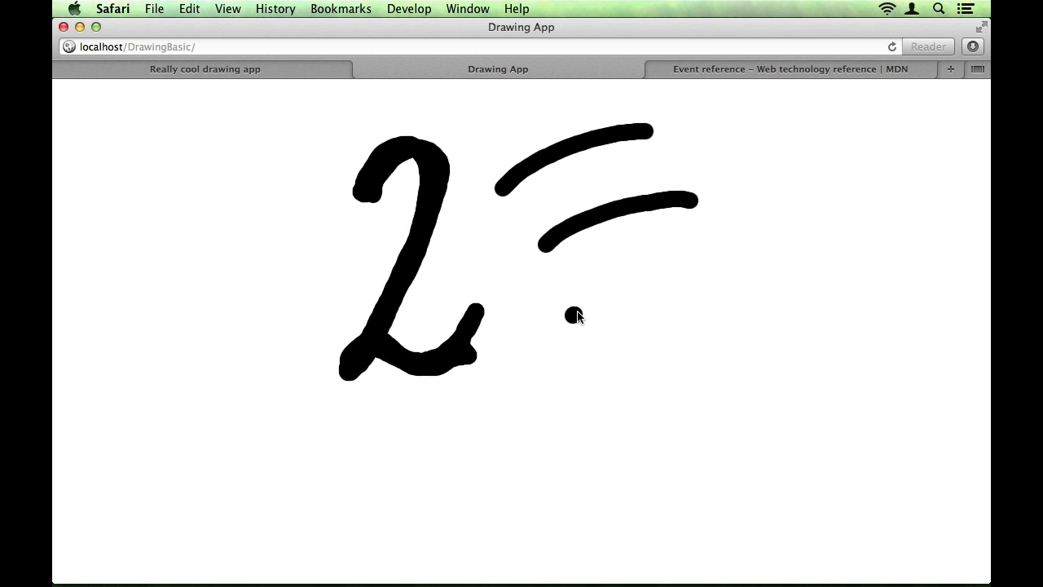
left_click_drag(570, 316, 697, 284)
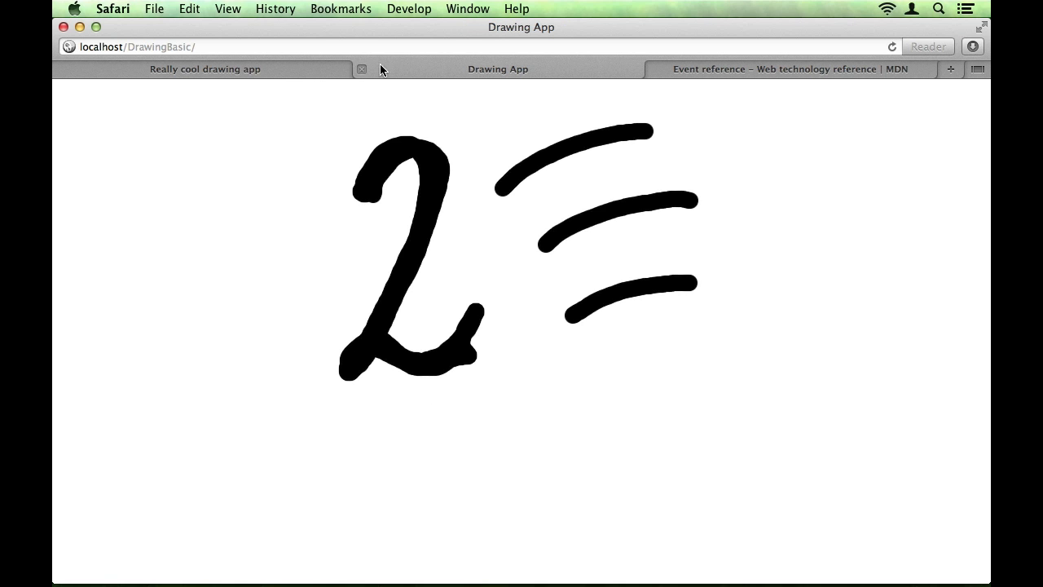
left_click(893, 46)
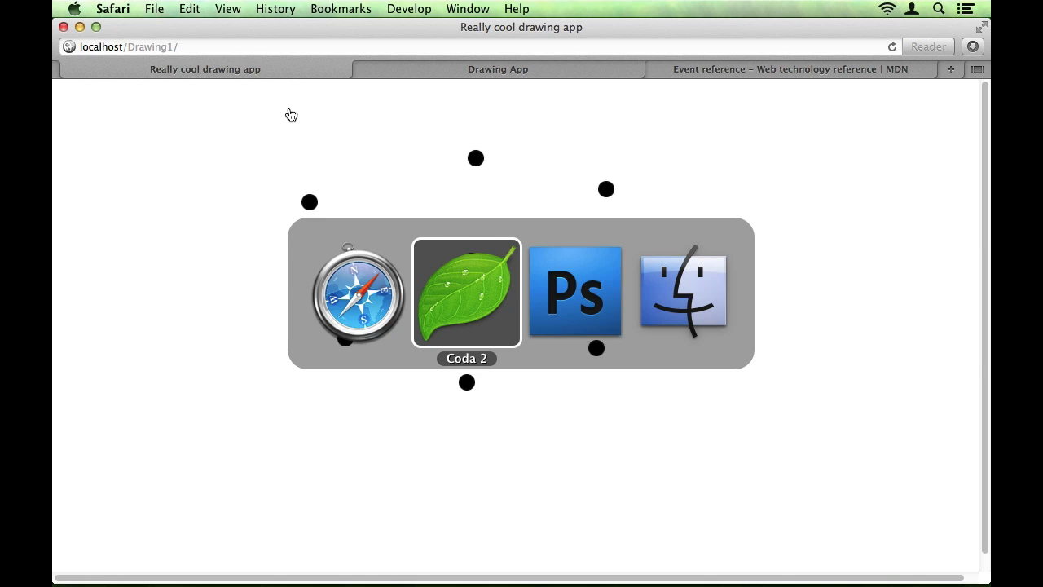
left_click(466, 292)
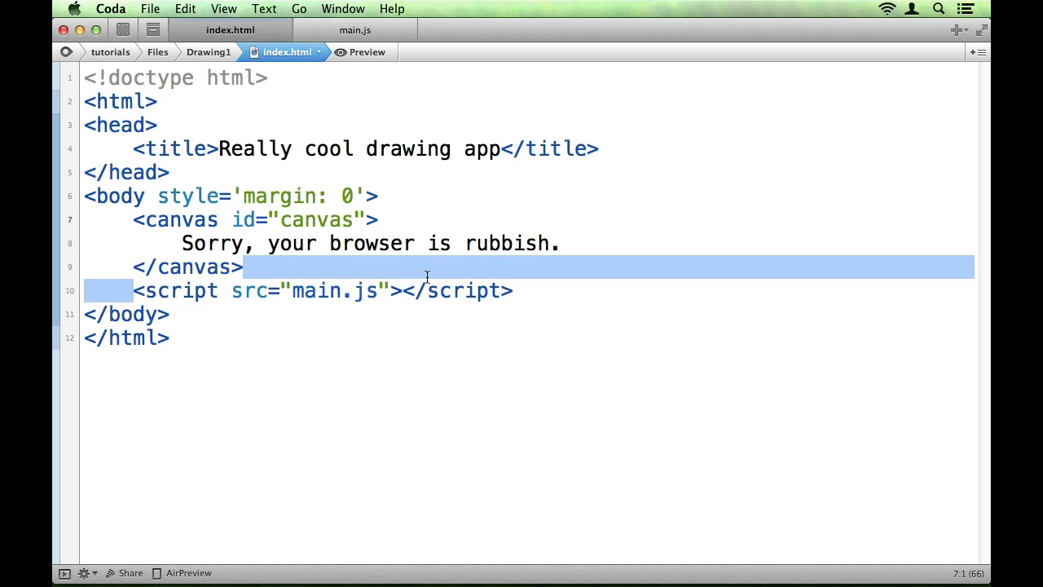
left_click(355, 29)
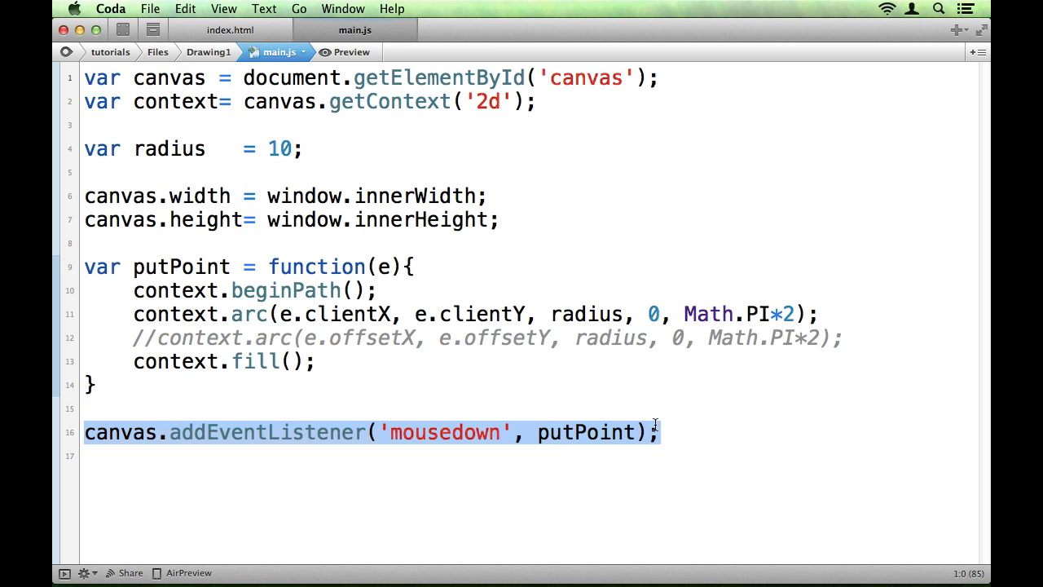
double_click(574, 432)
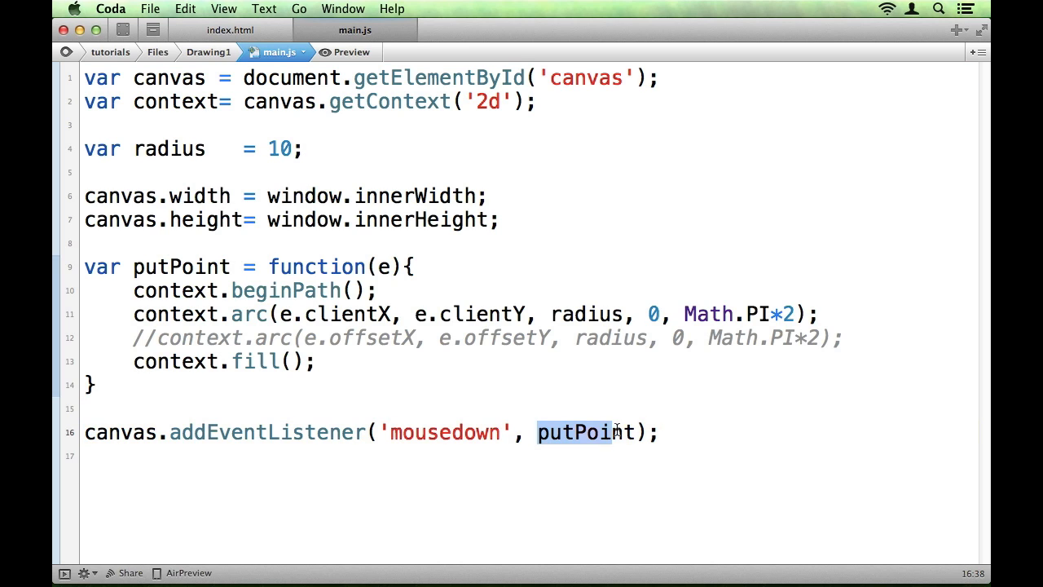
double_click(443, 432)
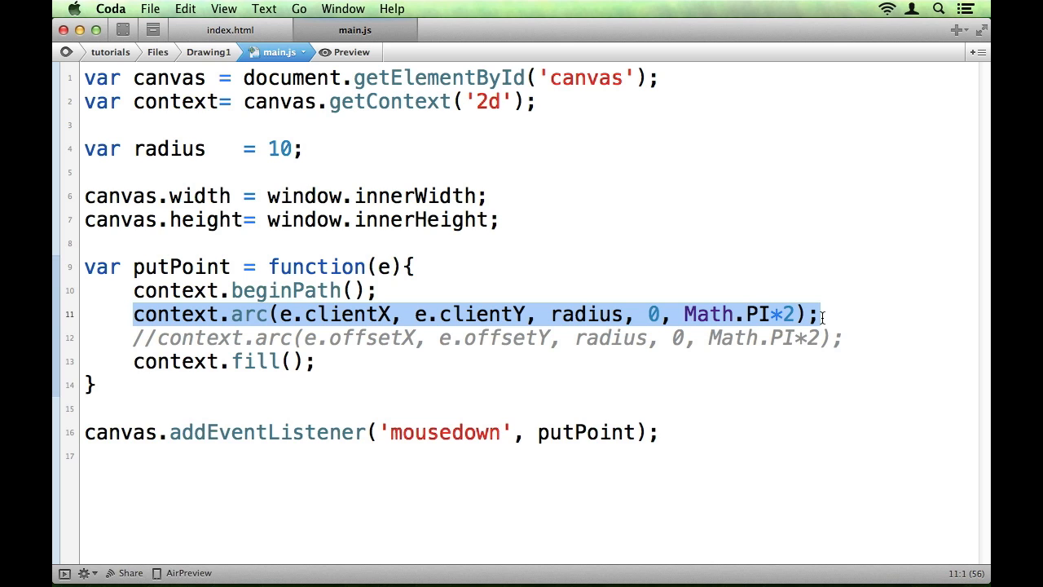
mouse_move(821, 317)
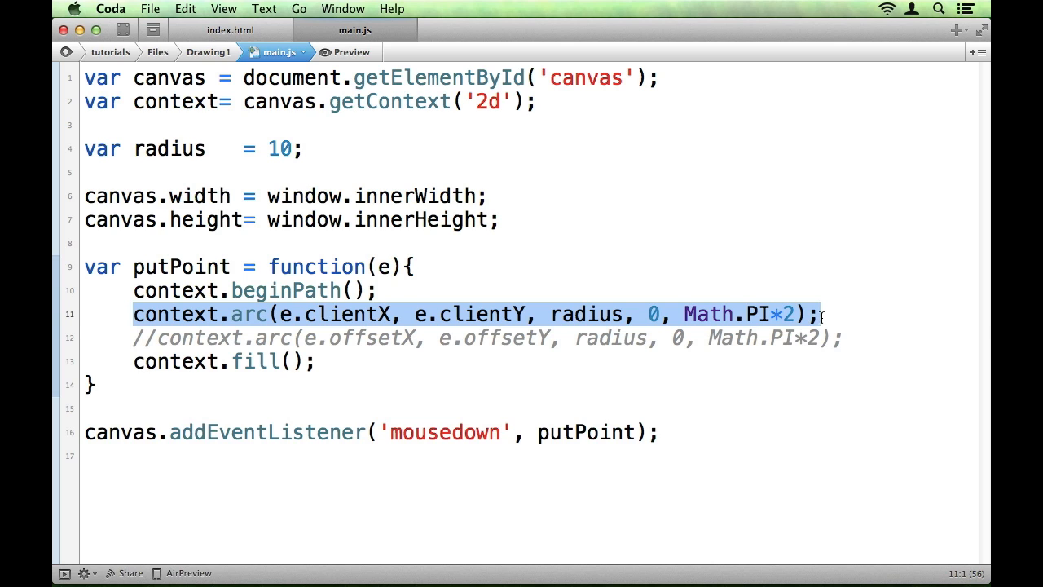
left_click(230, 29)
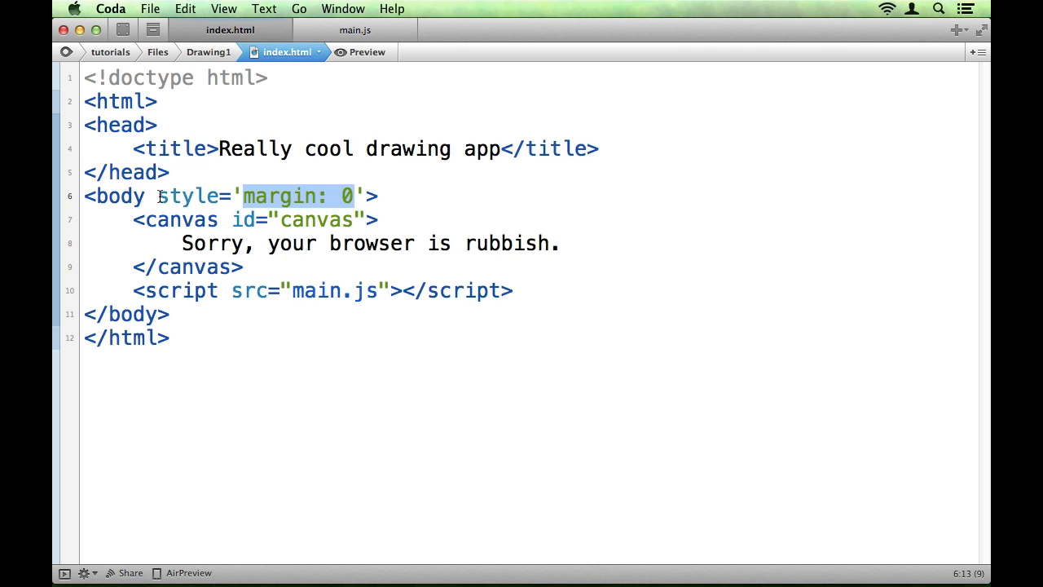
Add style="display: inline;" to the canvas tag in index.html
key("cmd+tab")
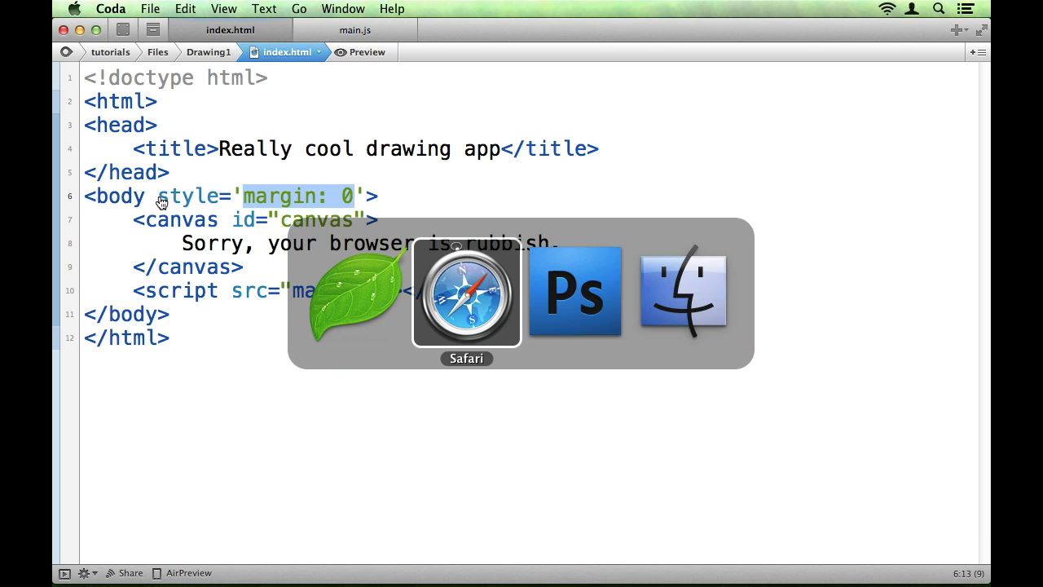
left_click(466, 294)
type(" sty")
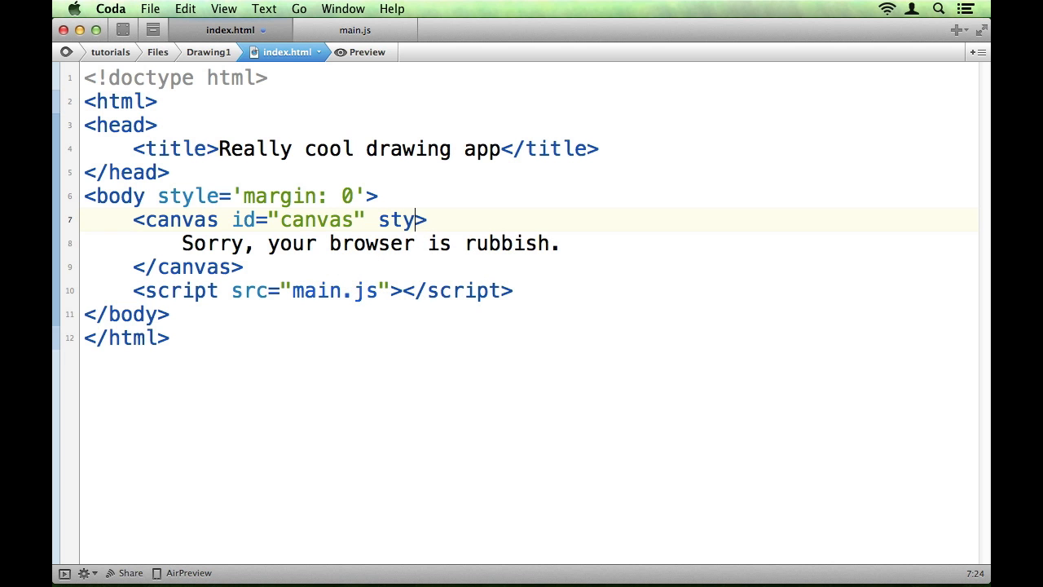
type("le=\"d\"")
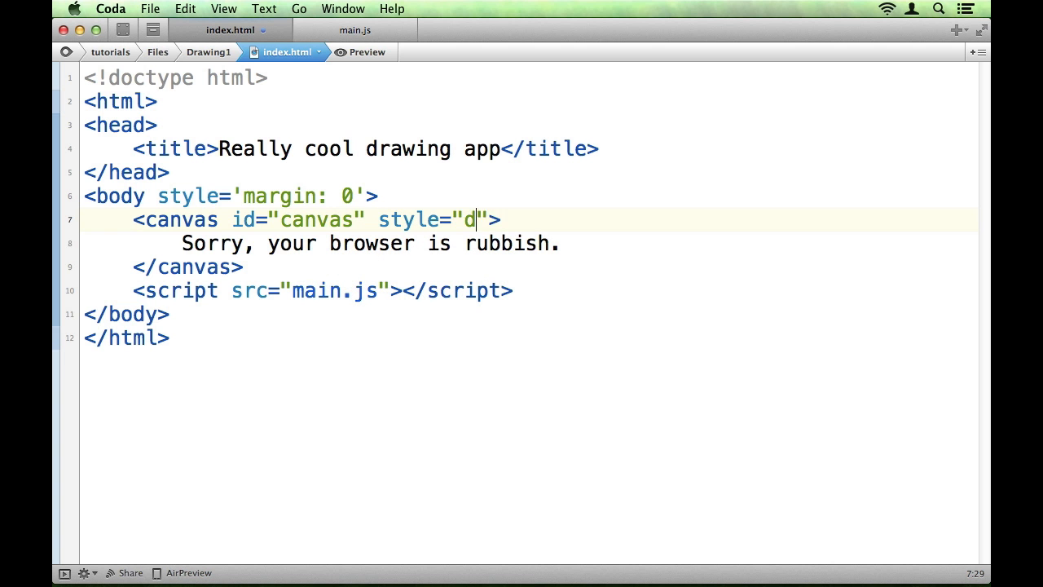
type("isplay: inli")
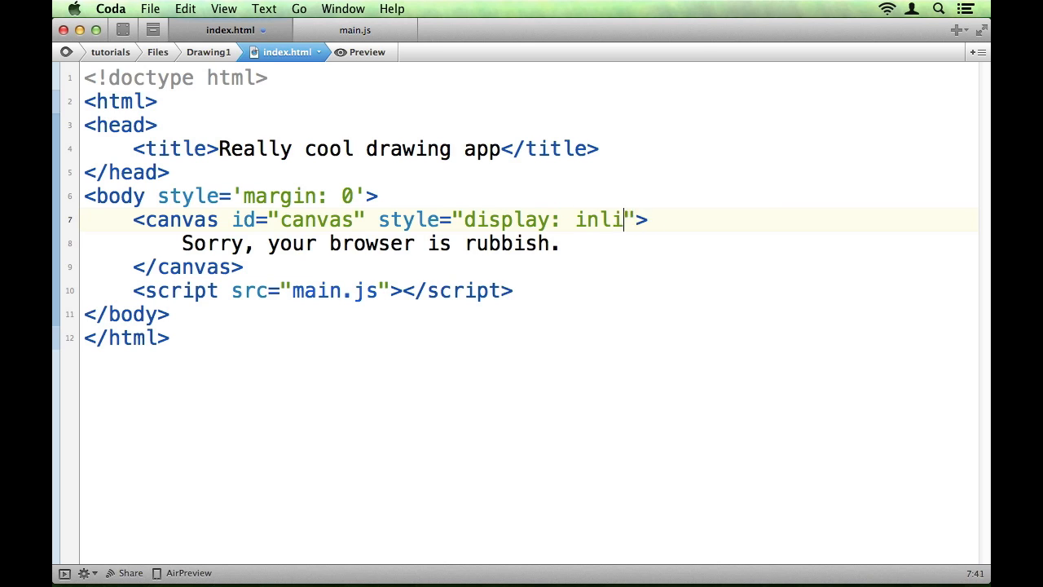
type("ne;")
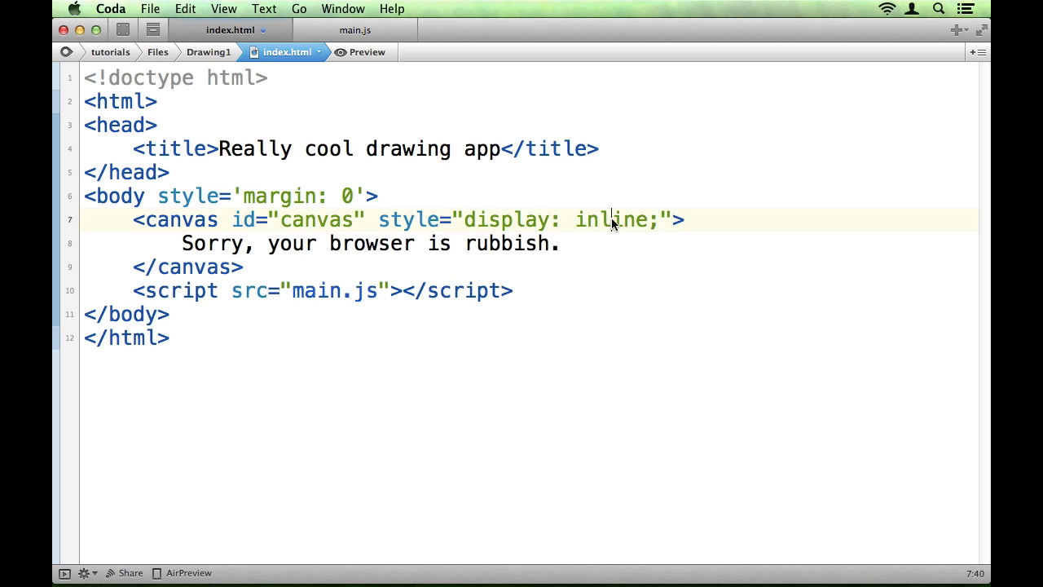
Write the test words 'some text' below the markup, then remove them again
double_click(609, 218)
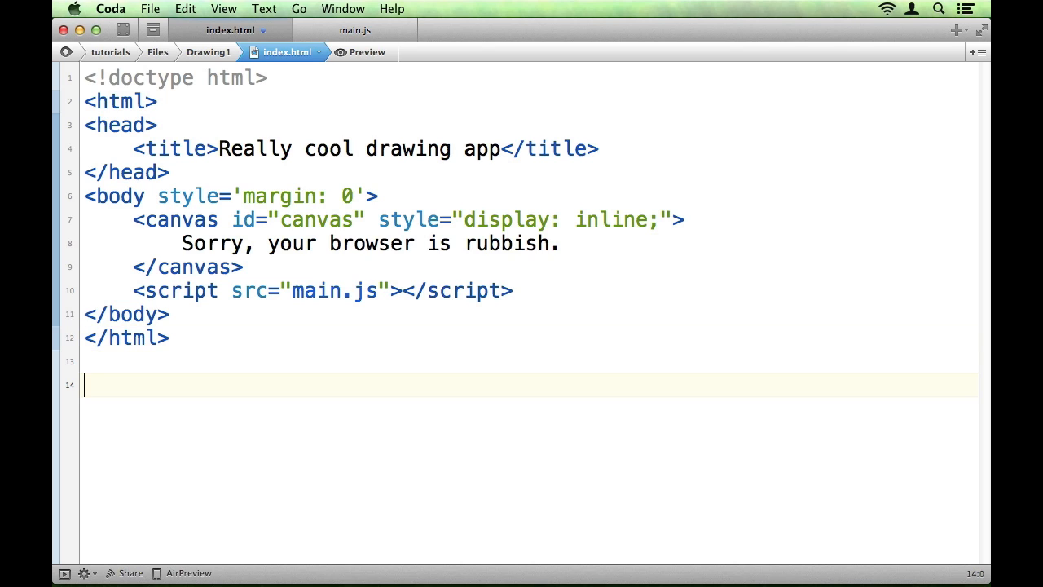
type("some")
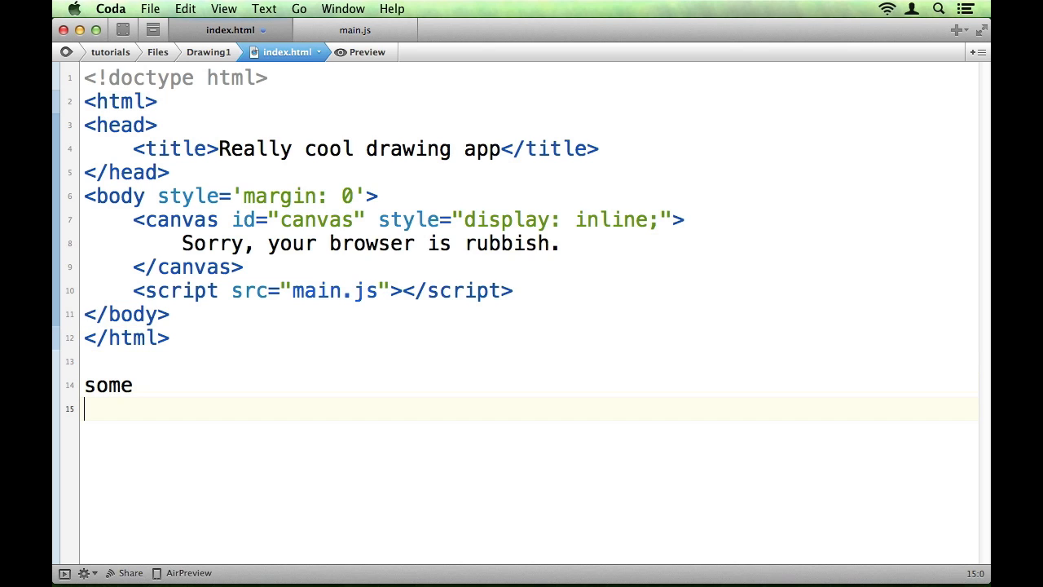
type("text")
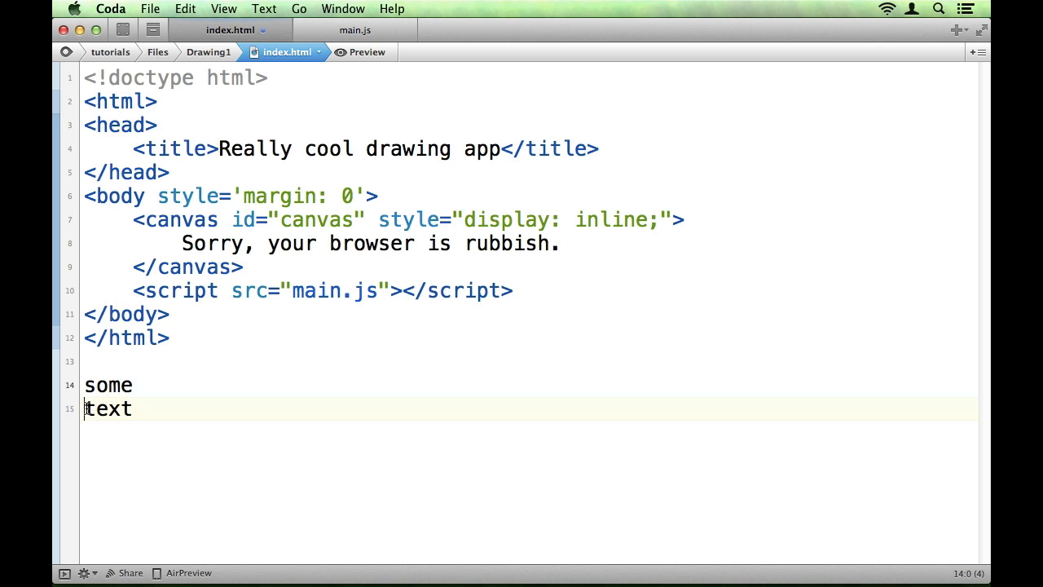
double_click(108, 407)
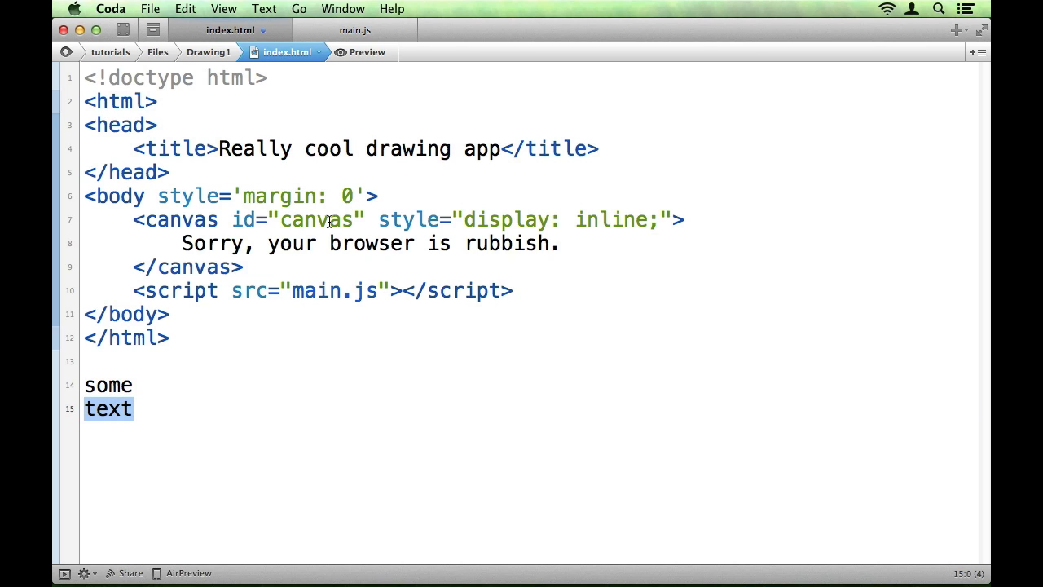
mouse_move(466, 219)
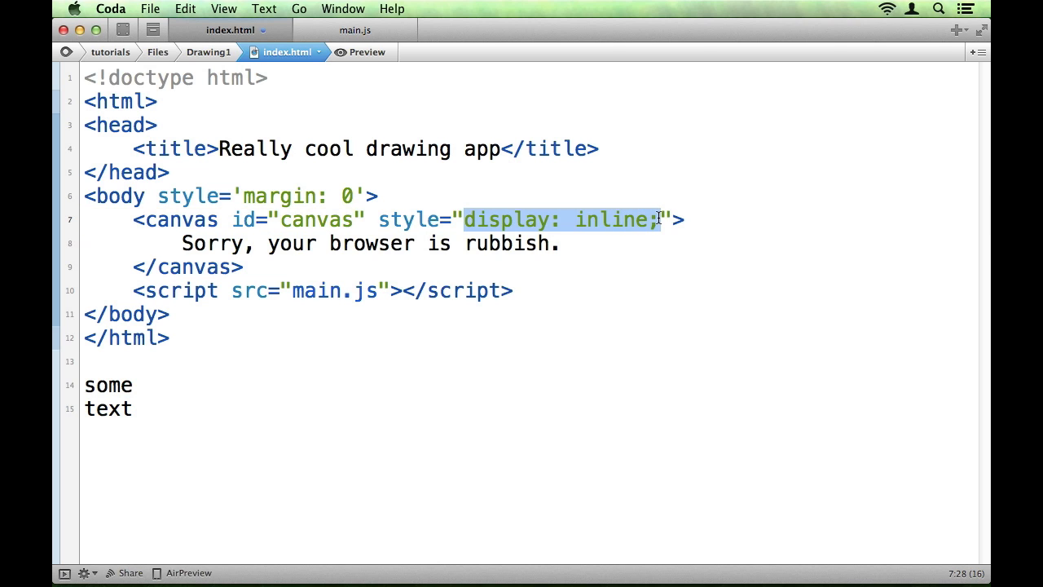
key("cmd+tab")
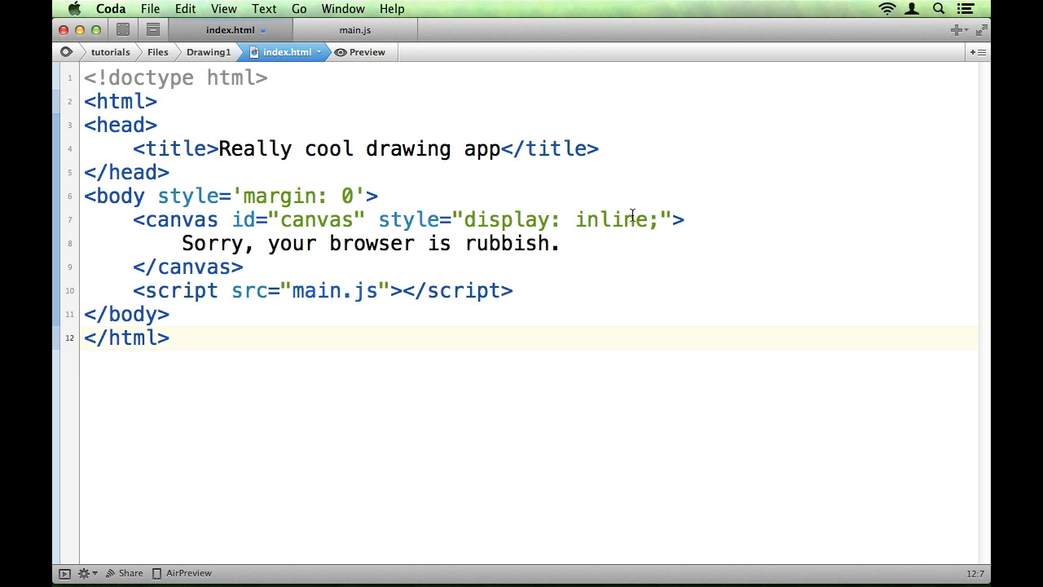
Change the canvas style to display: block and save index.html
type("block")
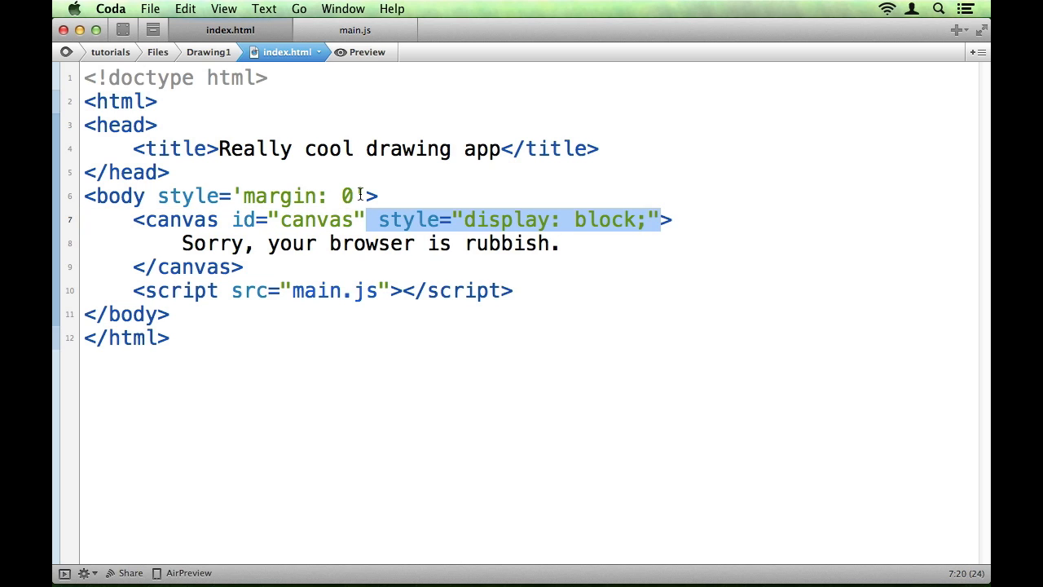
mouse_move(508, 235)
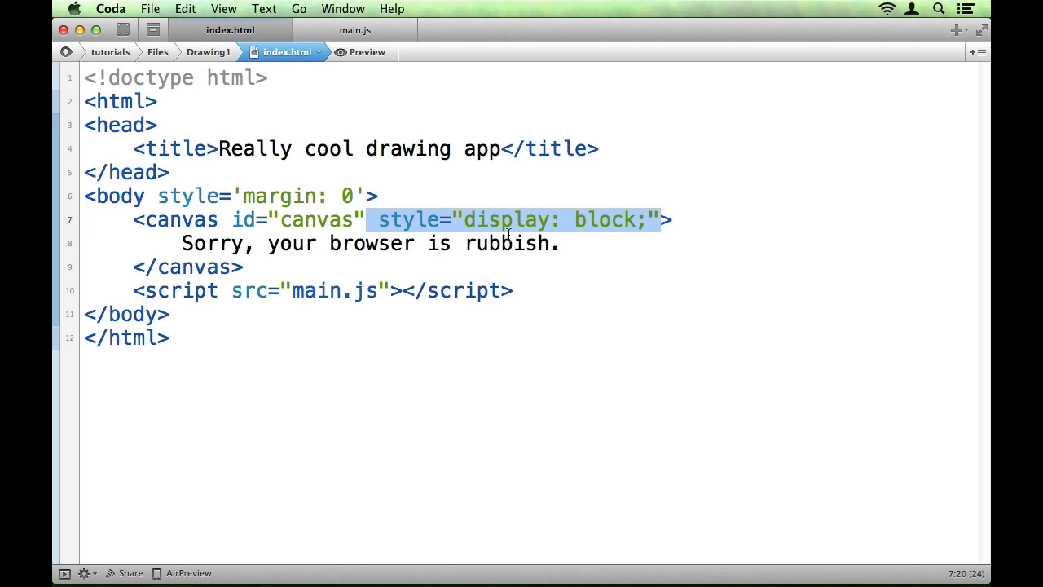
key("cmd+tab")
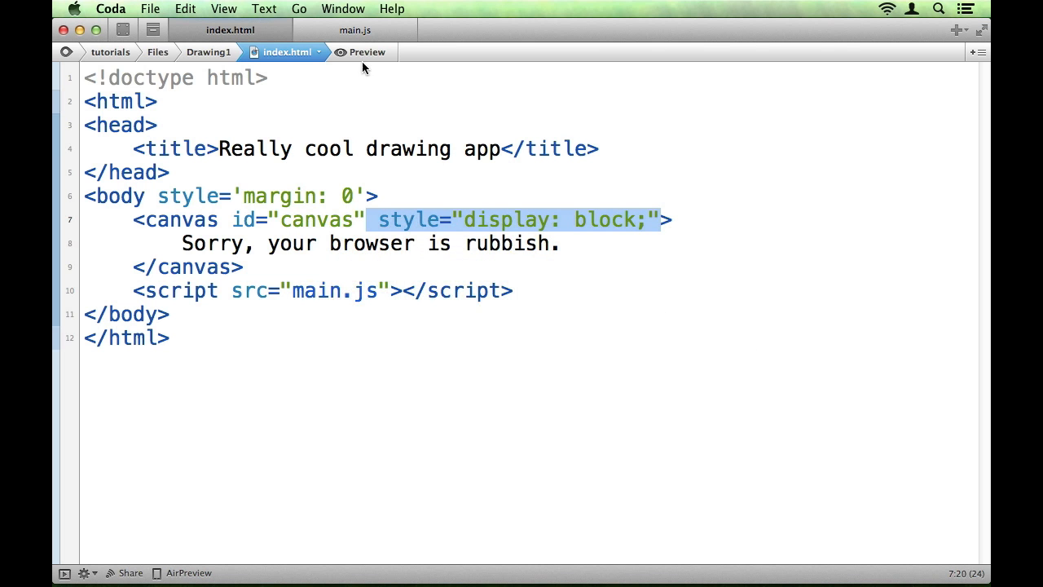
left_click(355, 29)
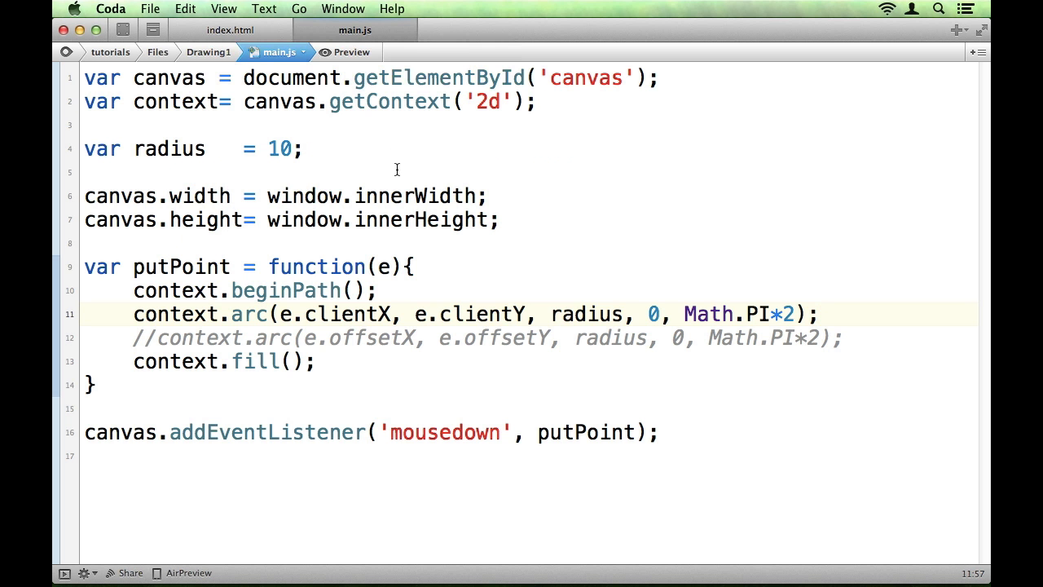
double_click(372, 337)
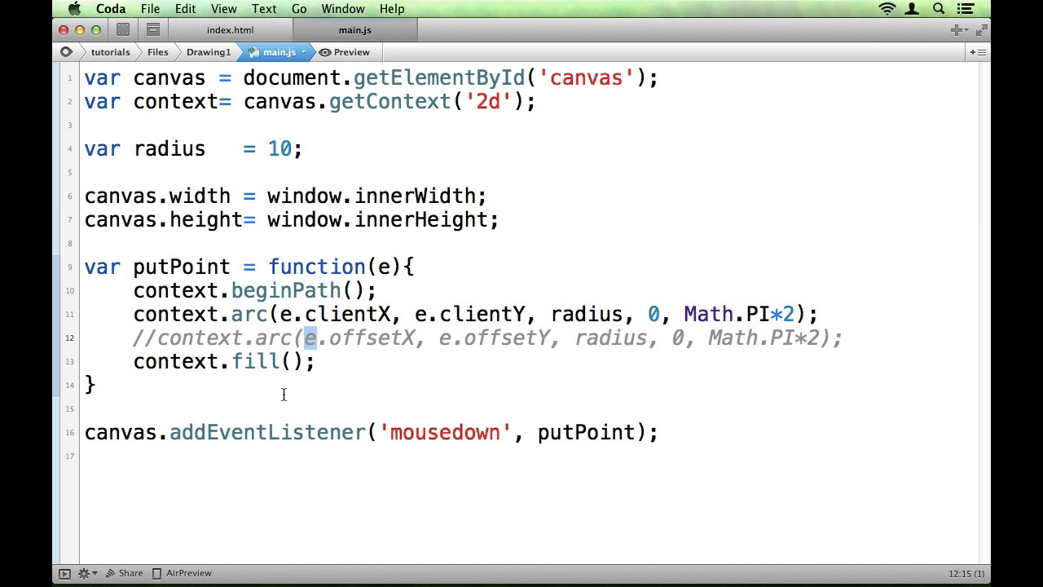
double_click(267, 432)
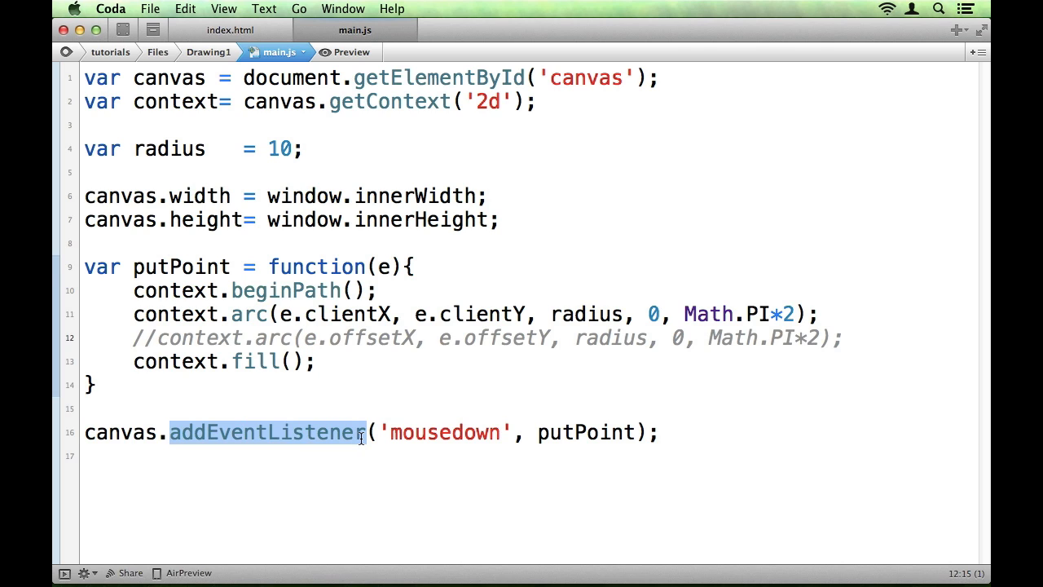
left_click(329, 337)
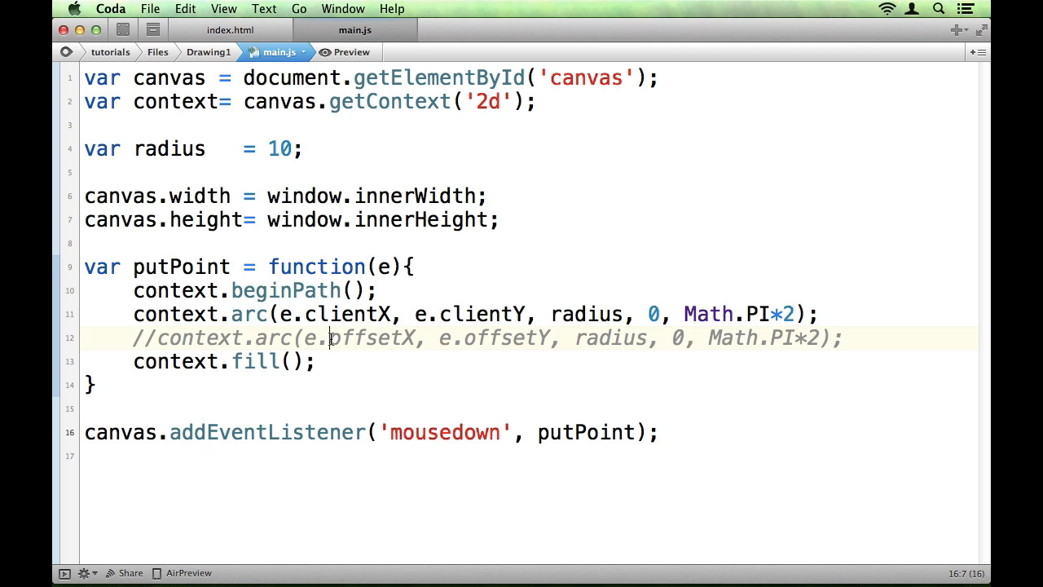
double_click(371, 337)
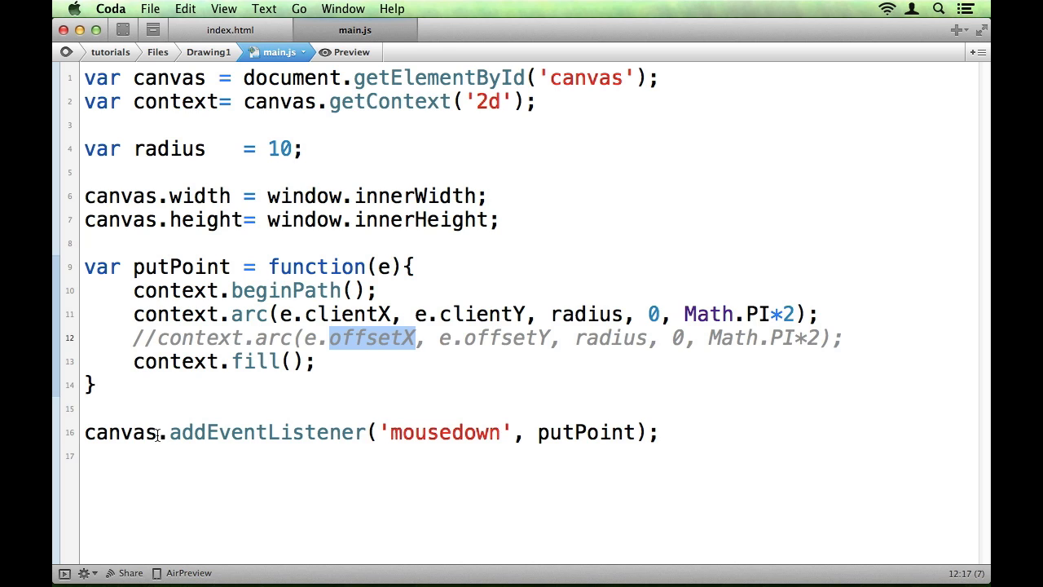
double_click(121, 432)
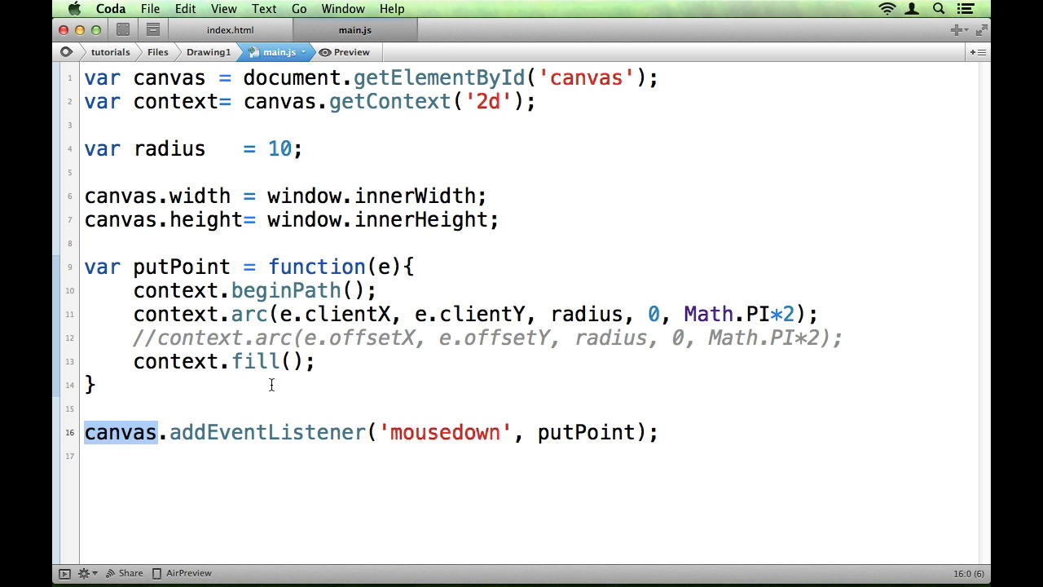
double_click(371, 338)
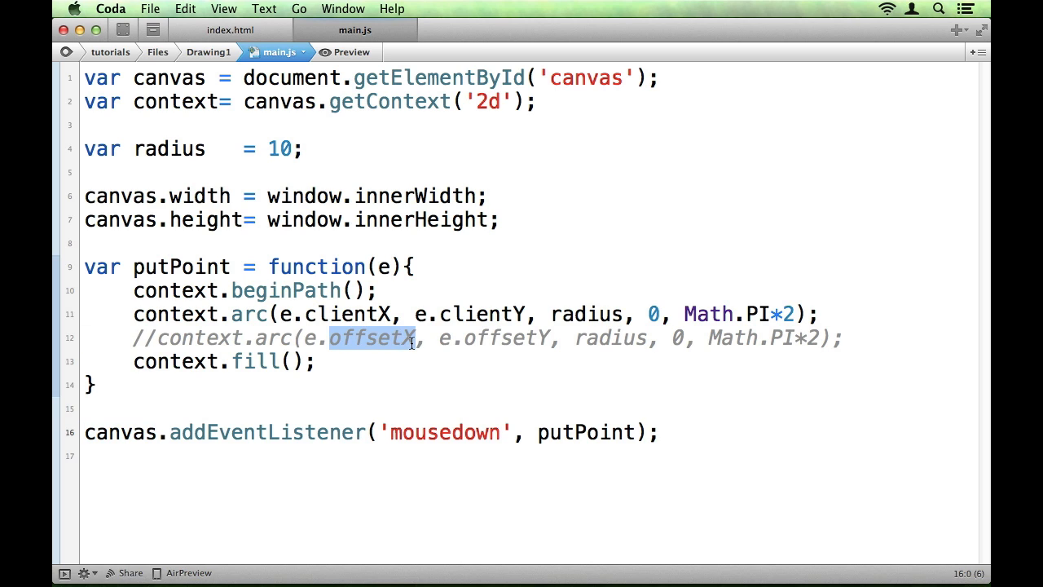
double_click(505, 337)
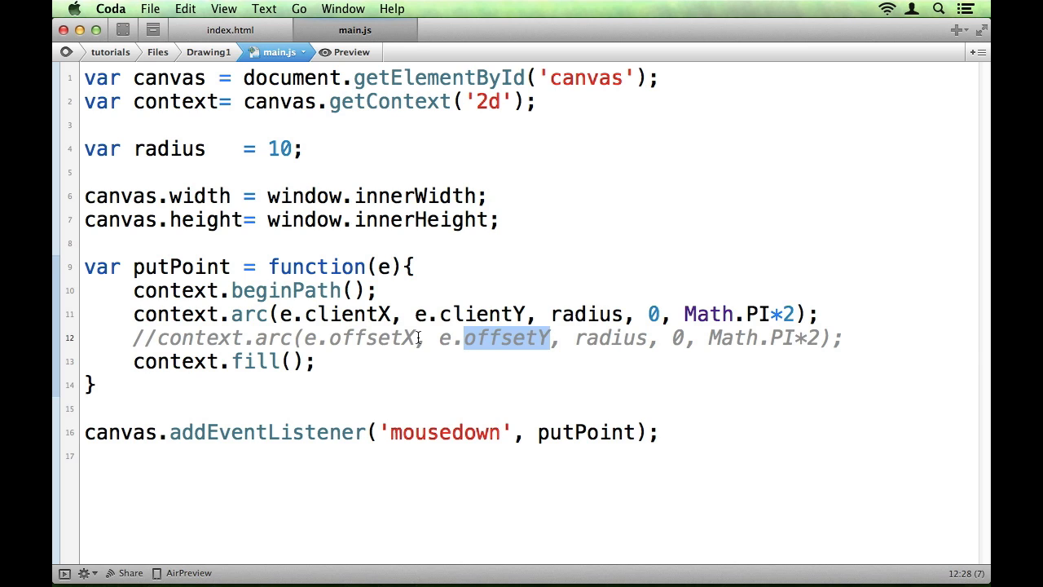
double_click(358, 337)
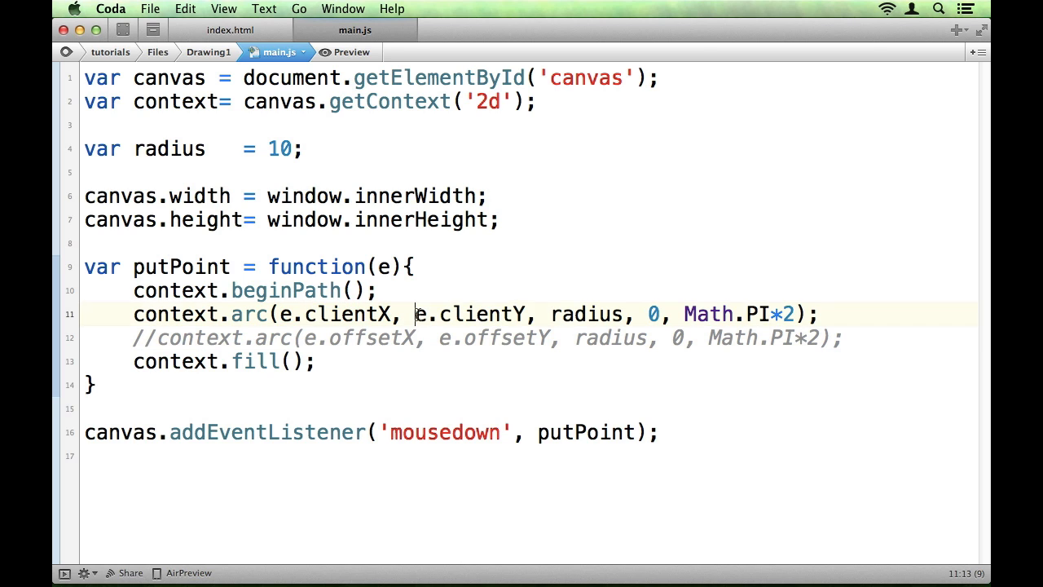
double_click(469, 315)
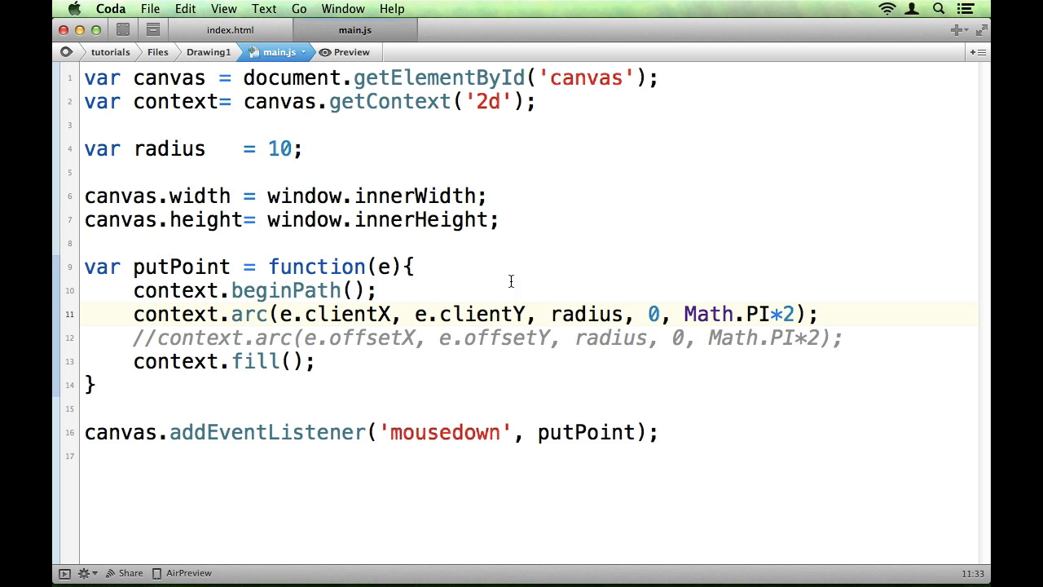
mouse_move(411, 344)
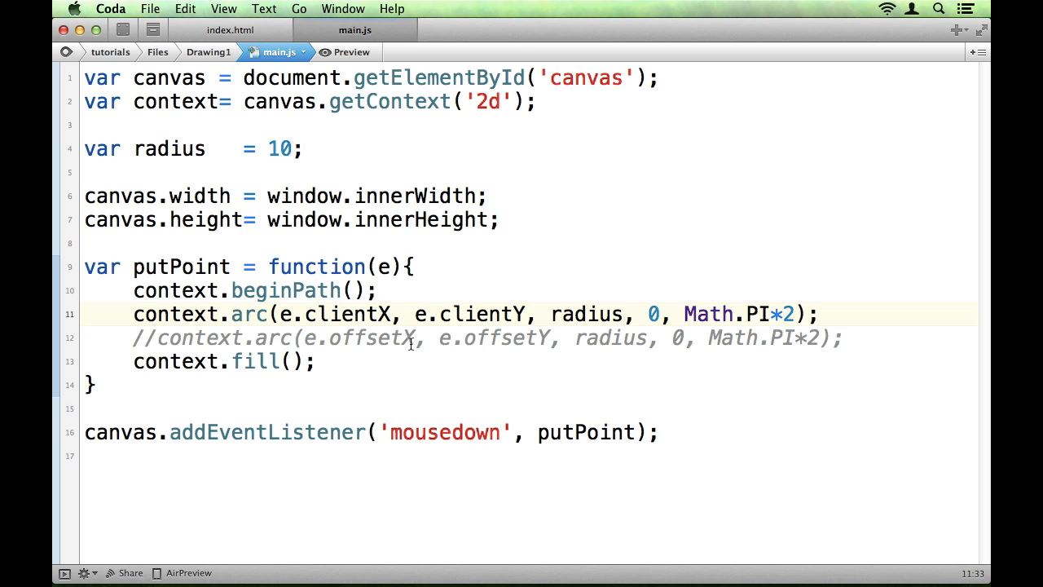
double_click(356, 337)
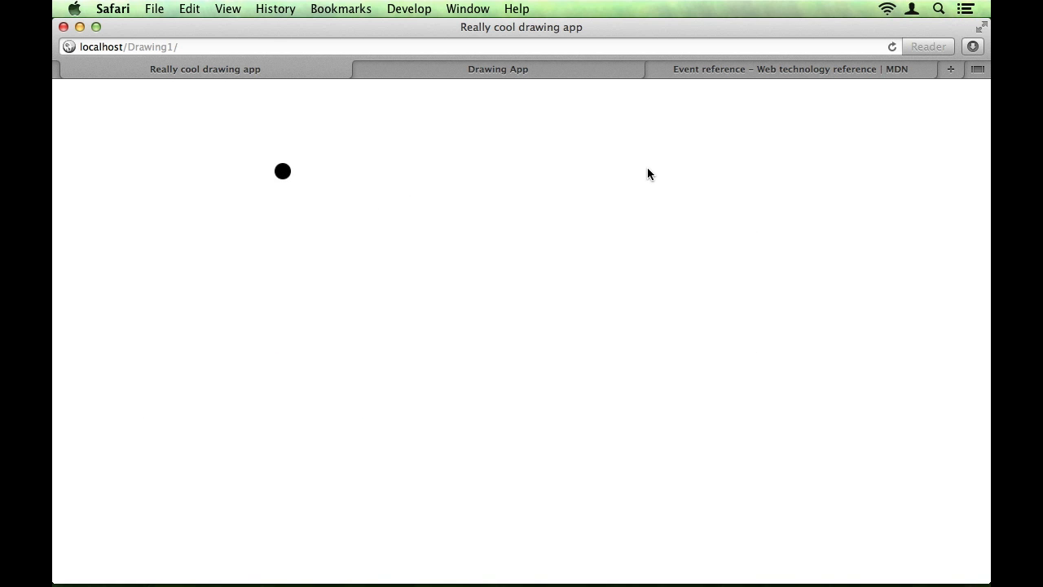
Place another dot and try dragging a continuous line on the Safari canvas
left_click(649, 168)
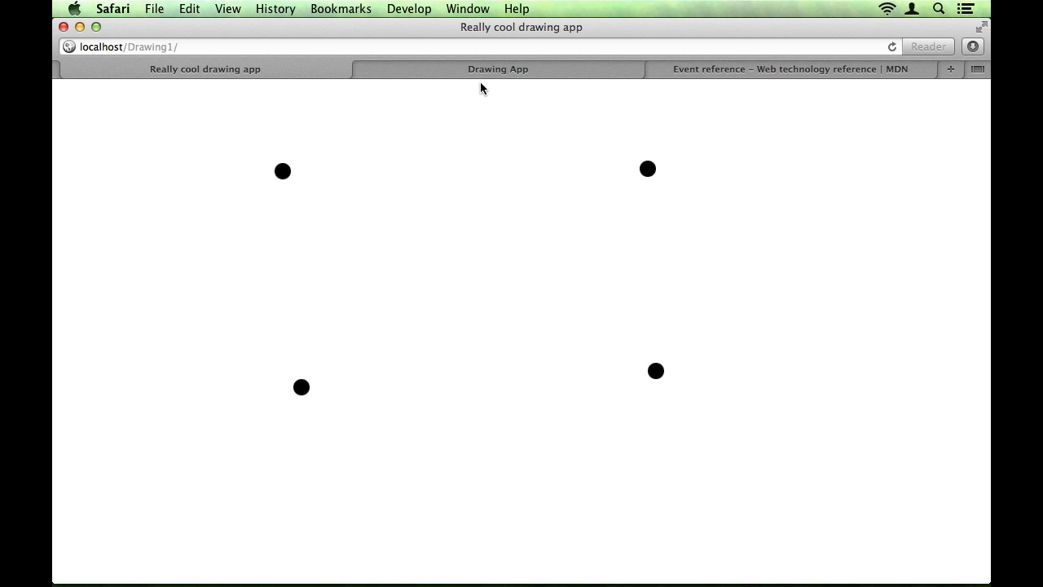
left_click_drag(334, 204, 603, 497)
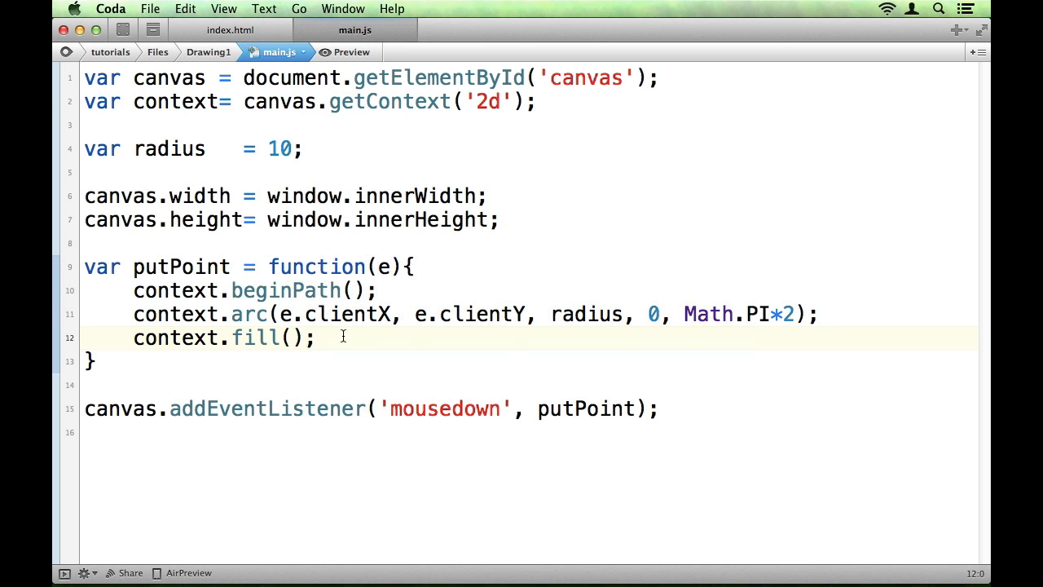
mouse_move(453, 407)
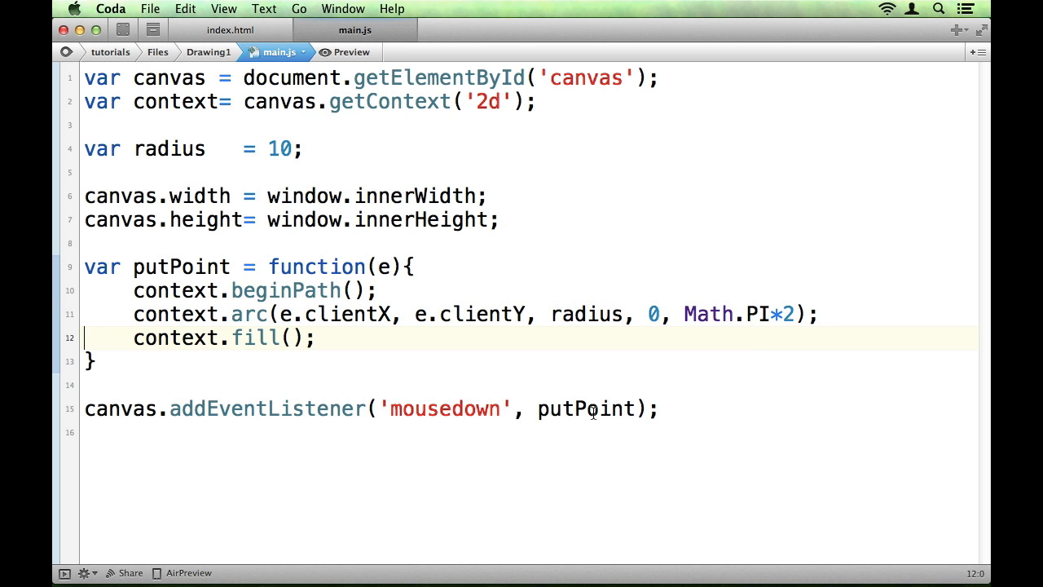
Select putPoint and the mousedown event name in main.js's listener line
double_click(445, 408)
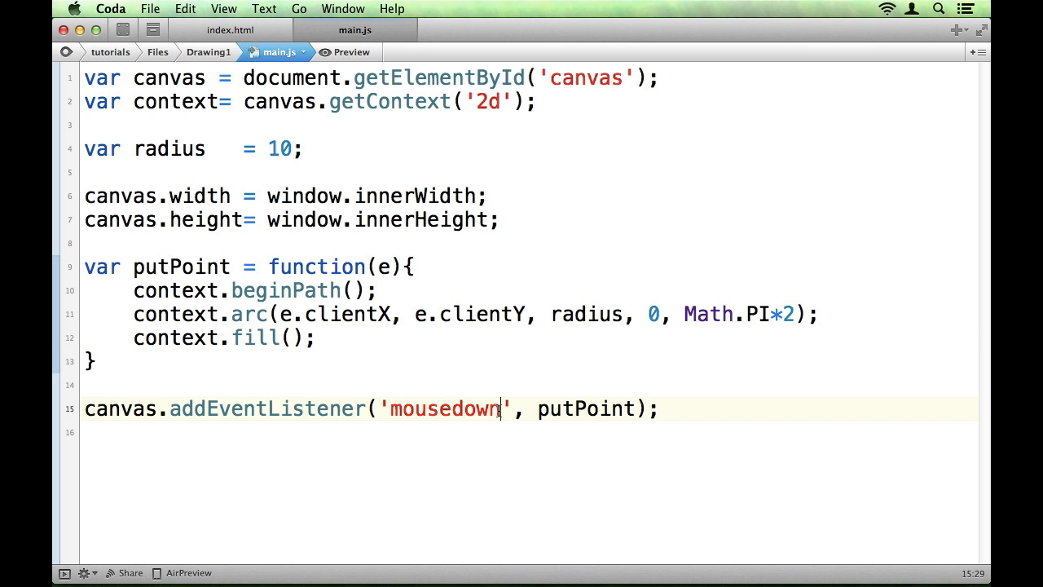
double_click(446, 408)
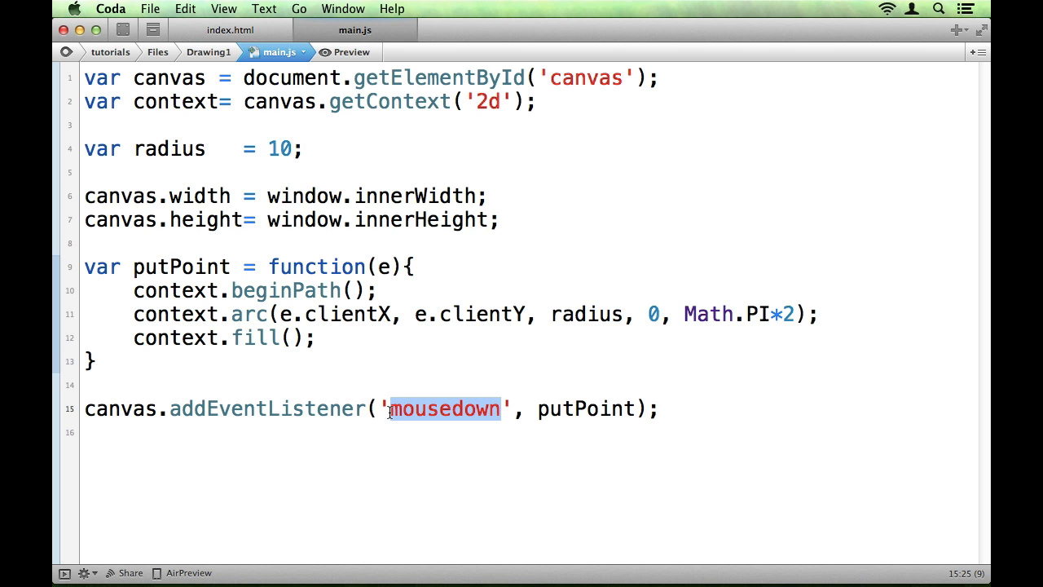
key("cmd+tab")
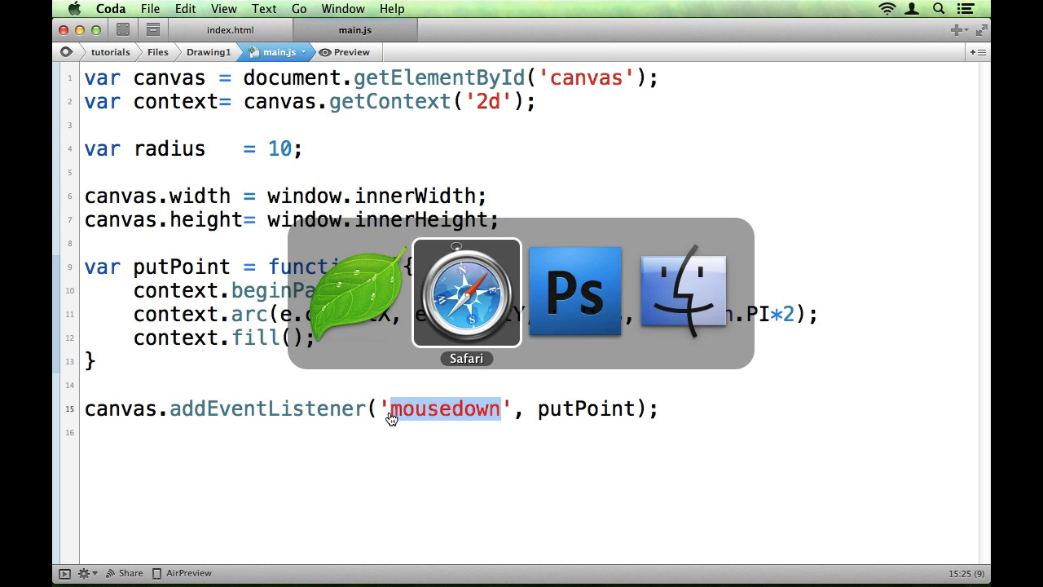
Scroll the MDN Event reference to the mouse events section and pick out mousemove
left_click(466, 292)
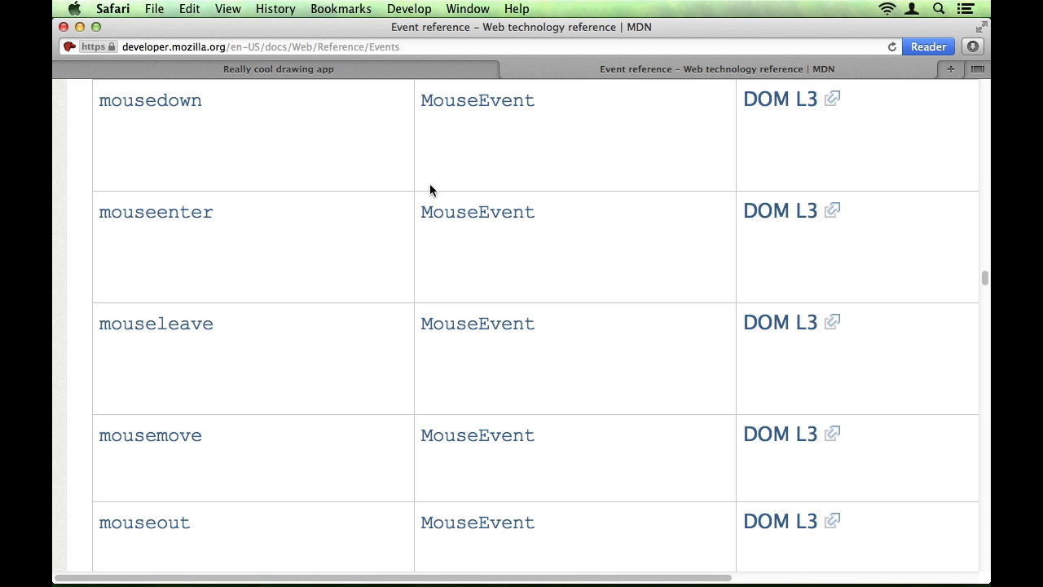
scroll("down", 3)
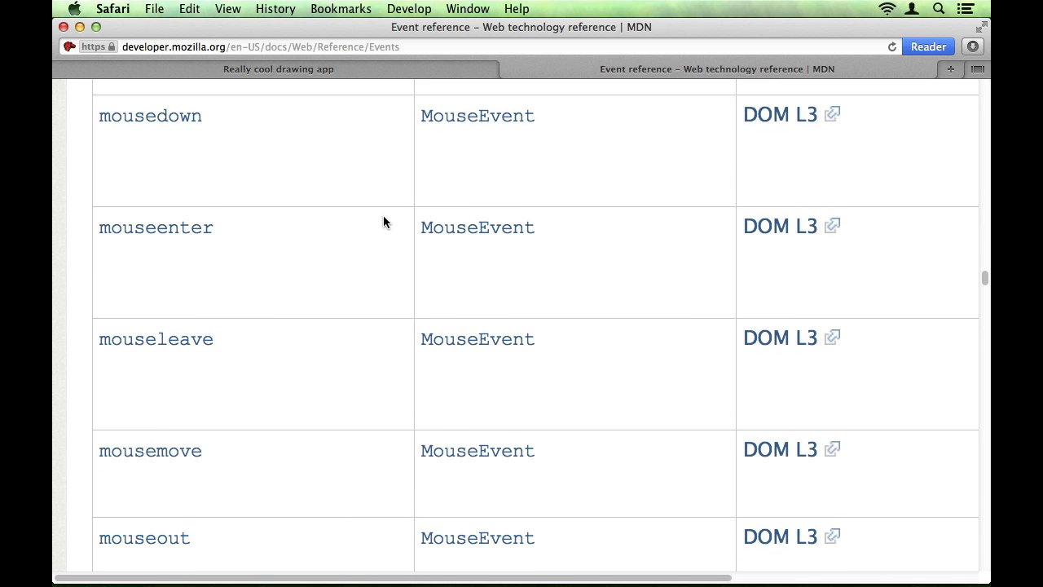
mouse_move(320, 244)
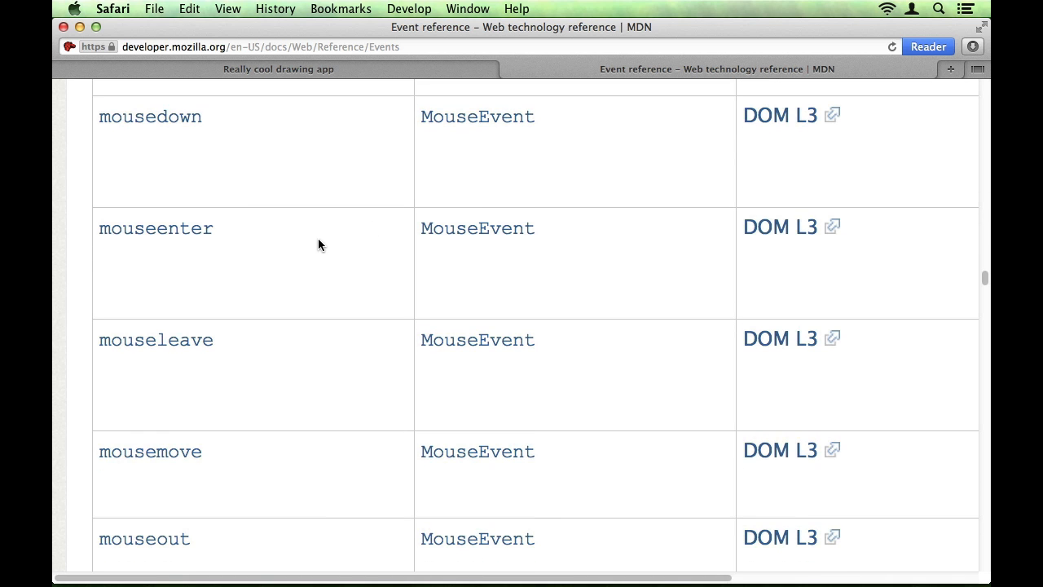
scroll("down", 3)
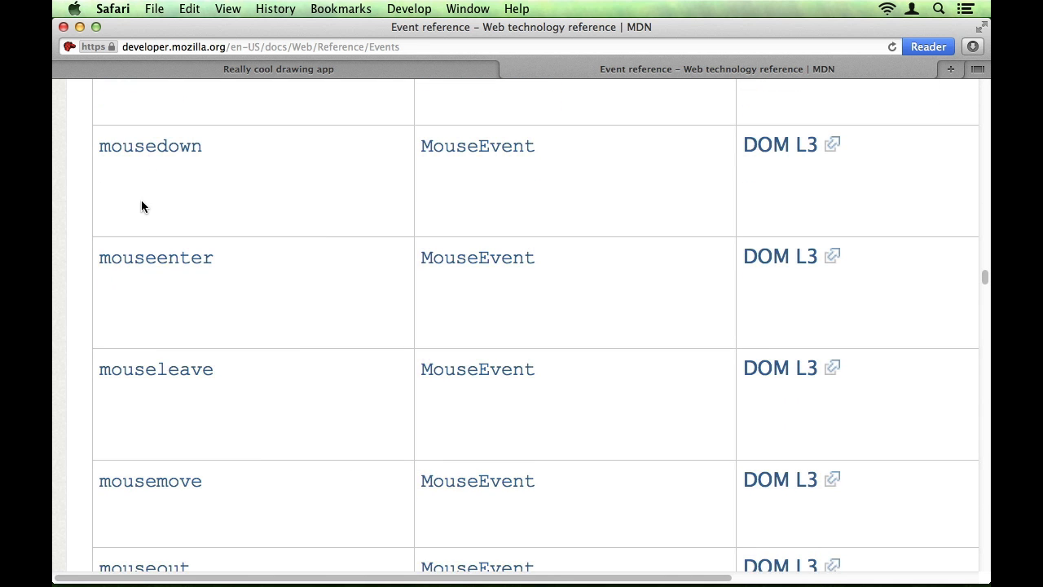
scroll("down", 3)
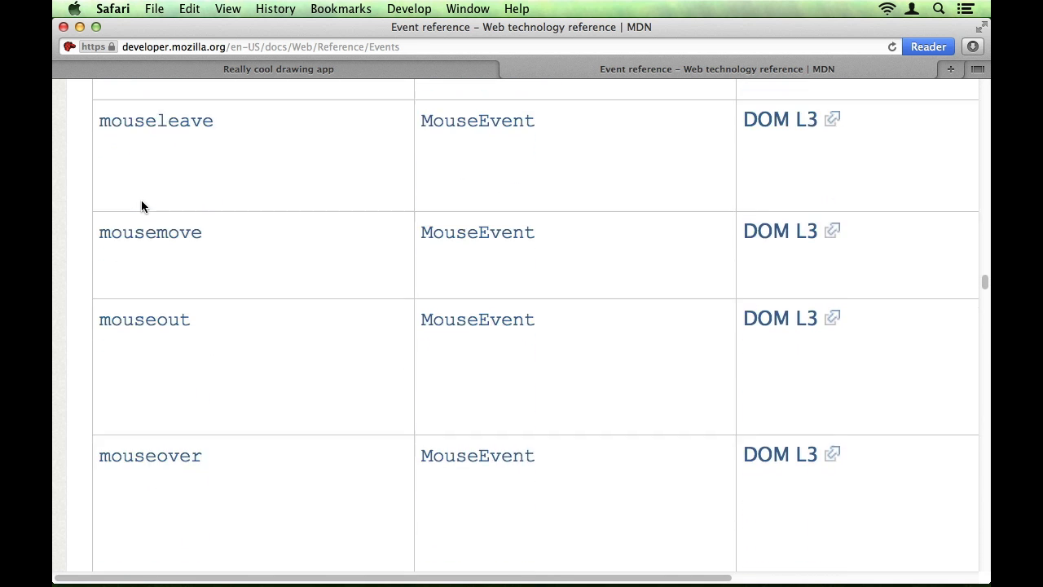
scroll("down", 3)
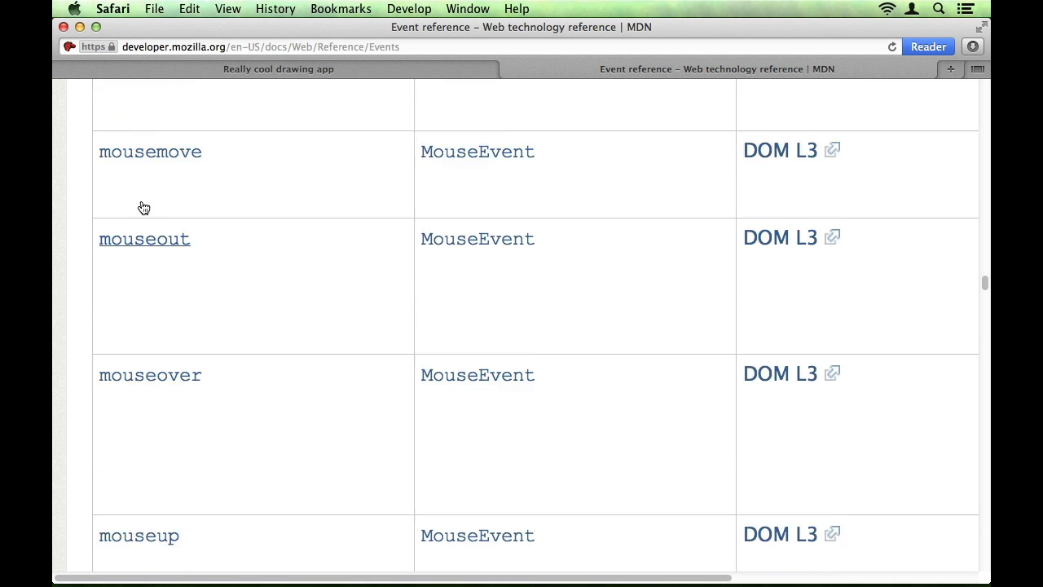
scroll("down", 3)
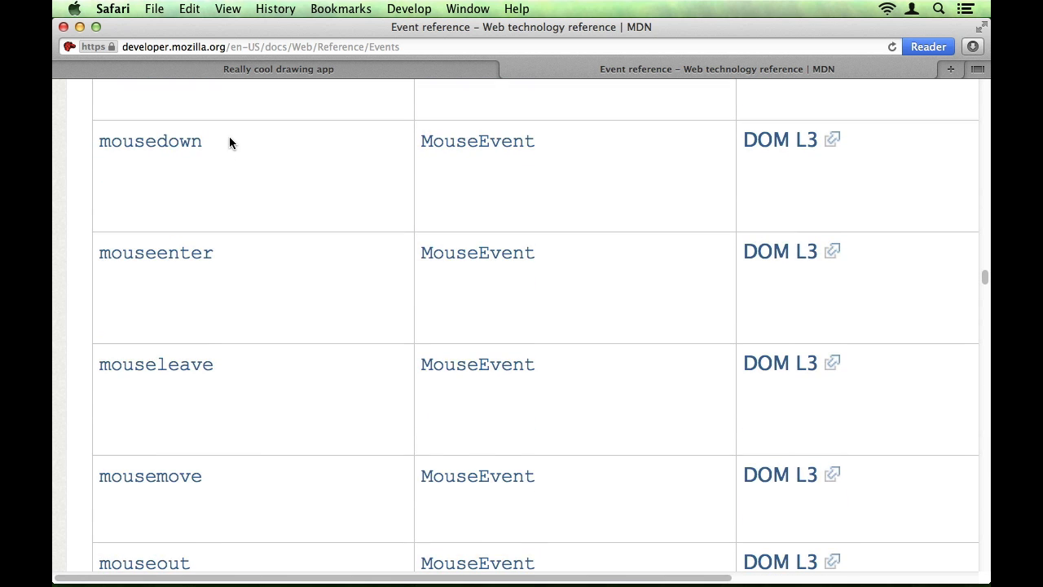
mouse_move(238, 153)
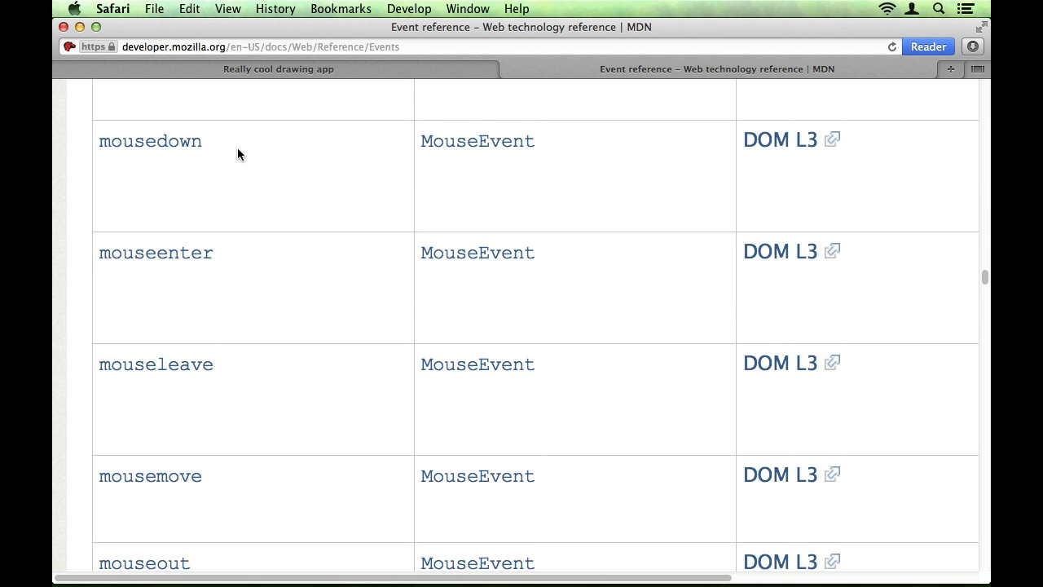
scroll("down", 3)
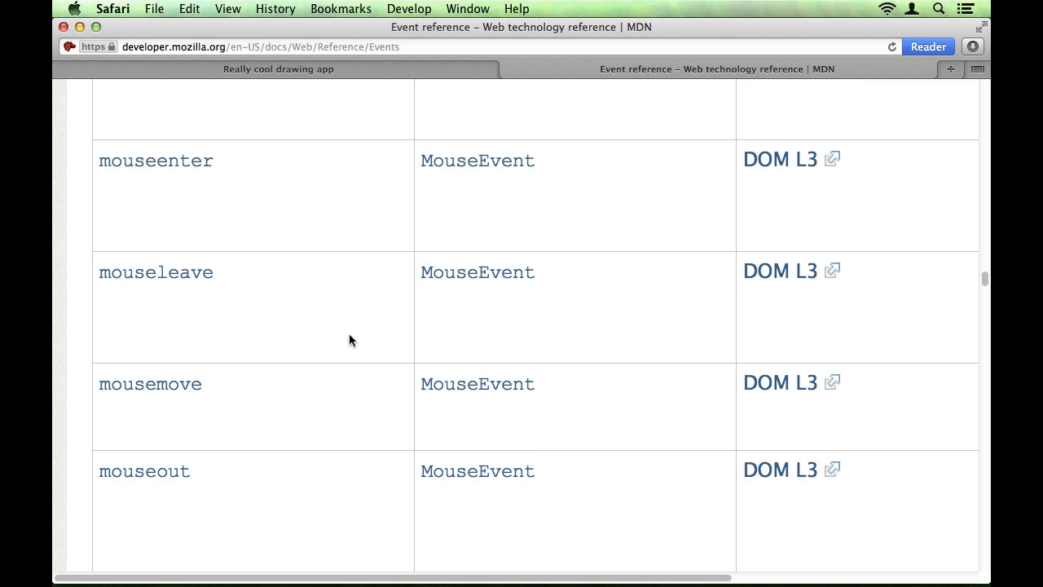
scroll("down", 3)
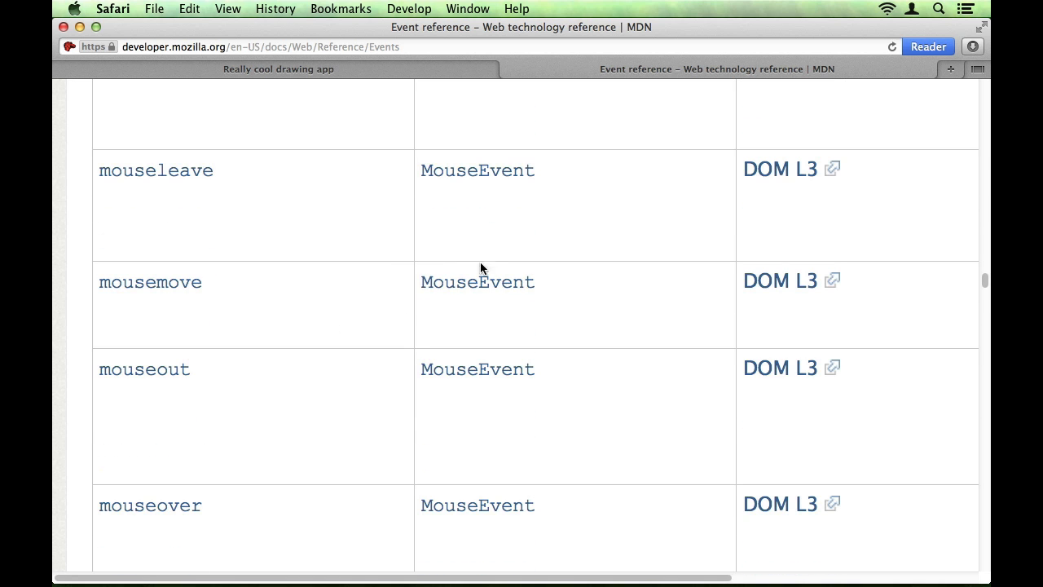
scroll("down", 3)
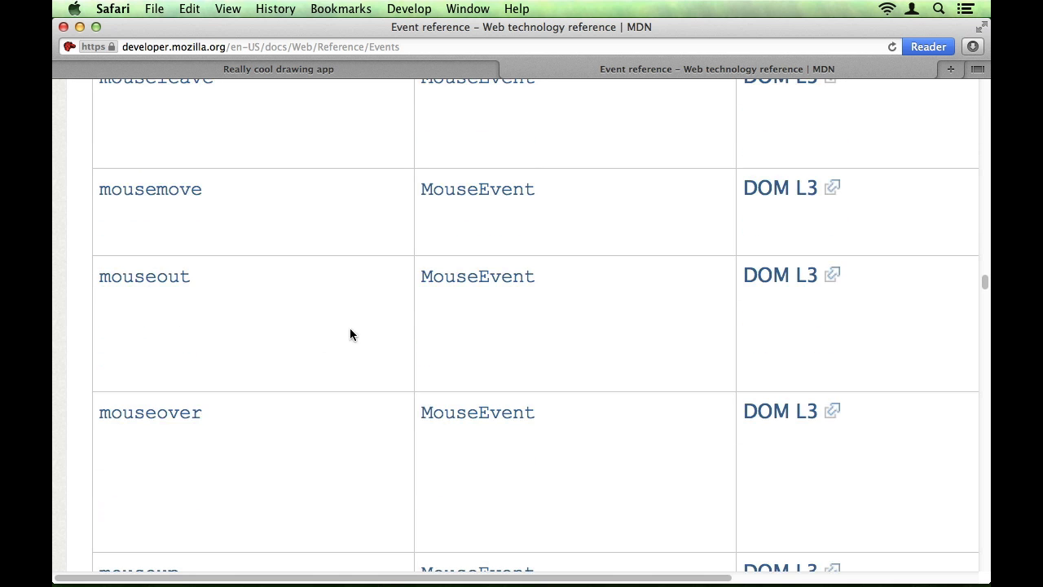
scroll("down", 3)
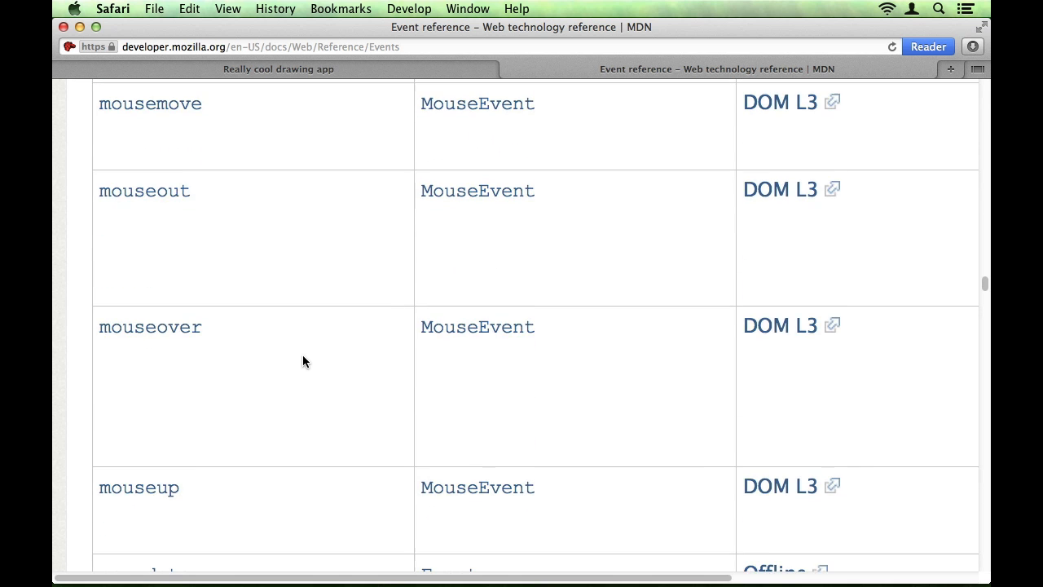
scroll("down", 3)
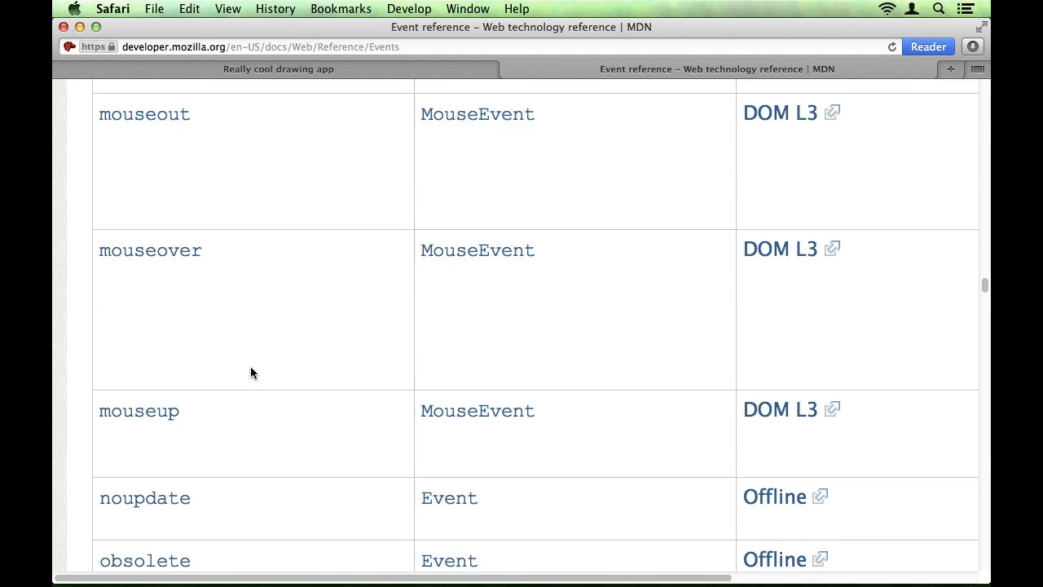
mouse_move(292, 318)
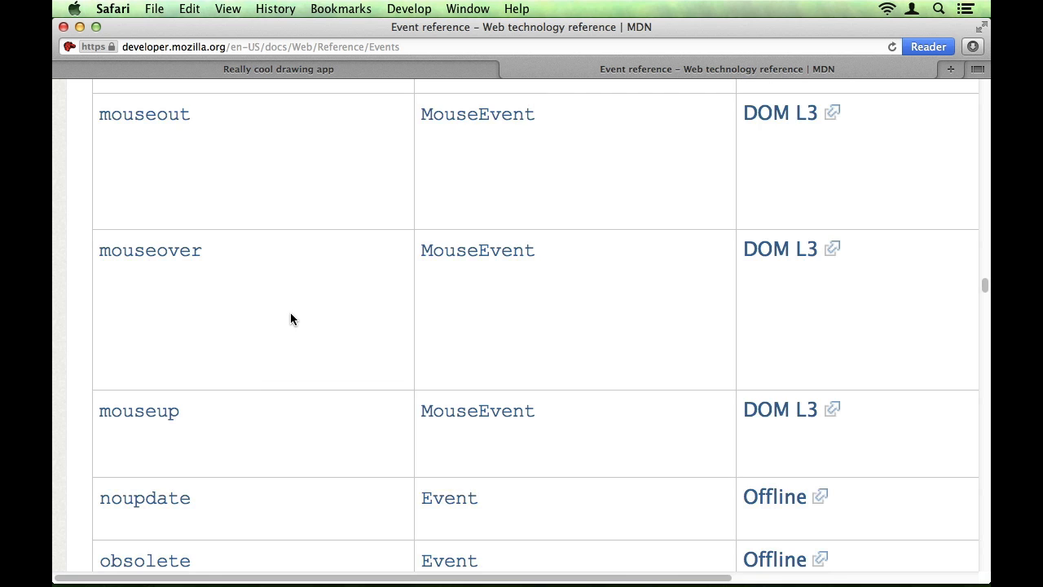
mouse_move(216, 418)
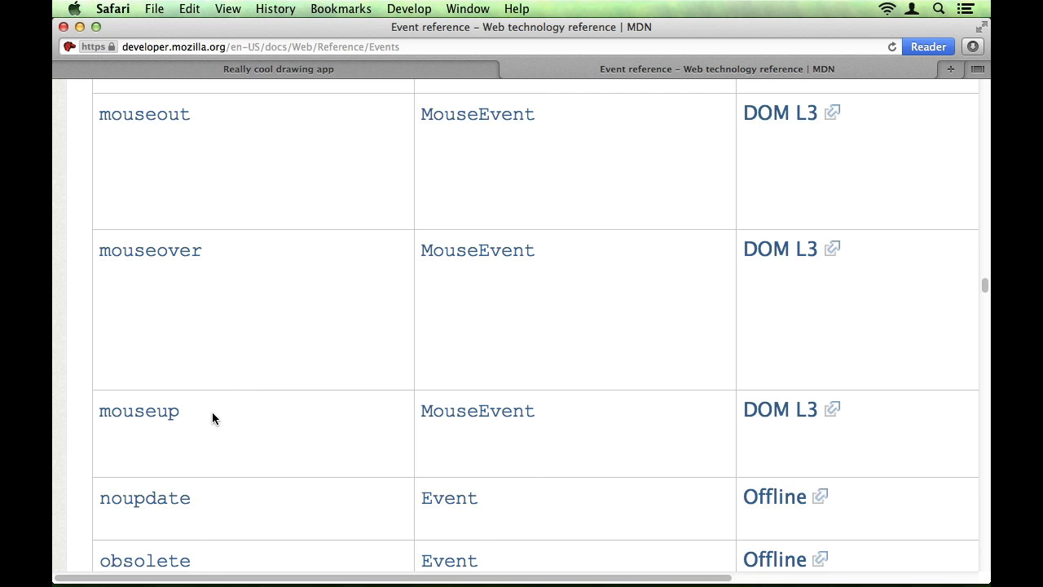
mouse_move(222, 417)
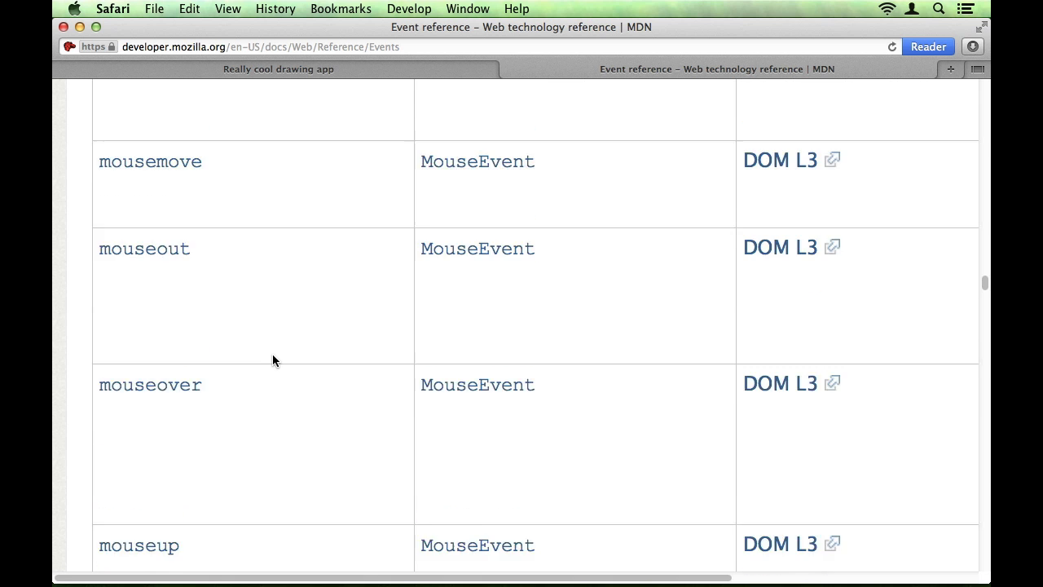
scroll("up", 3)
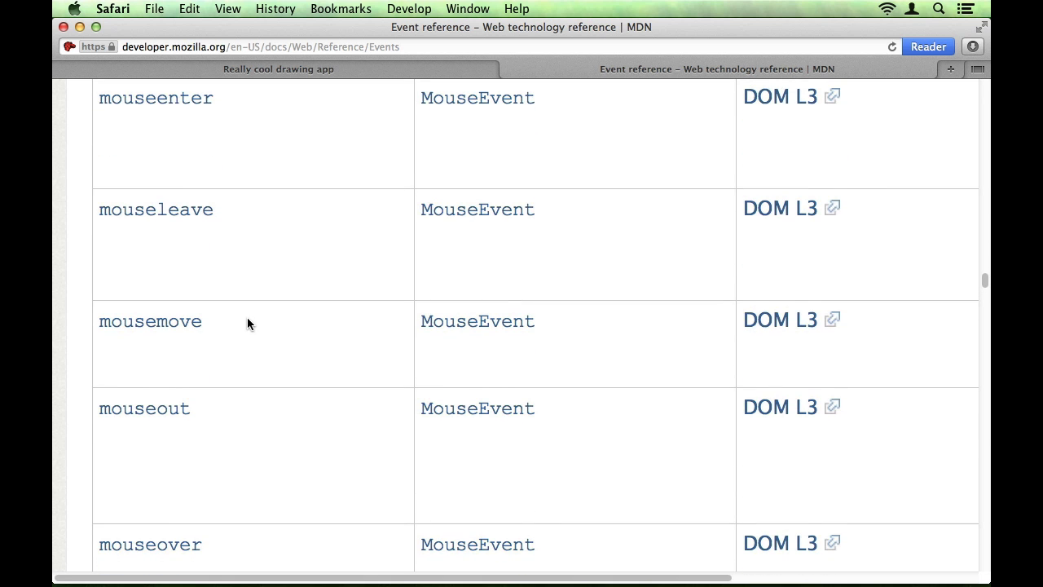
double_click(150, 320)
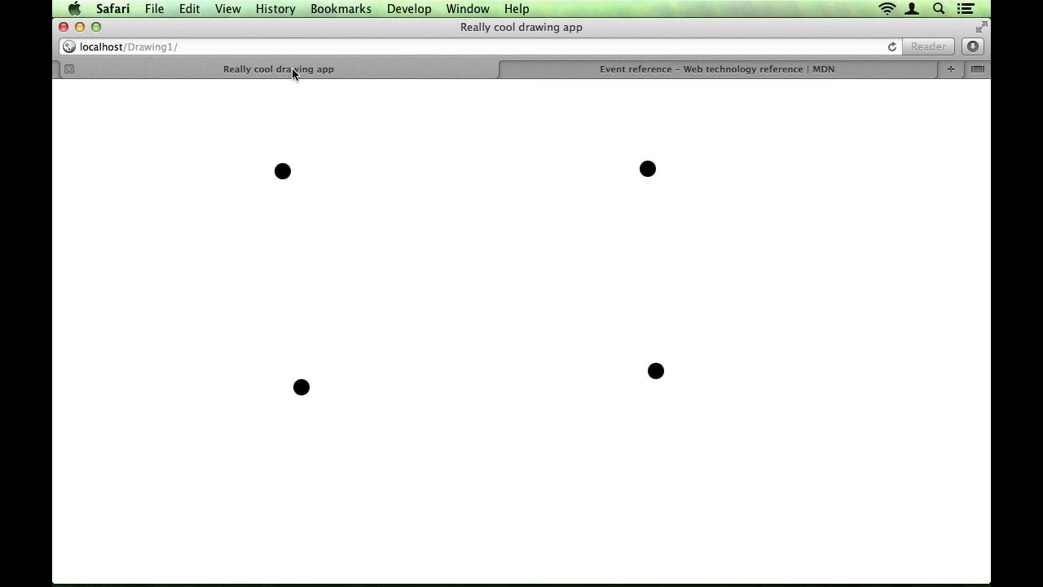
Drag across the canvas to trace a wavy stroke and a thick spiral with mousemove drawing
left_click_drag(383, 220, 453, 338)
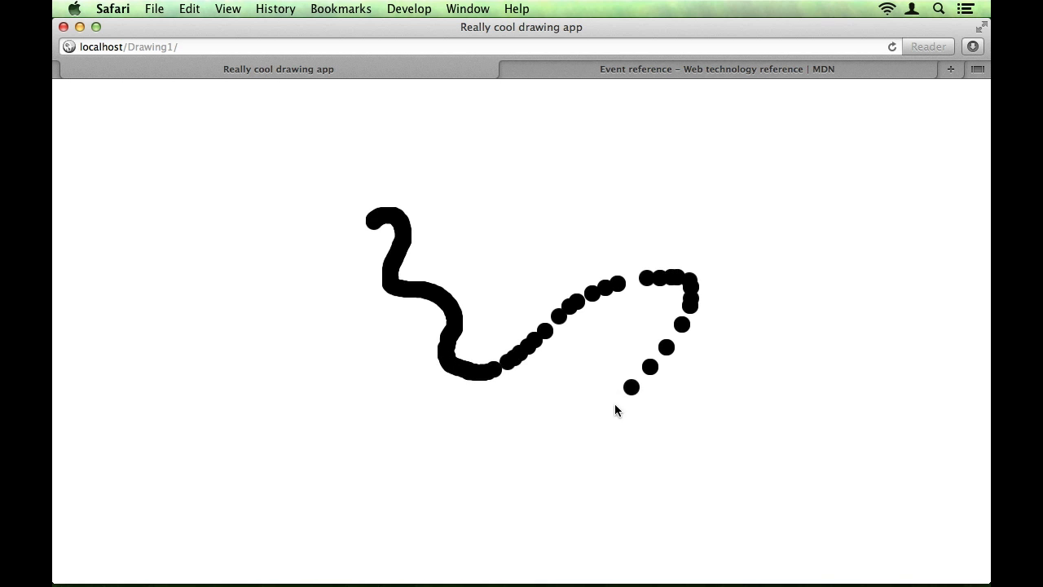
left_click_drag(632, 388, 736, 316)
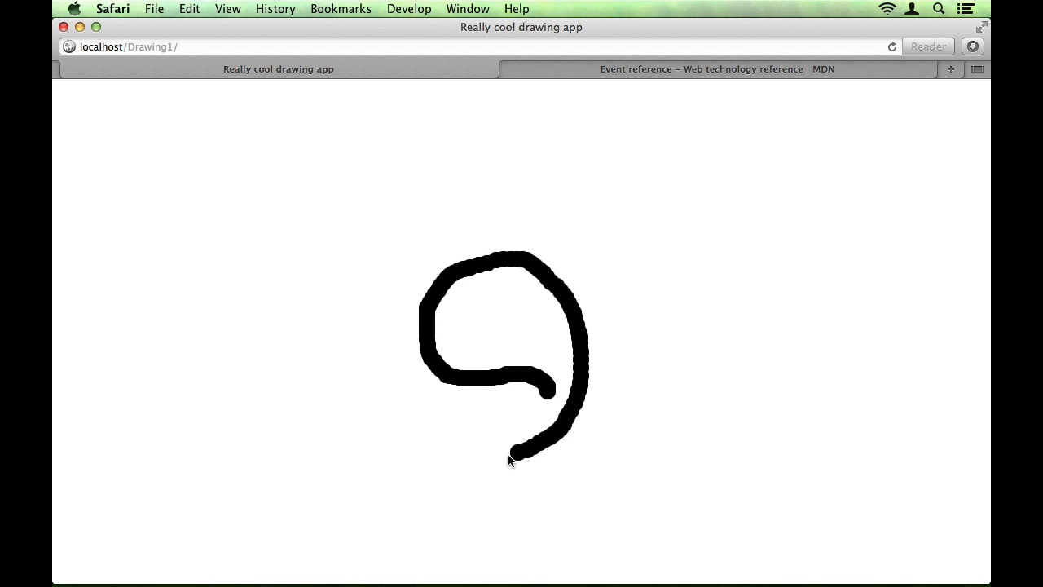
left_click_drag(509, 454, 558, 496)
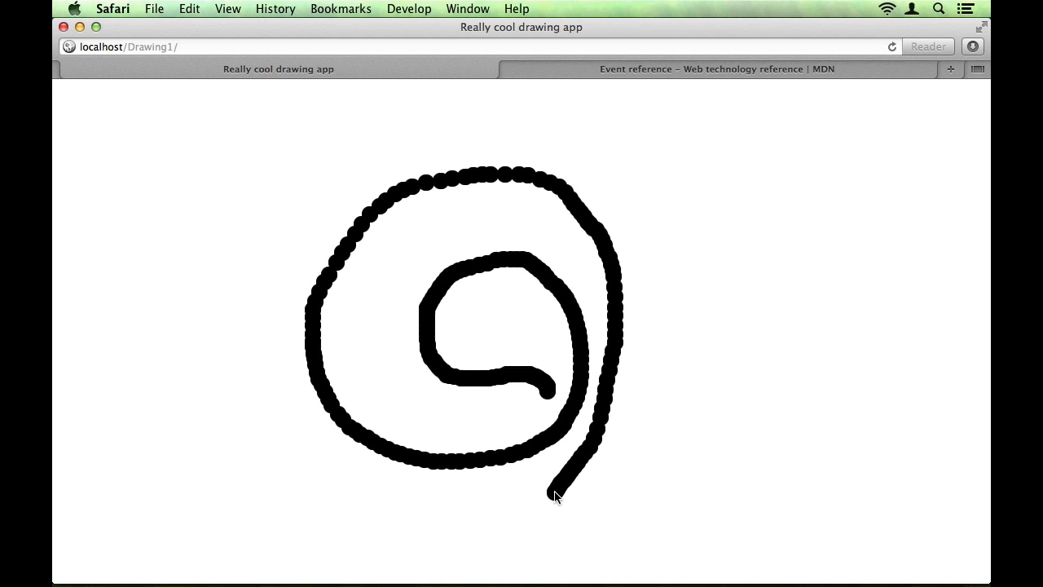
left_click_drag(557, 495, 276, 446)
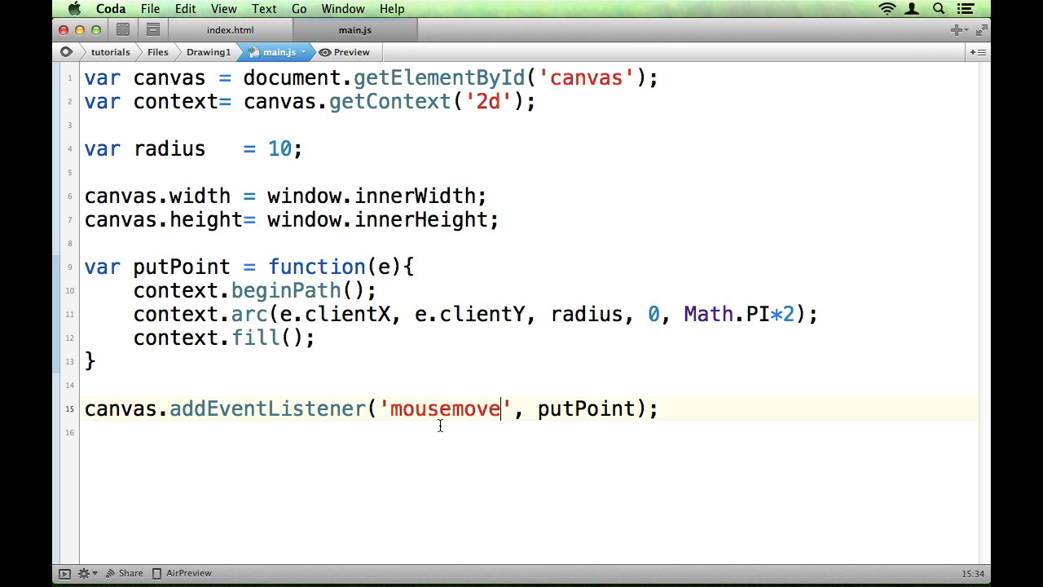
mouse_move(391, 322)
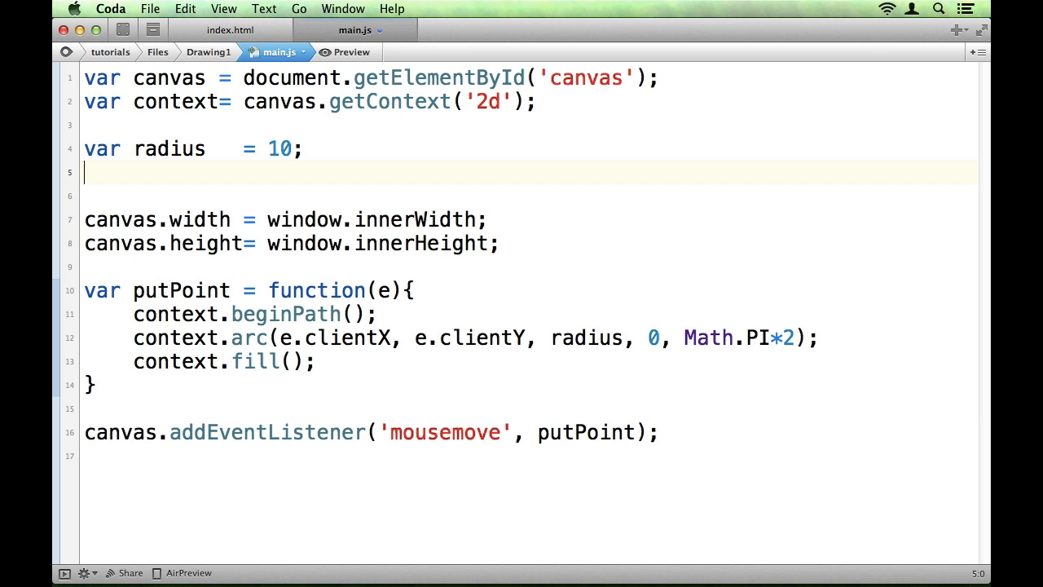
Declare 'var dragging = false;' under the radius line in main.js and review it
type("var d")
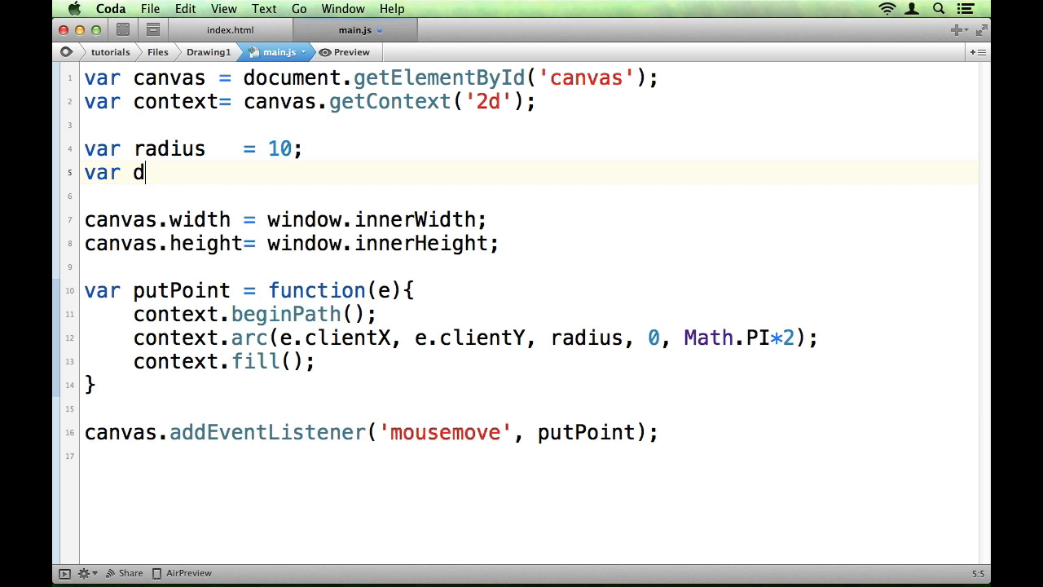
type("ragging = f")
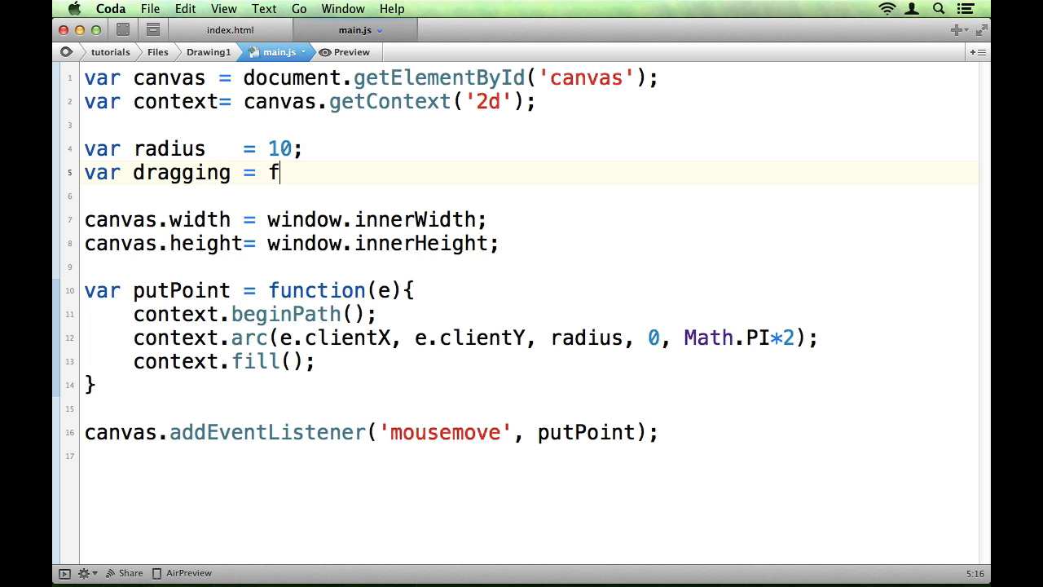
type("alse;")
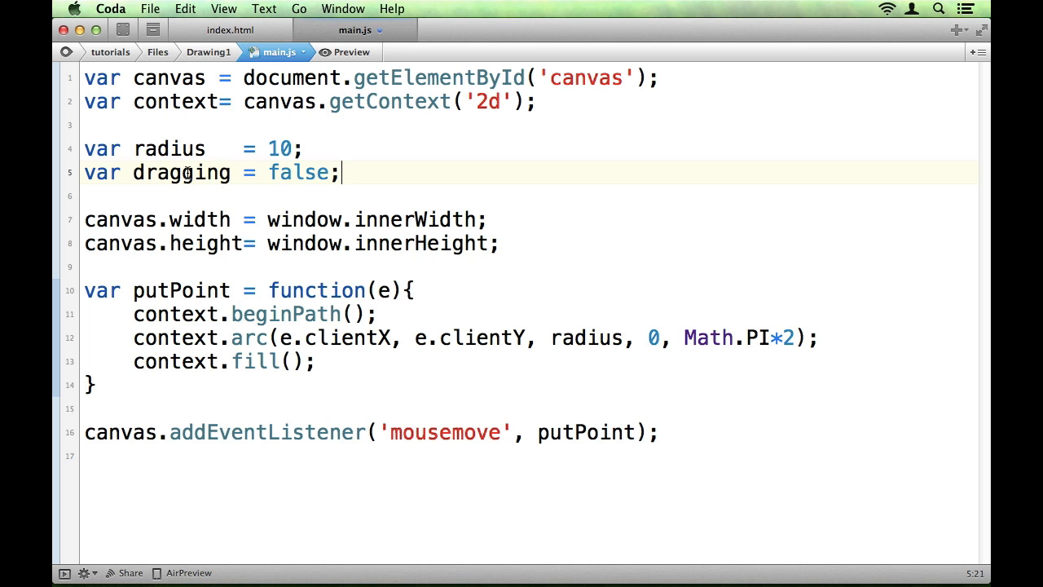
double_click(181, 173)
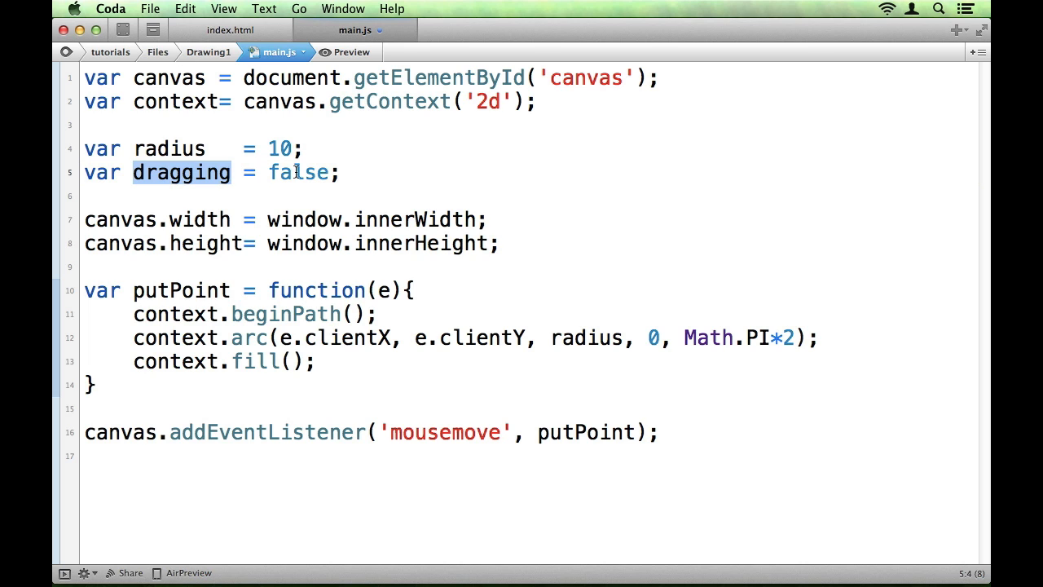
double_click(300, 173)
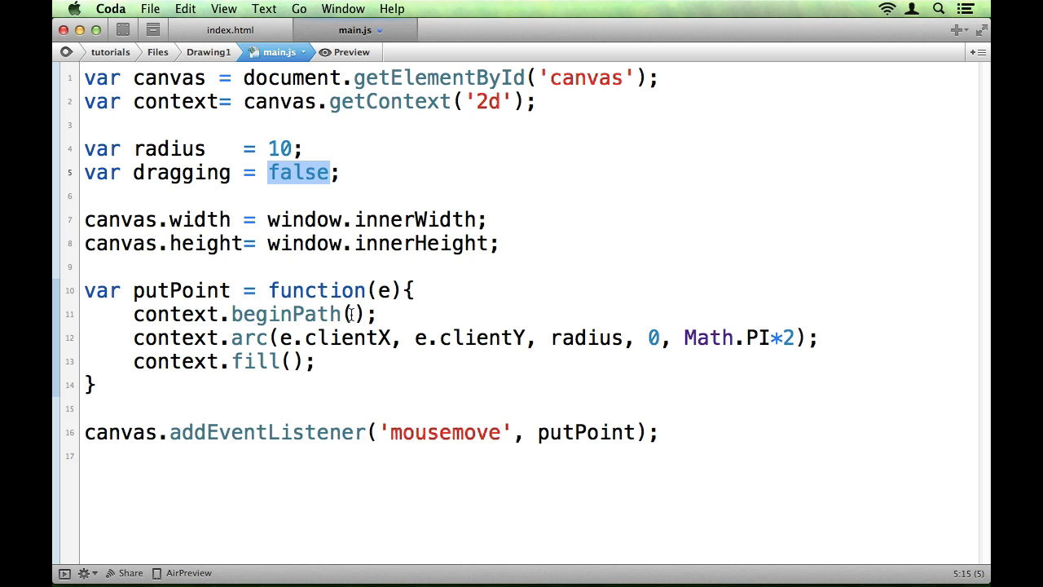
left_click(302, 407)
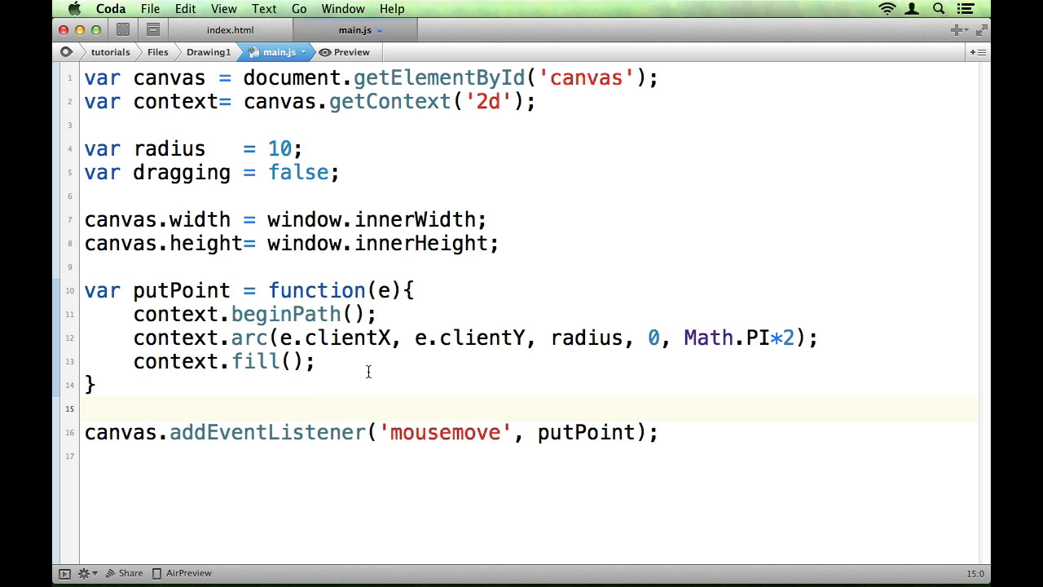
mouse_move(371, 373)
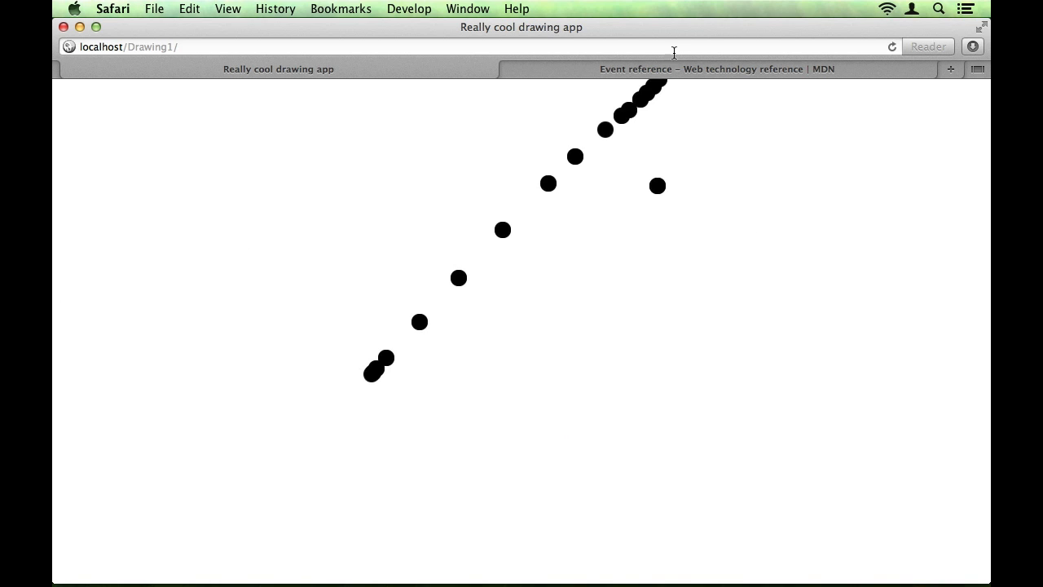
Check the mousedown and mouseup events on MDN, then start a new listener line in main.js
left_click(715, 68)
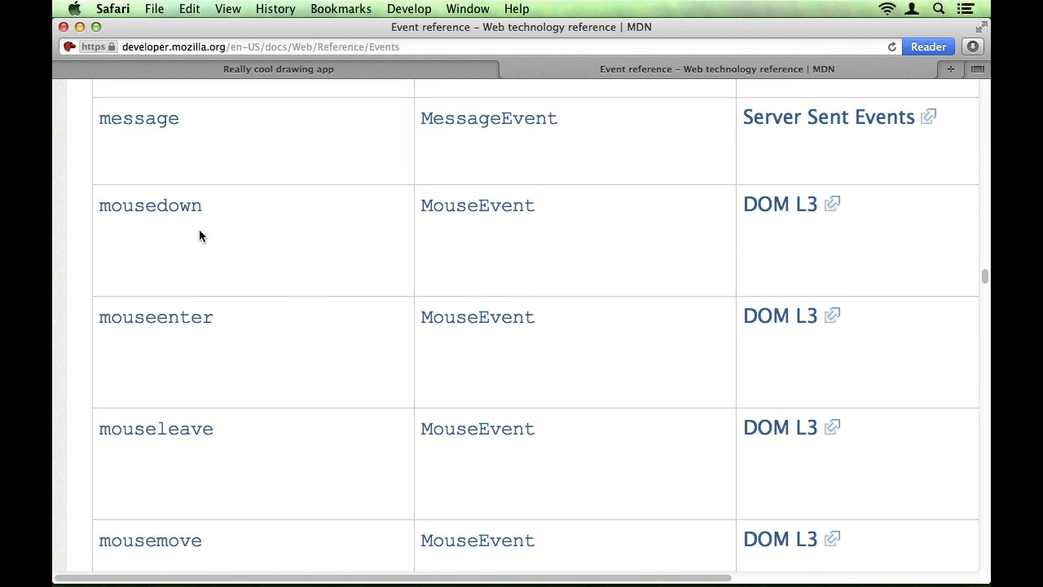
scroll("down", 3)
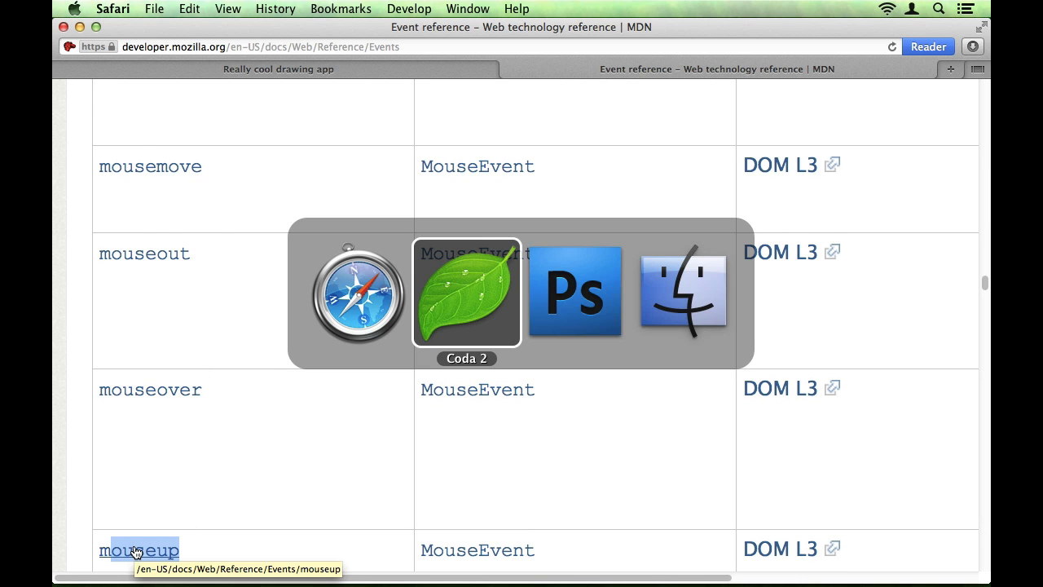
left_click(466, 292)
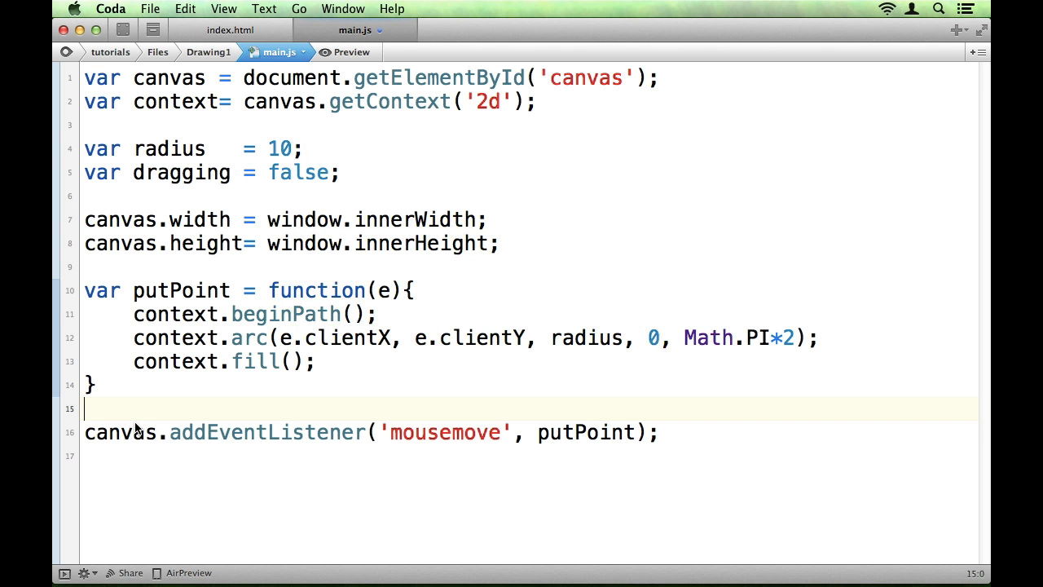
Register a canvas mousedown listener calling engage above the mousemove listener
type("canvas.")
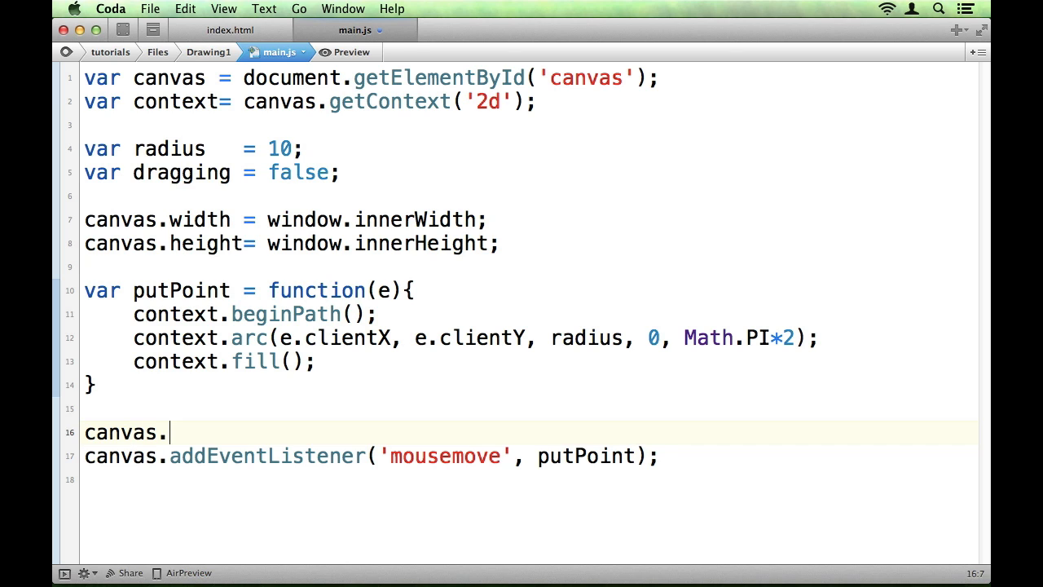
type("addEvent")
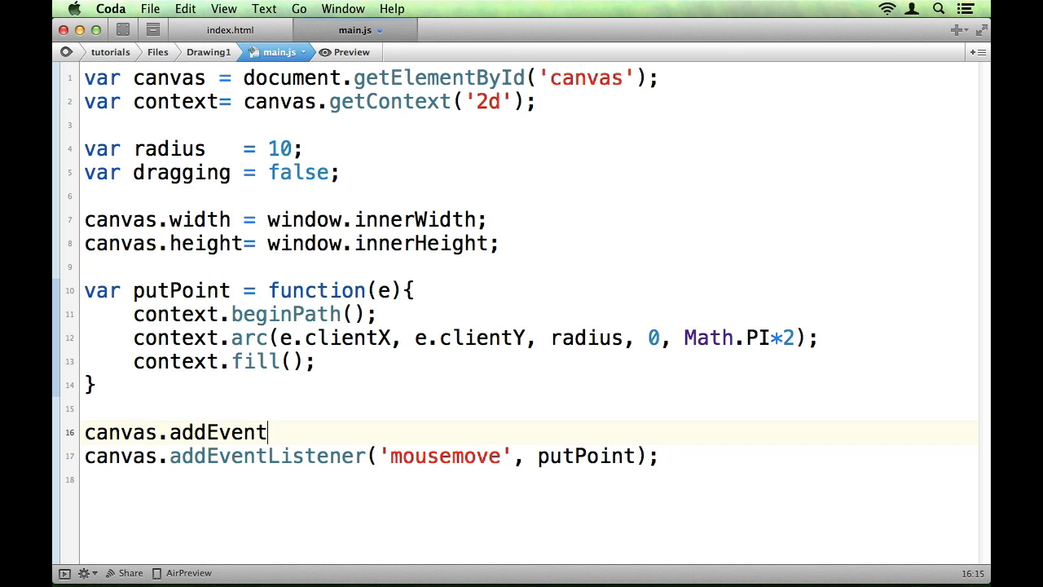
type("Listener('m")
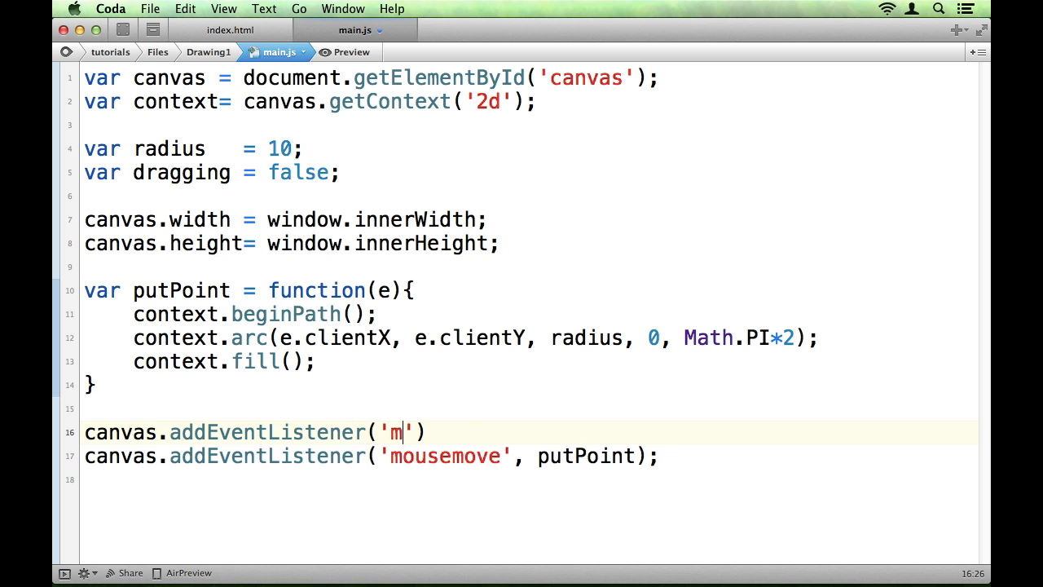
type("ousedown',")
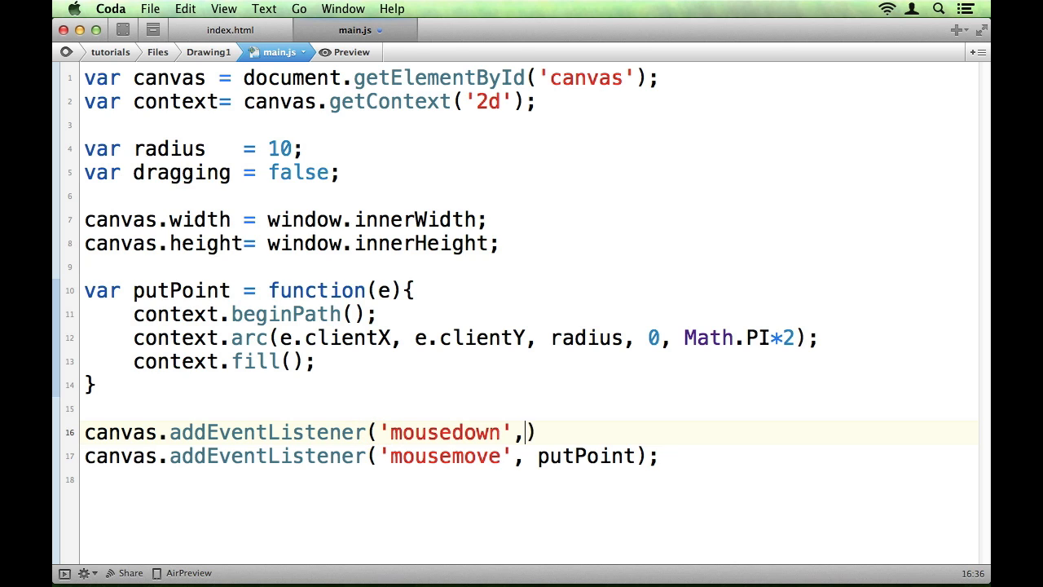
type("eng")
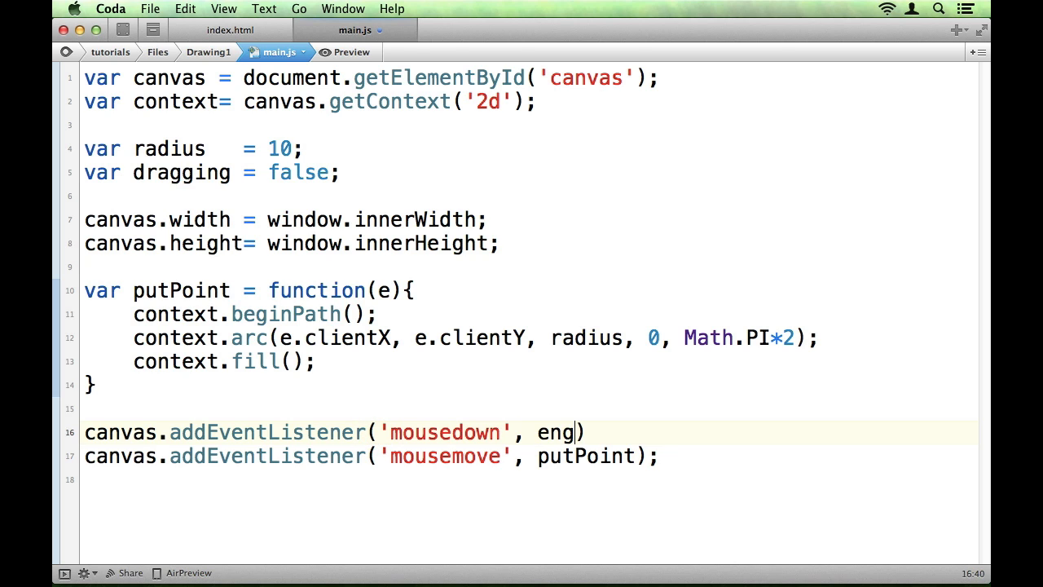
type("agae);")
type("canvas.addEventListener('mouseup', disengage);")
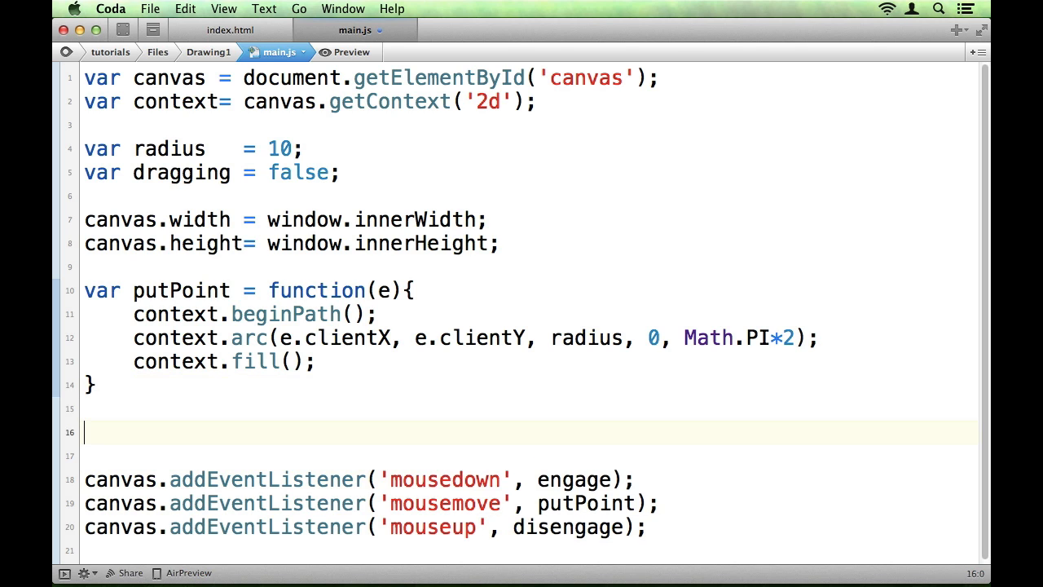
Define engage setting dragging to true and disengage setting it to false
type("var")
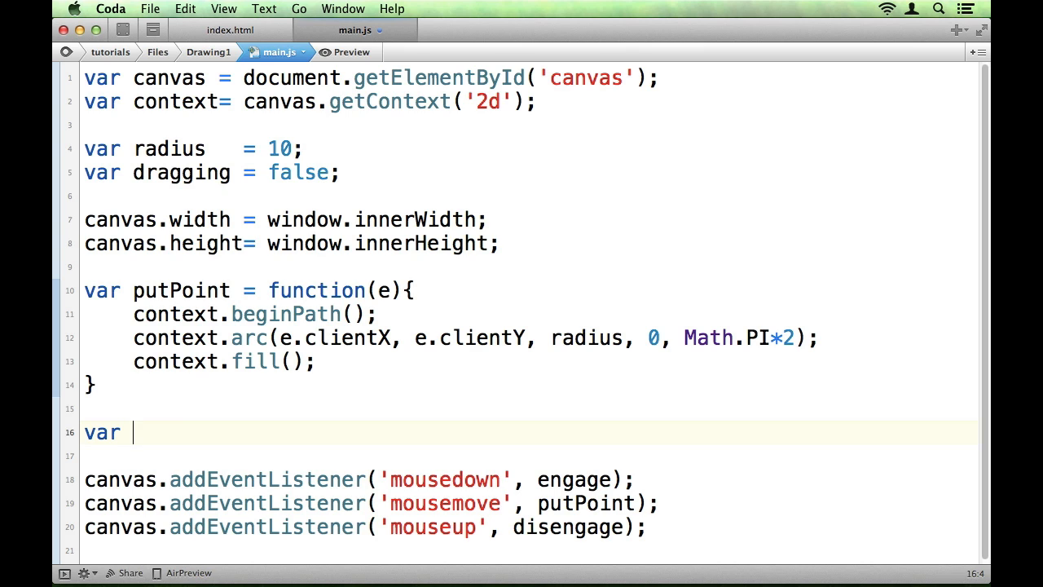
type("engage = function")
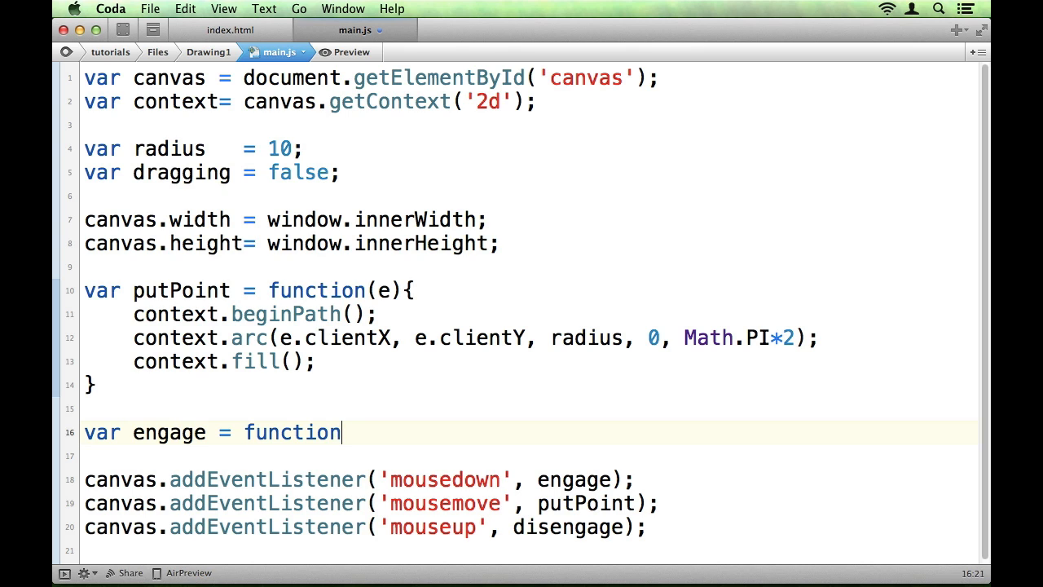
type("()")
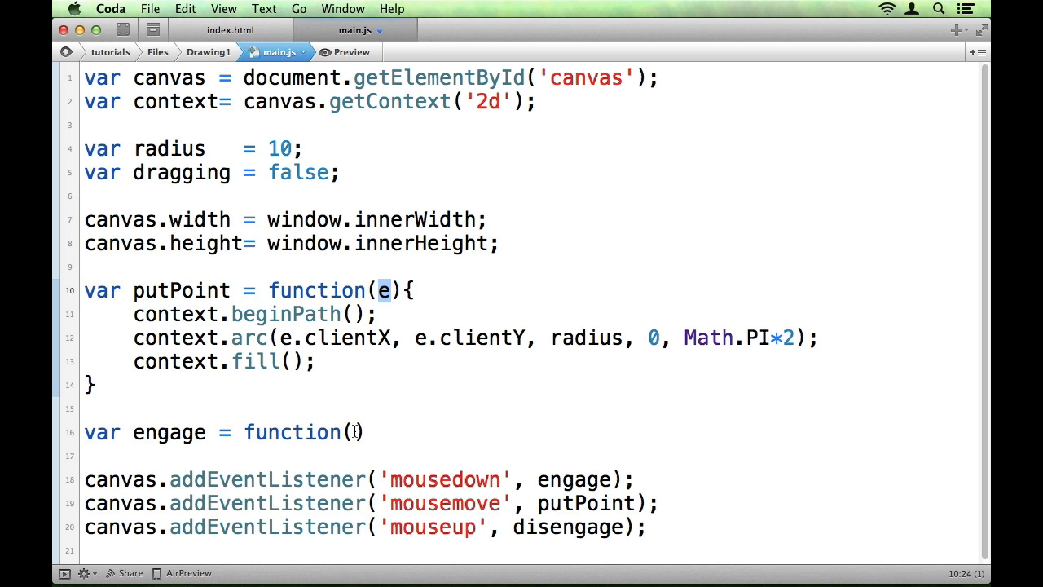
type("{}")
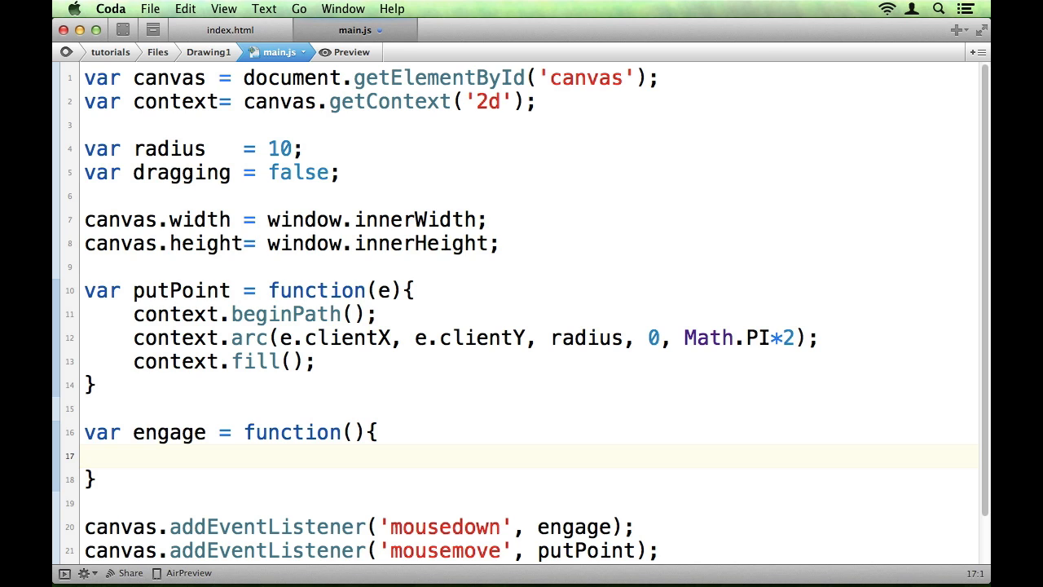
type("dragging =")
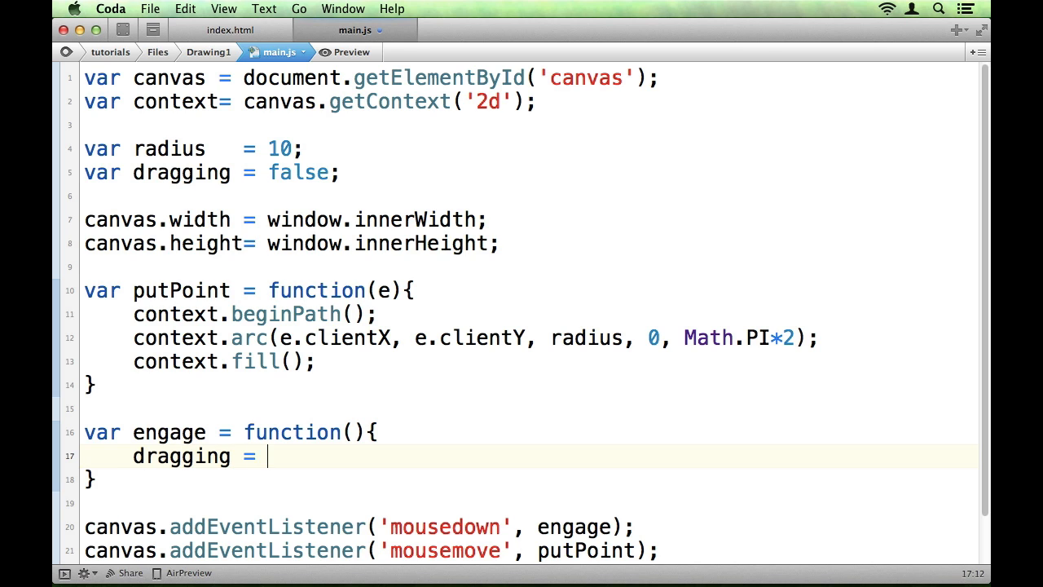
type("true;")
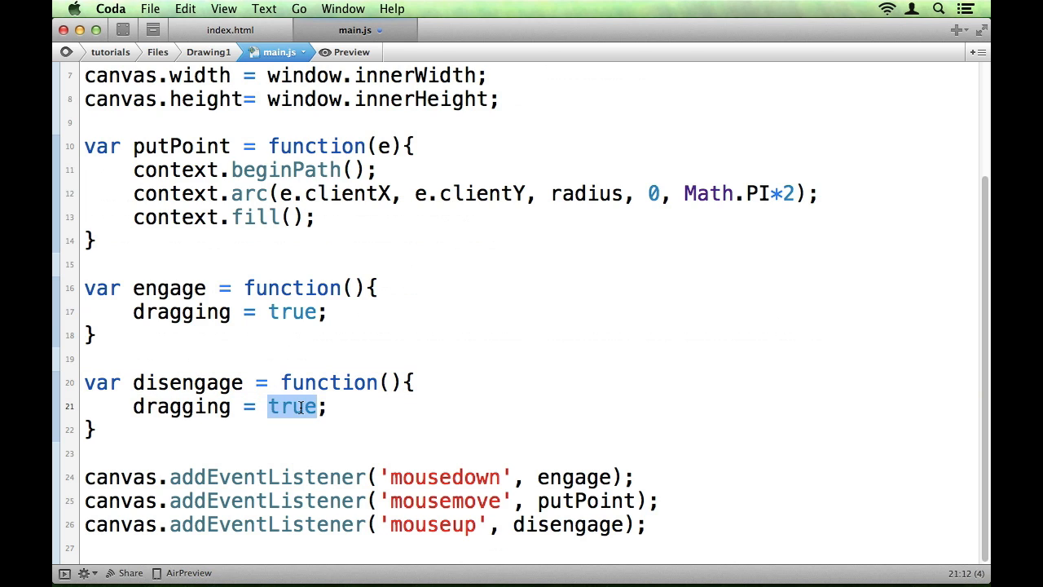
type("false")
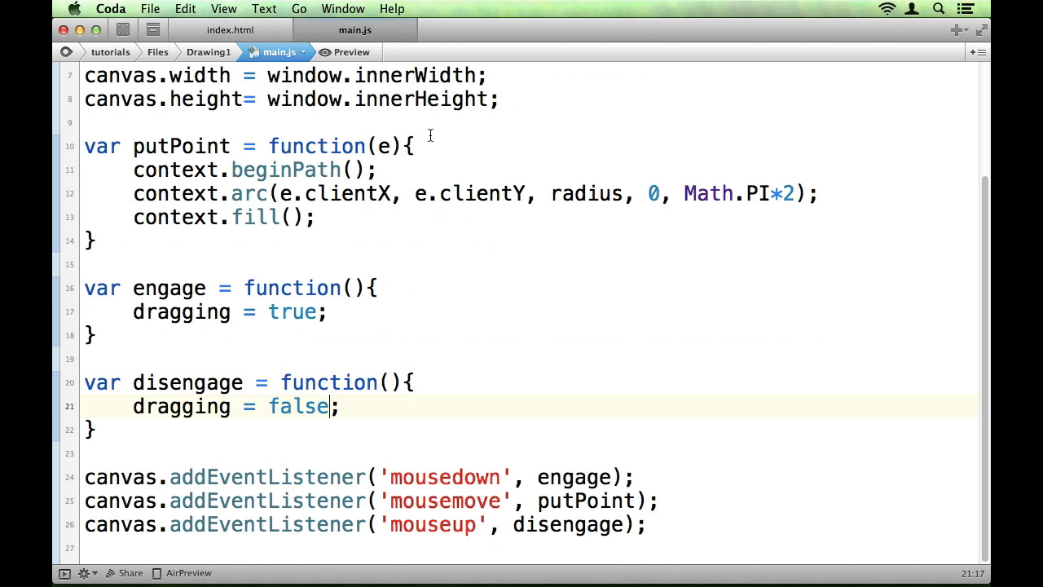
Wrap putPoint's drawing code in if(dragging){ } so it draws only while dragging
type("if")
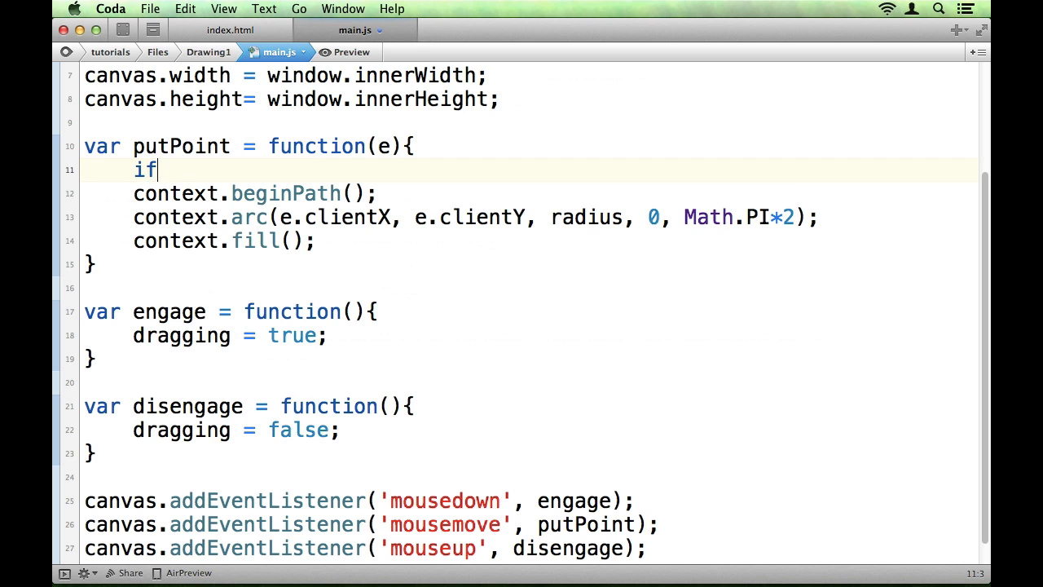
type("()")
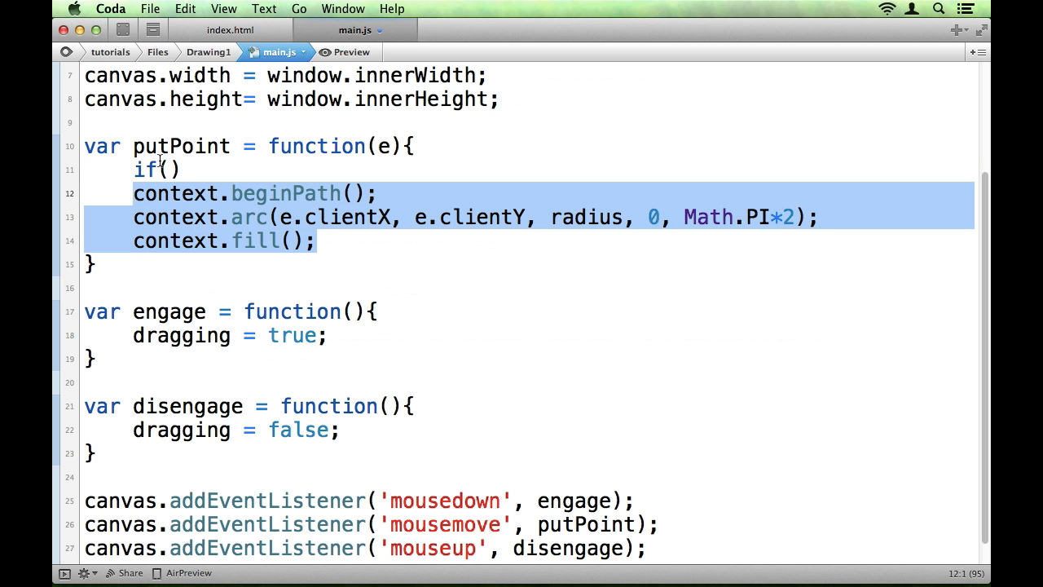
type("dragging")
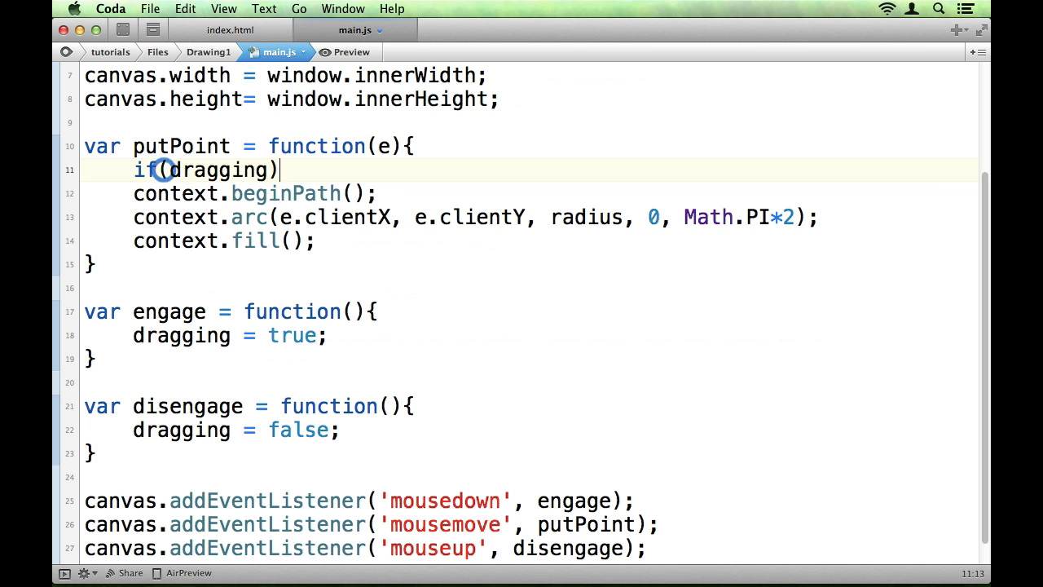
type("{")
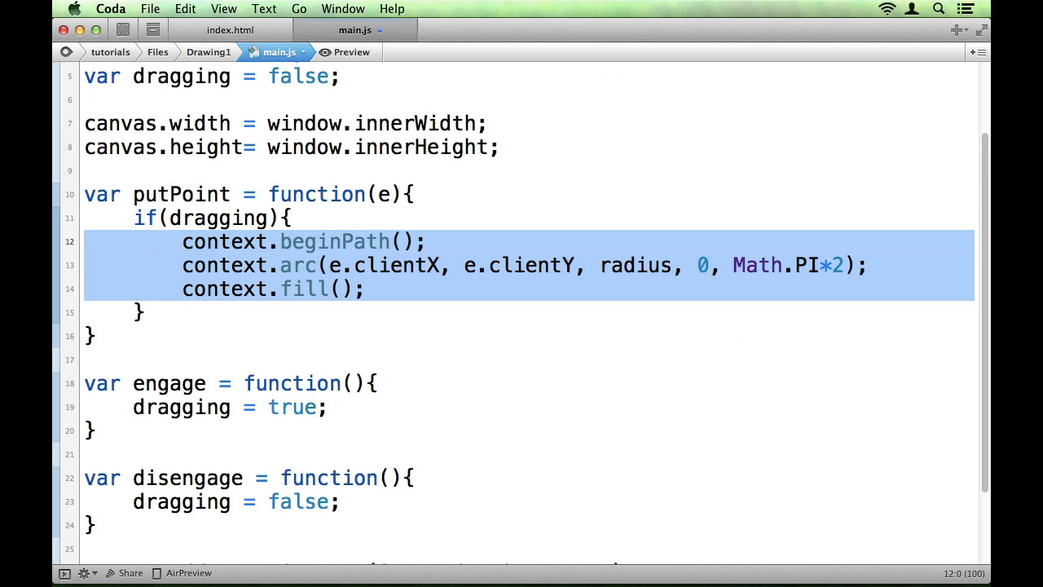
left_click(414, 288)
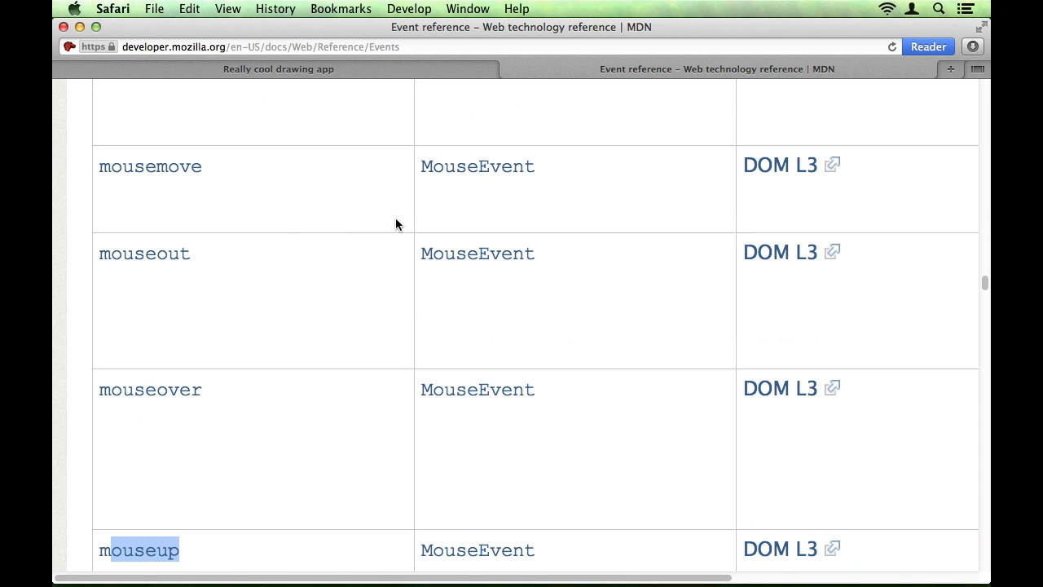
Reload the drawing app and draw a thick spiral and a long wavy stroke while holding the mouse
left_click(278, 69)
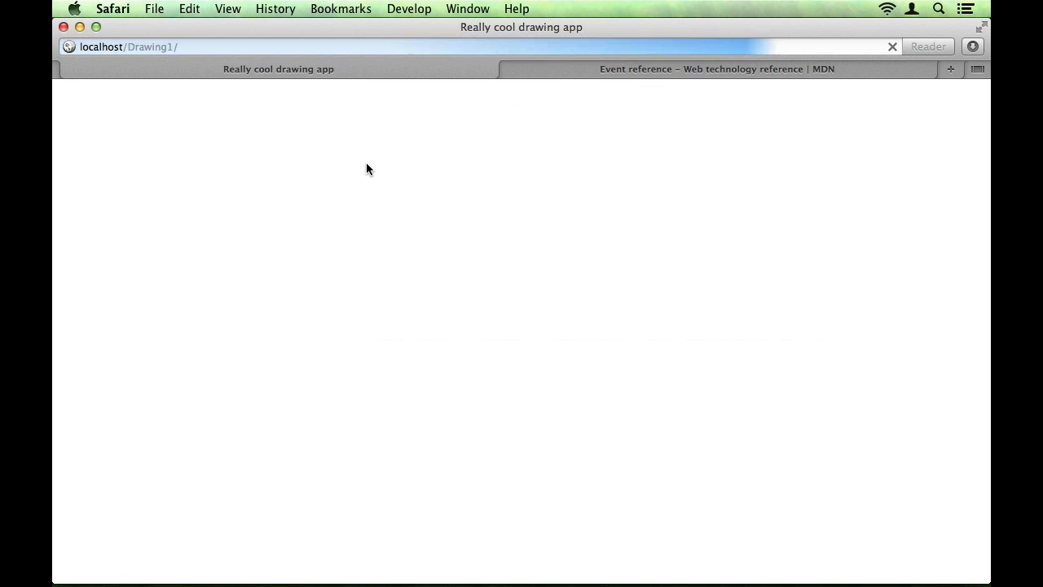
left_click_drag(371, 189, 373, 358)
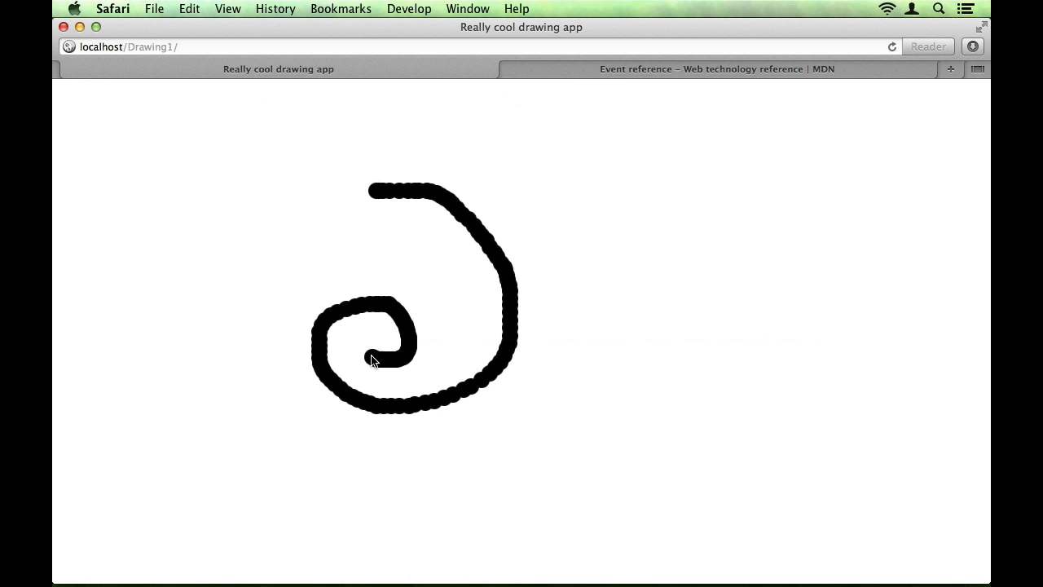
left_click_drag(372, 360, 672, 424)
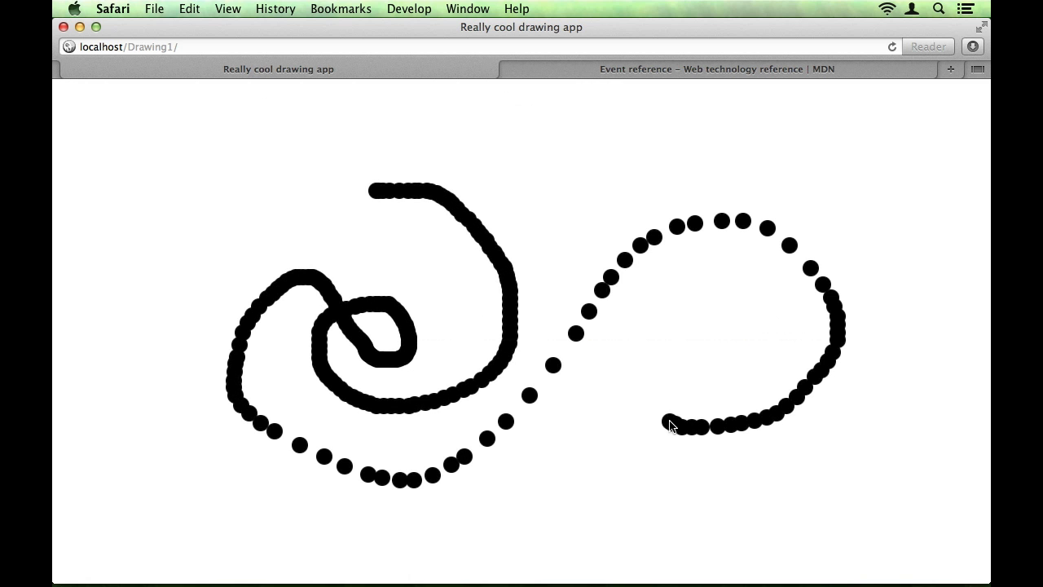
mouse_move(557, 189)
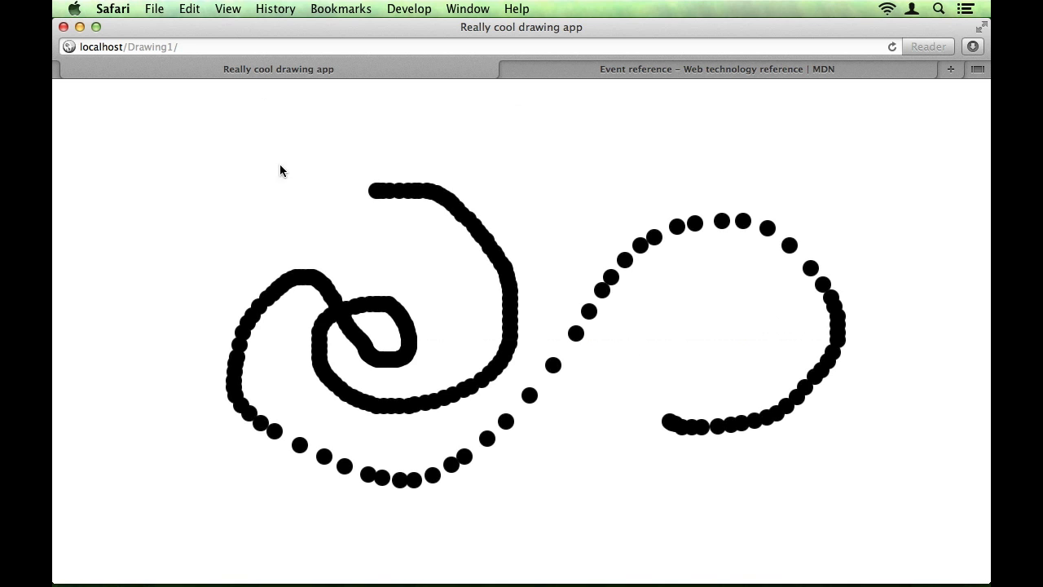
mouse_move(601, 481)
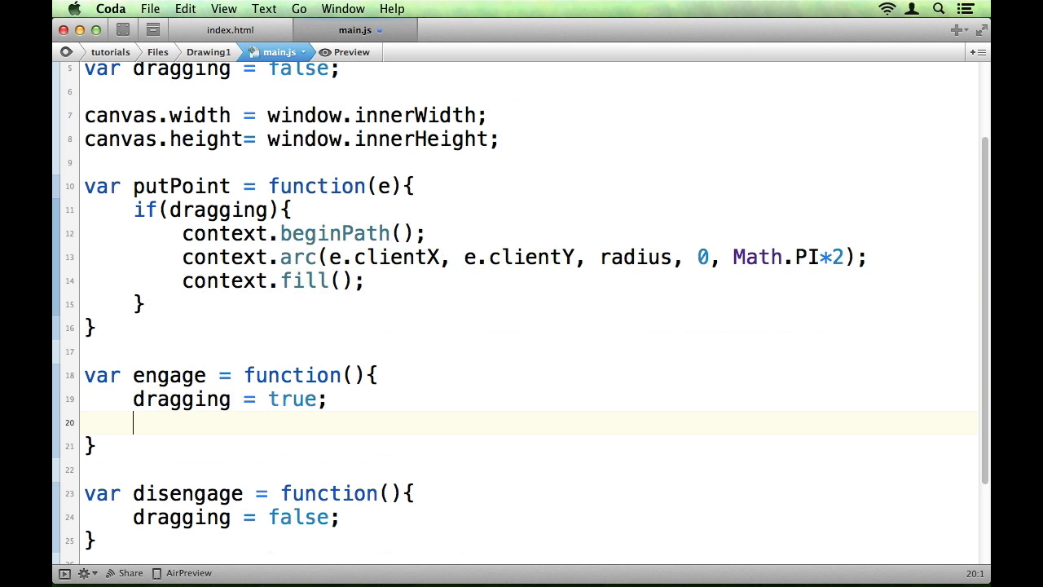
Make engage take the event e and call putPoint(e) so a press draws a point immediately
type("putPoint")
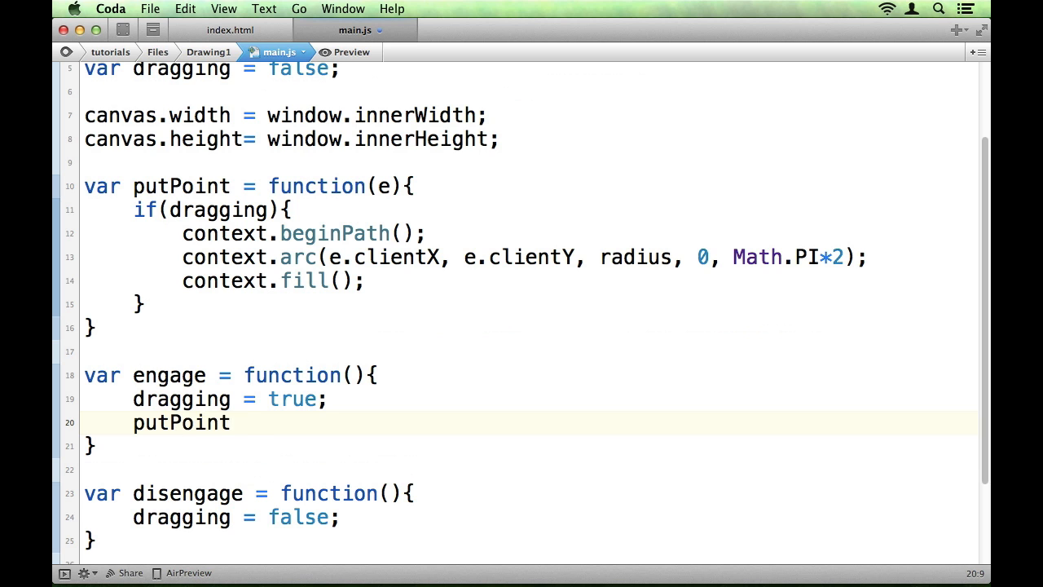
type("();")
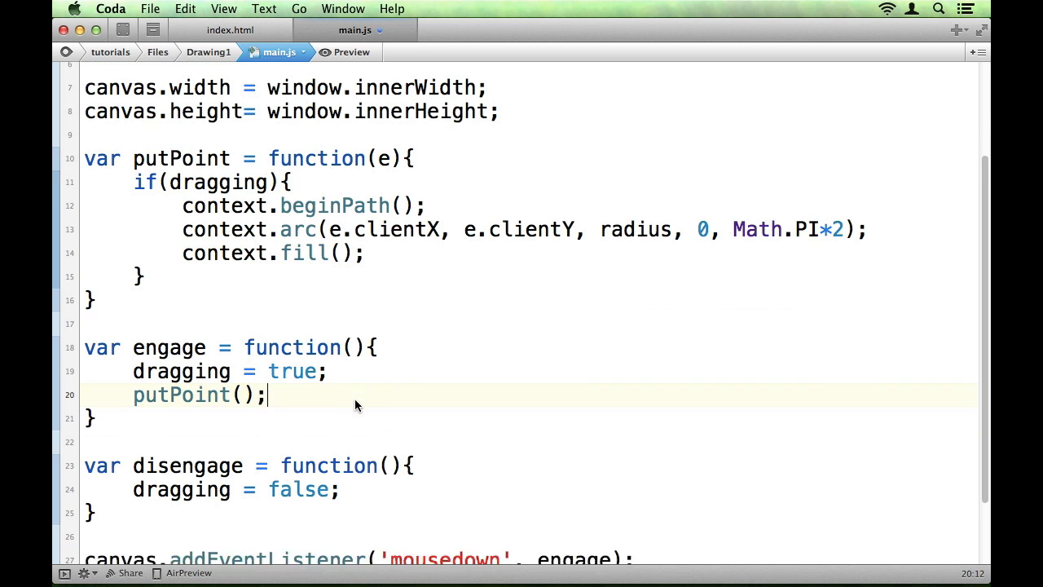
scroll("down", 3)
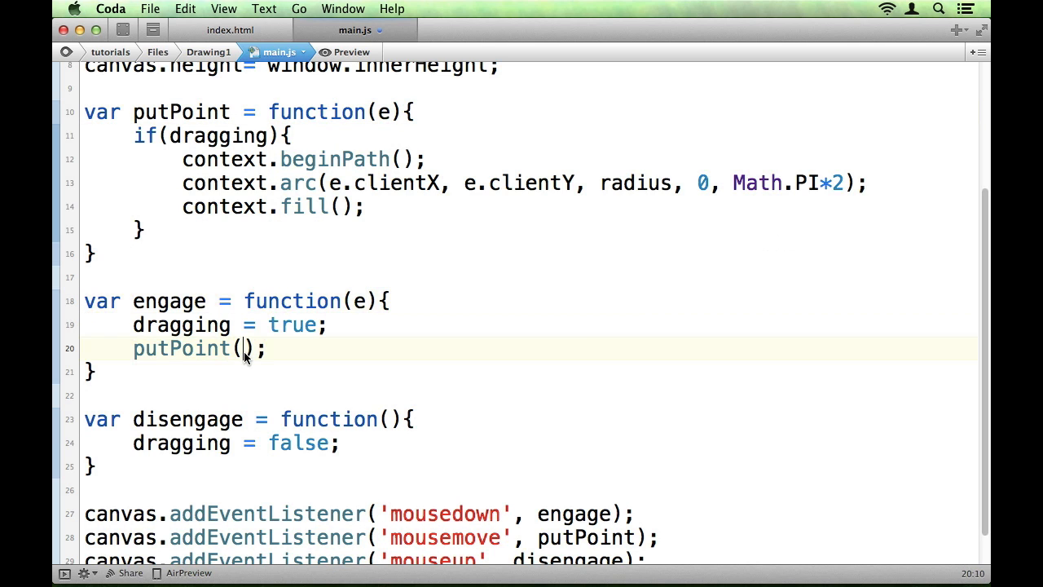
type("e")
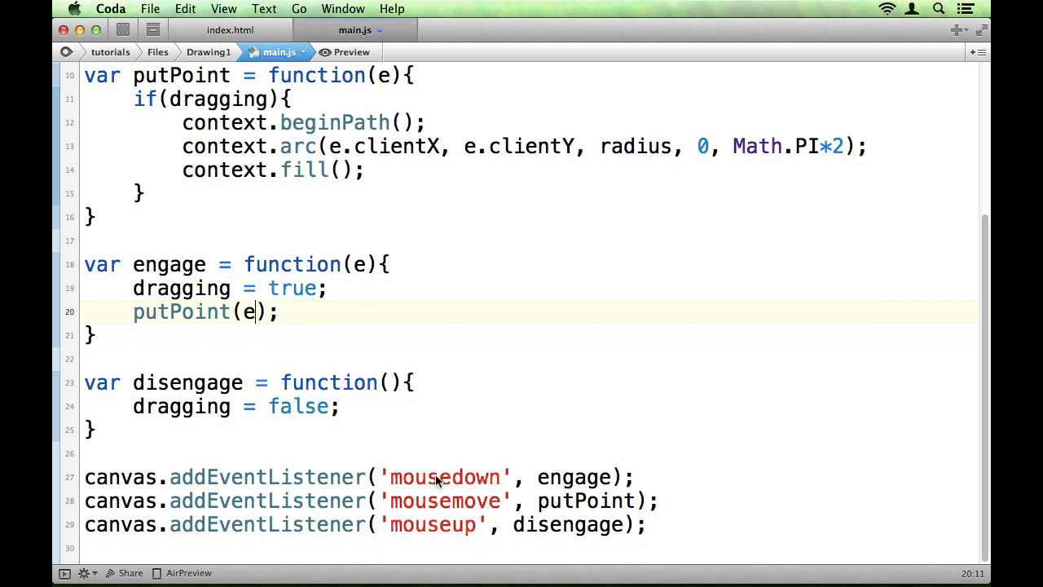
double_click(574, 476)
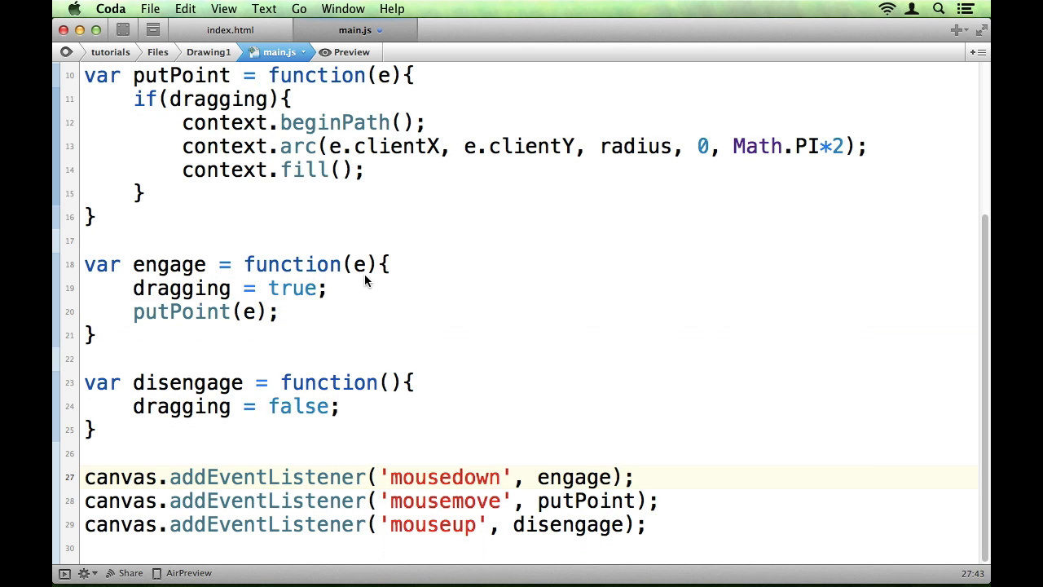
left_click(258, 311)
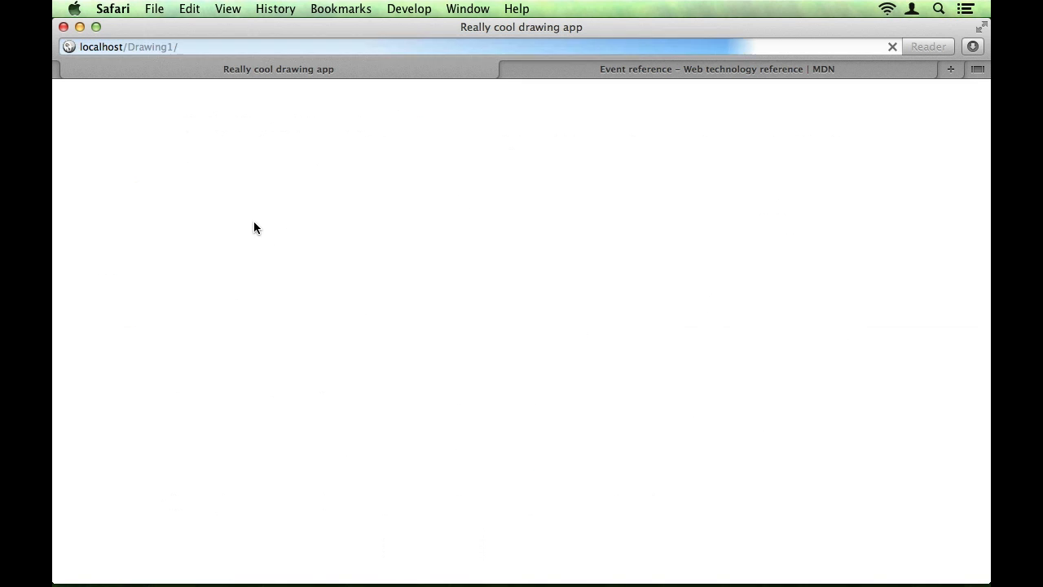
Place a single dot then drag four wavy strokes across the canvas to test drawing
left_click(323, 342)
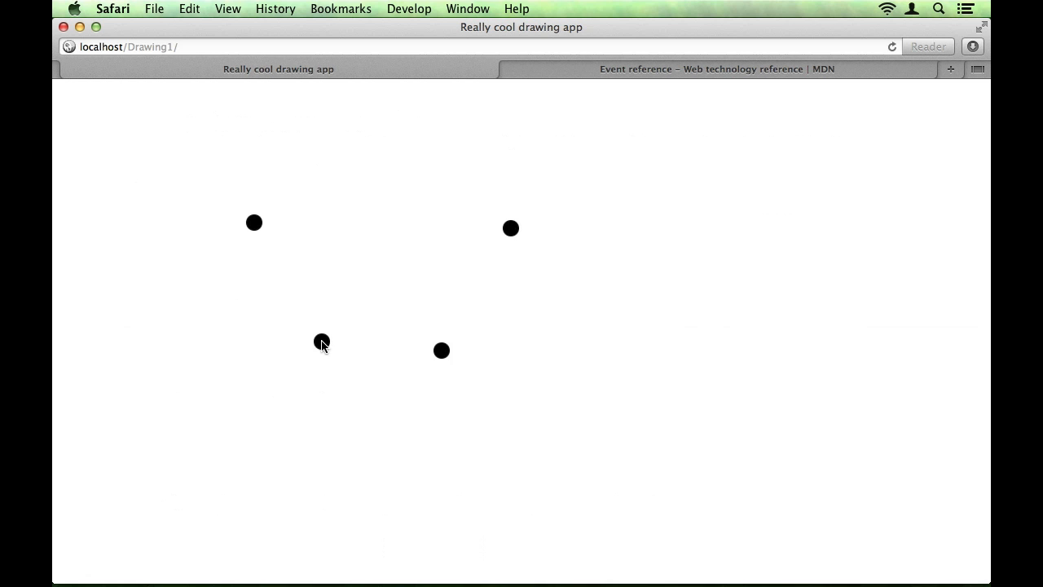
left_click_drag(325, 235, 382, 420)
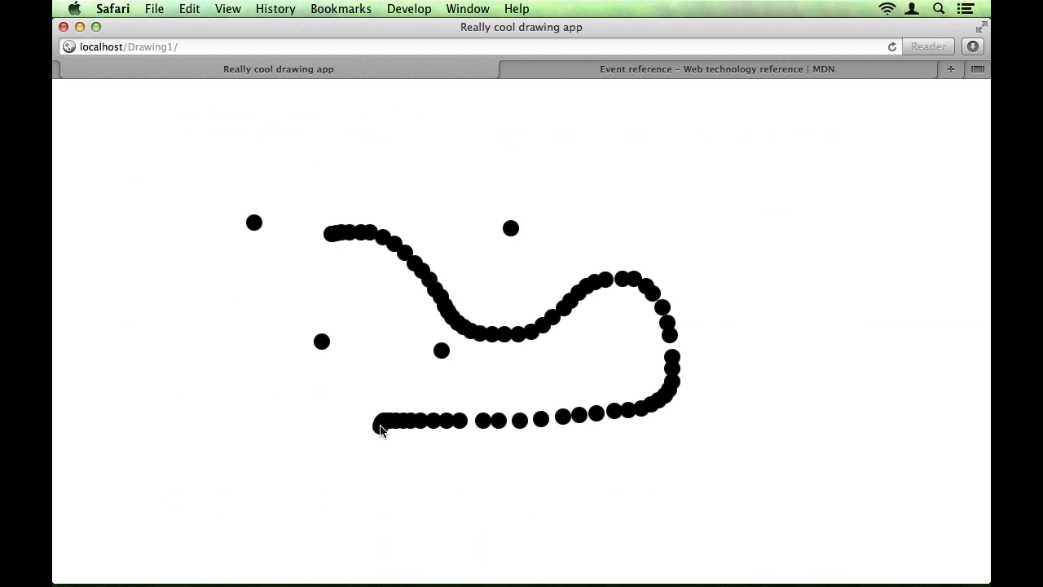
mouse_move(150, 209)
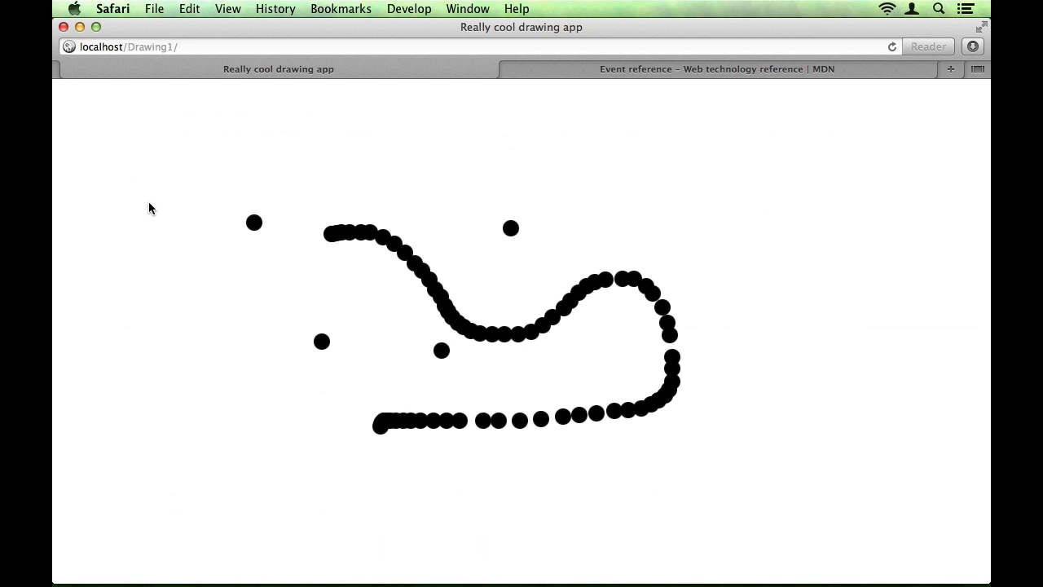
left_click_drag(138, 196, 639, 208)
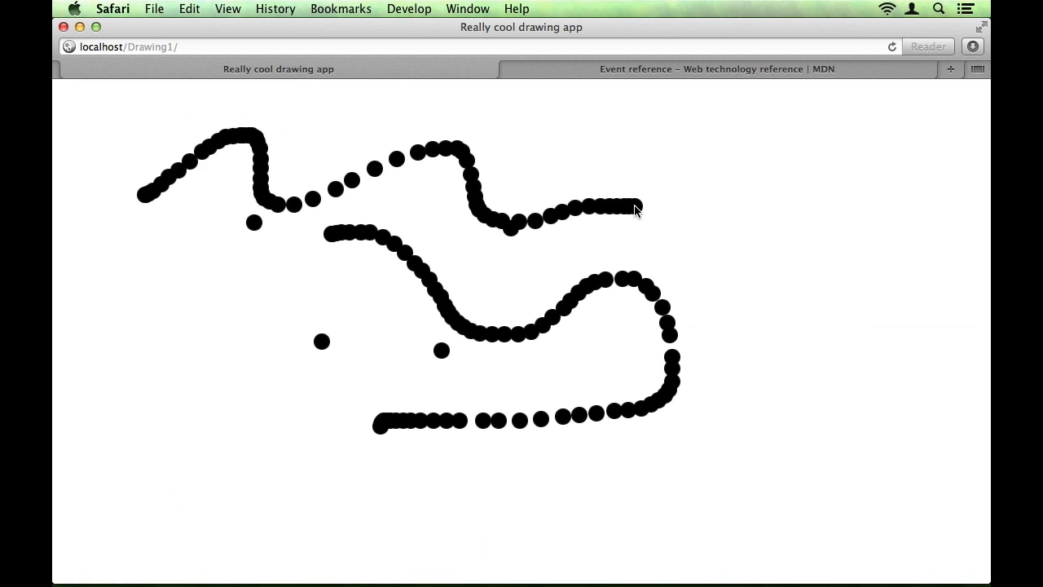
mouse_move(557, 140)
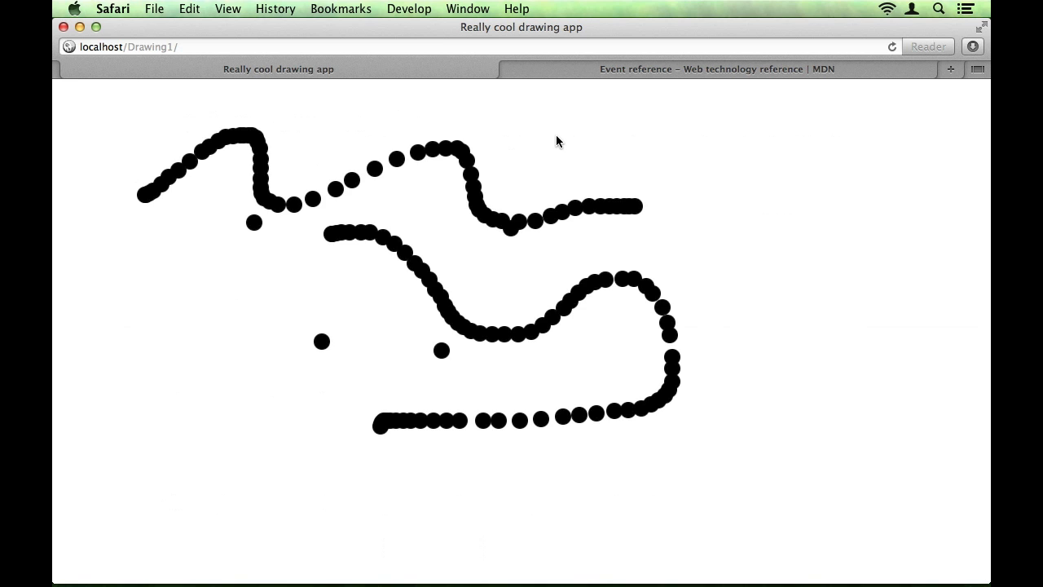
left_click_drag(558, 134, 687, 198)
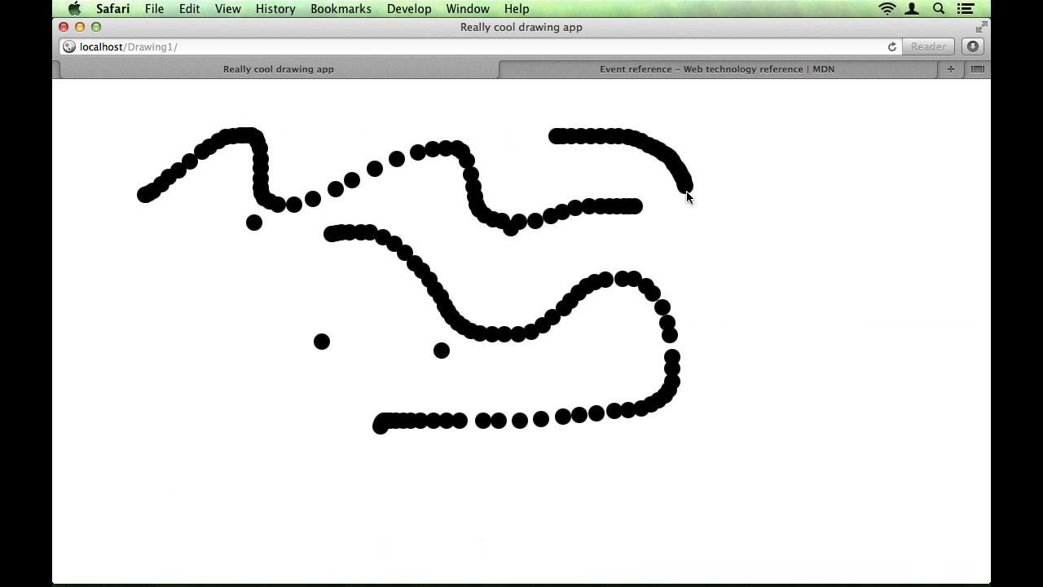
left_click_drag(688, 195, 736, 294)
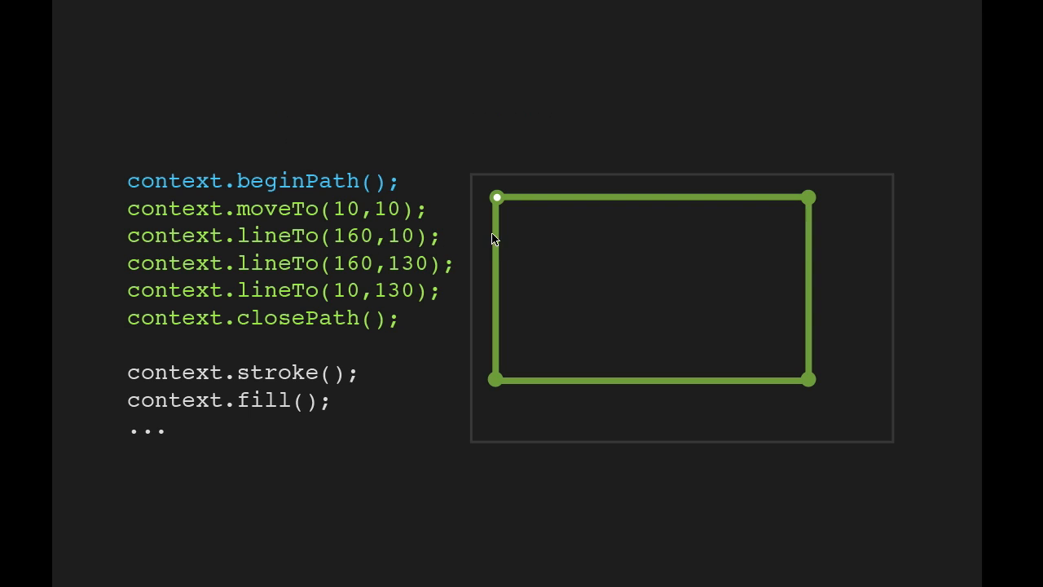
mouse_move(340, 273)
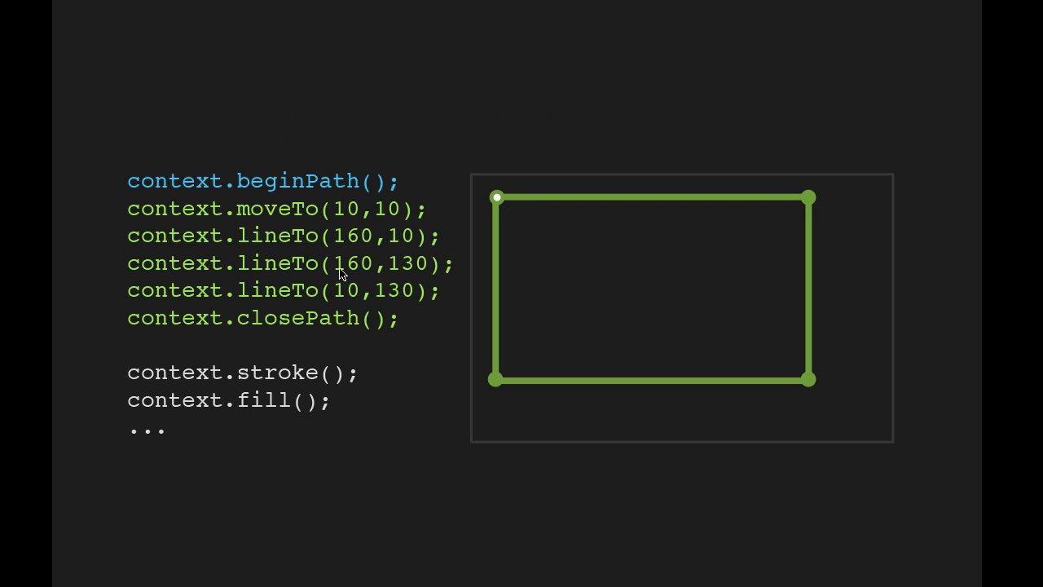
mouse_move(427, 235)
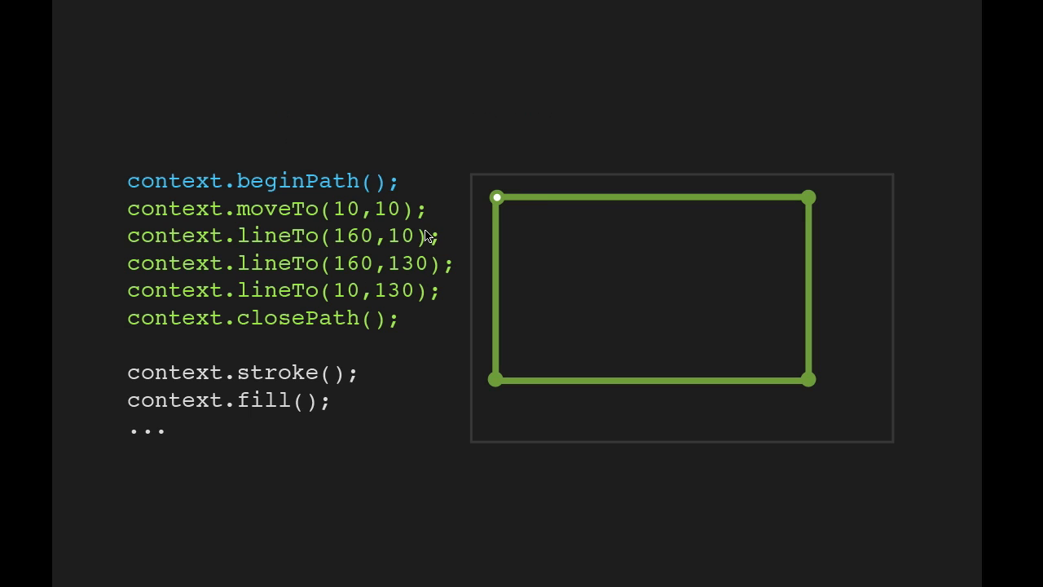
mouse_move(377, 329)
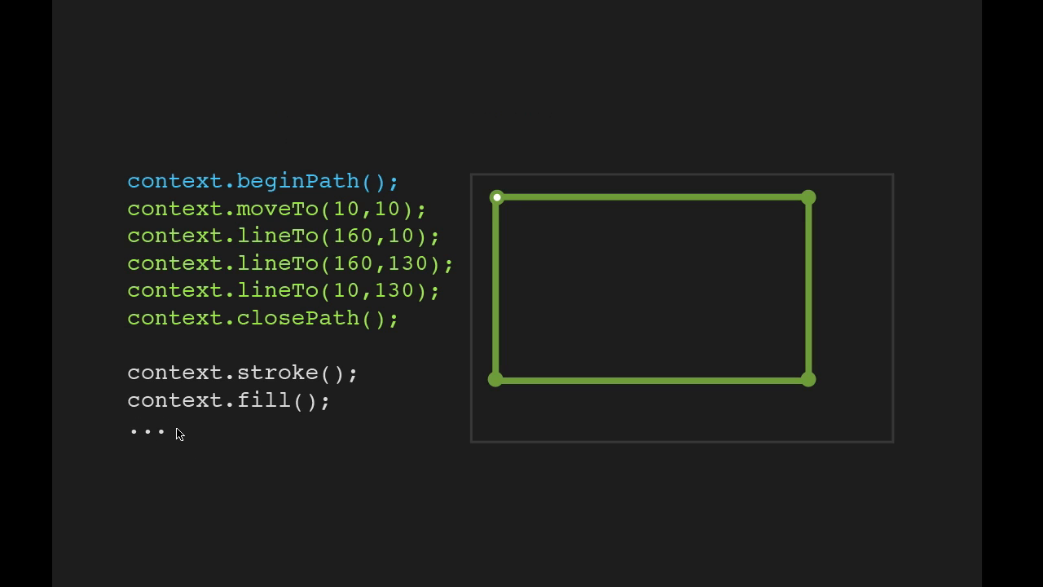
mouse_move(179, 420)
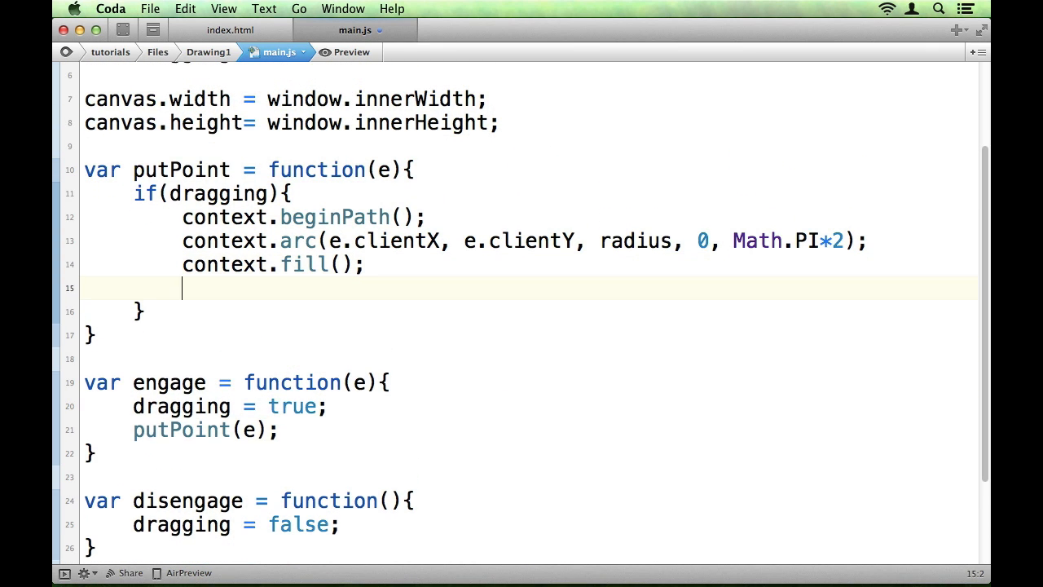
Add context.beginPath(); and context.moveTo(e.clientX, e.clientY); to putPoint
type("context.")
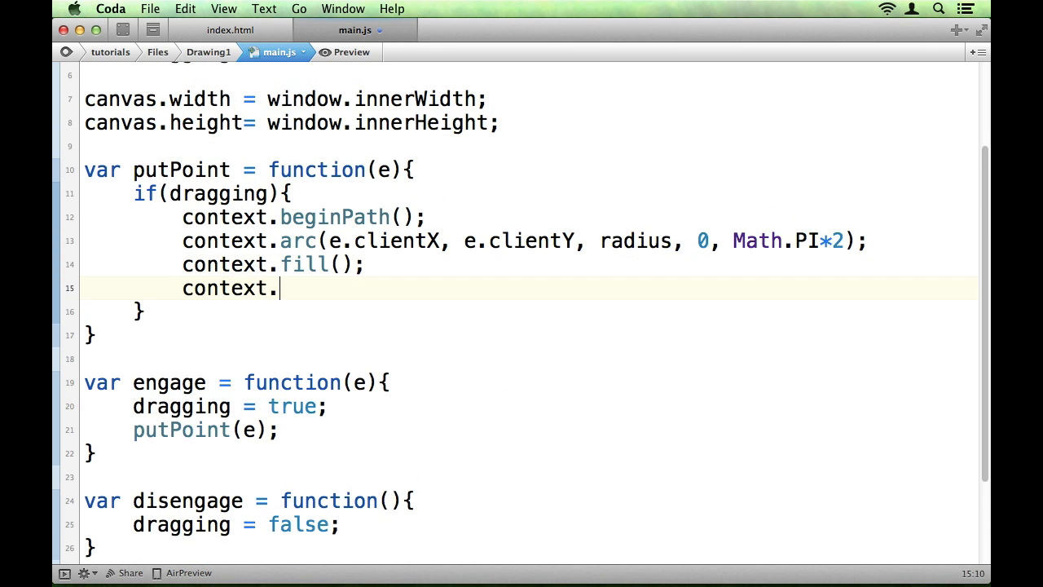
type("beginPath")
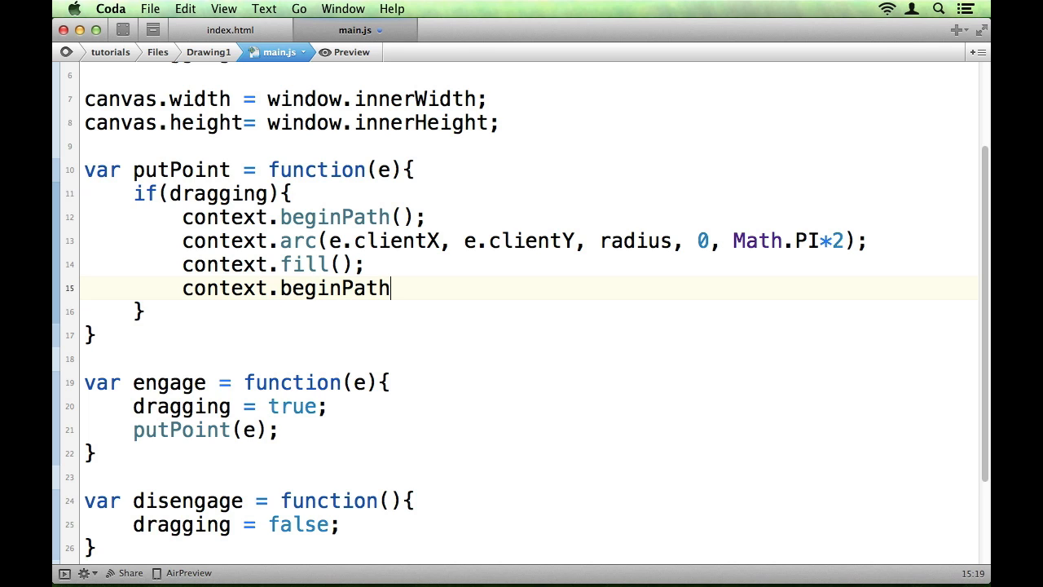
type("();")
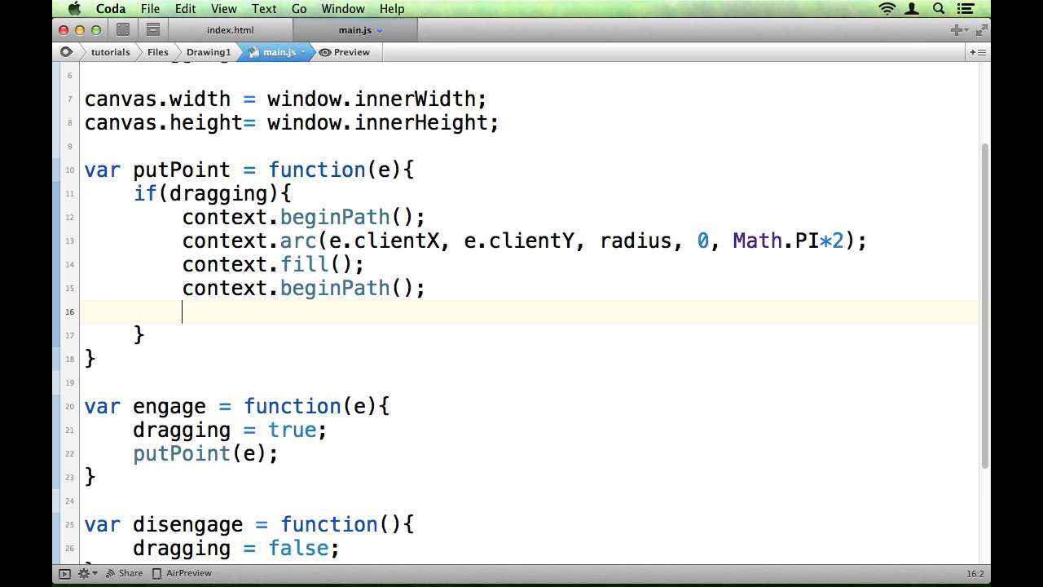
type("context.mo")
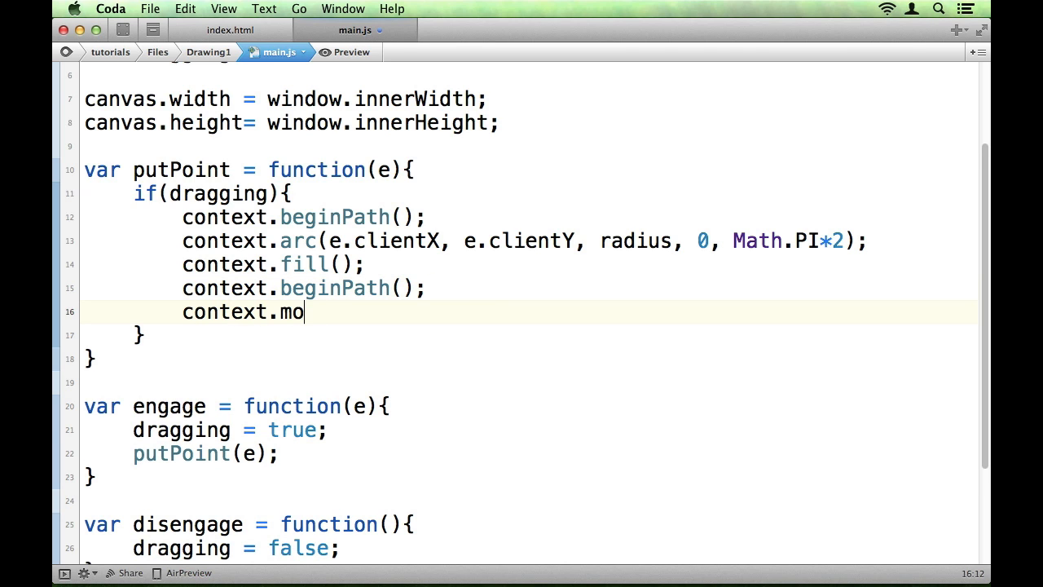
type("veTo")
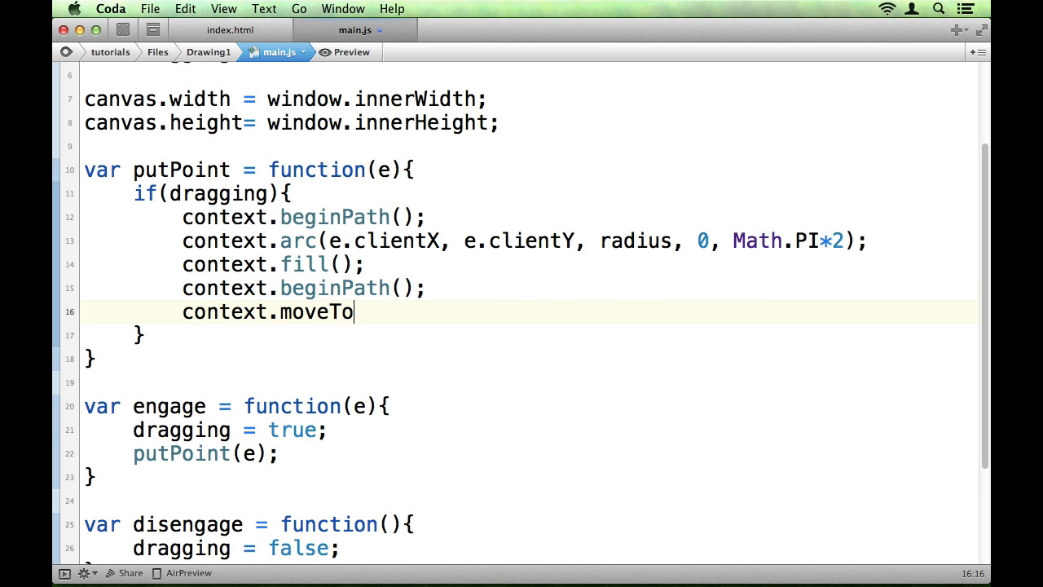
type("();")
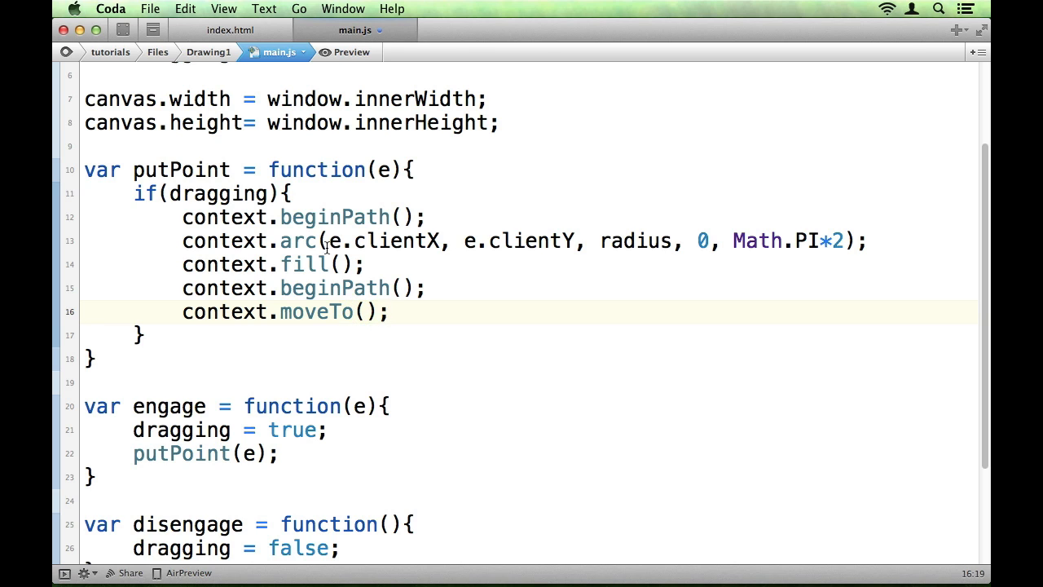
left_click_drag(329, 241, 574, 241)
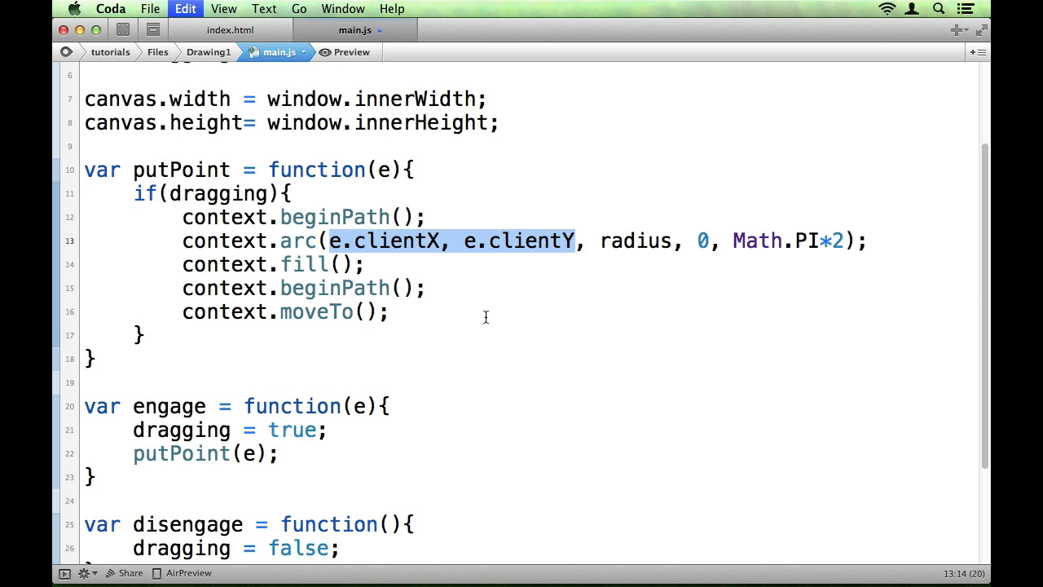
left_click(366, 311)
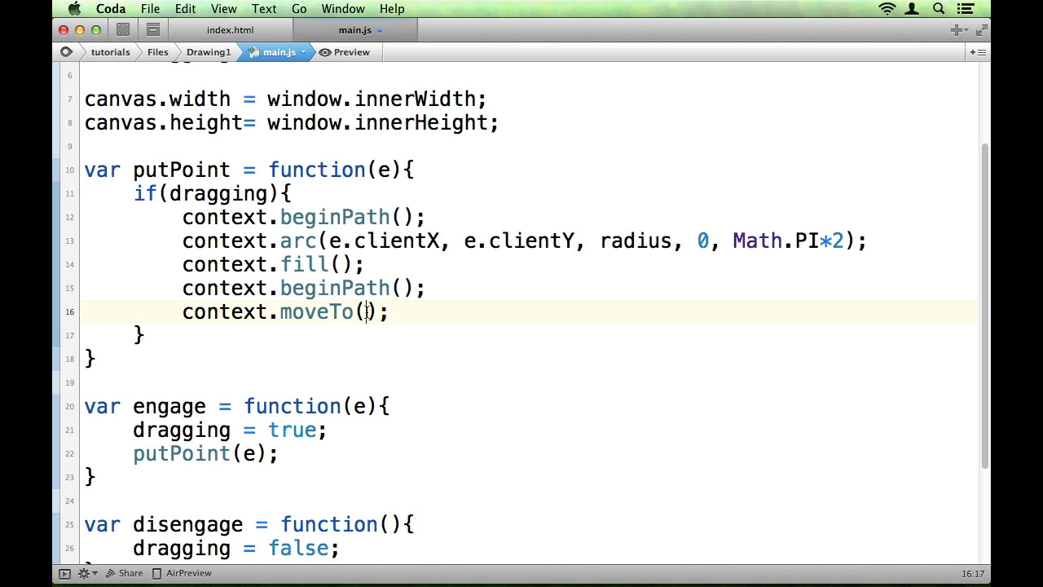
type("e.clientX, e.clientY")
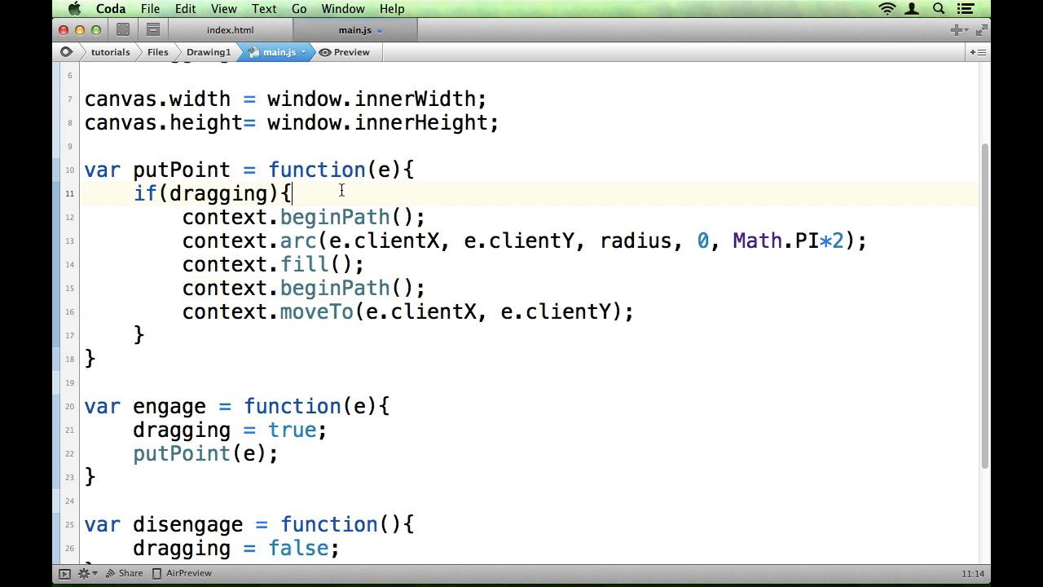
Add context.lineTo(e.clientX, e.clientY); and context.stroke(); at the start of the if block
type("context")
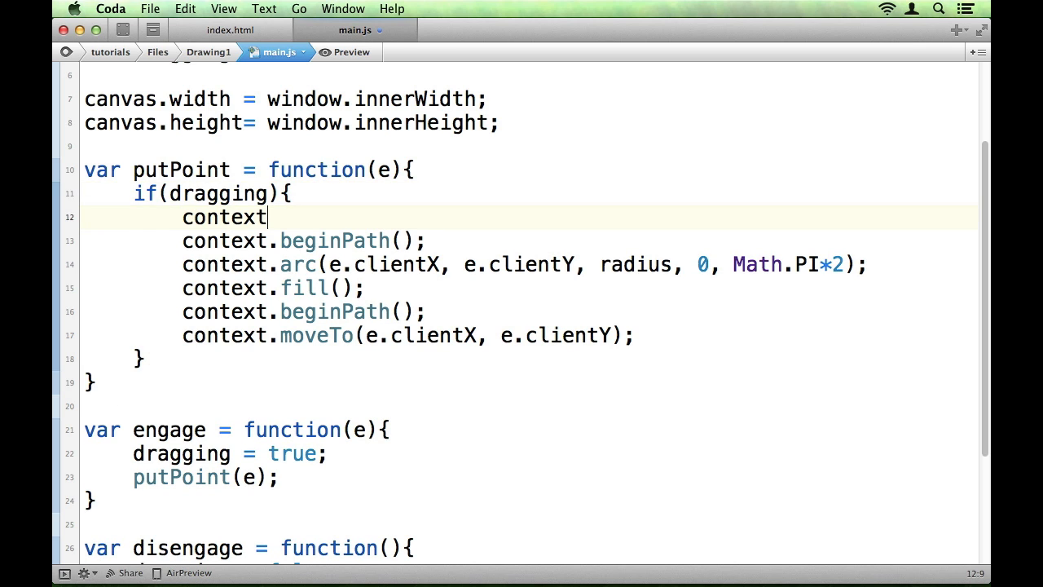
type(".lineTo(")
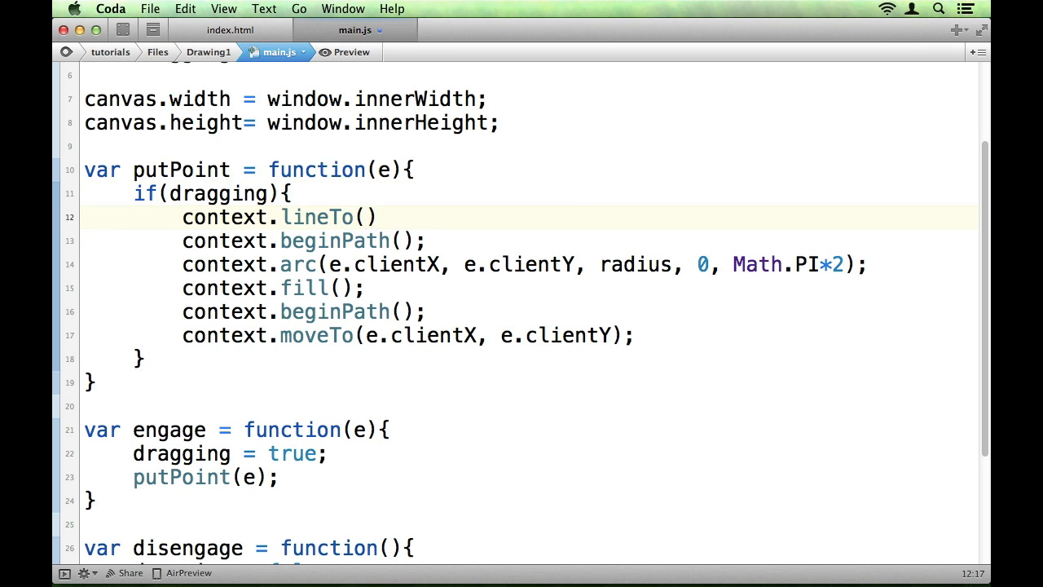
type("e.clientX, e.clientY);")
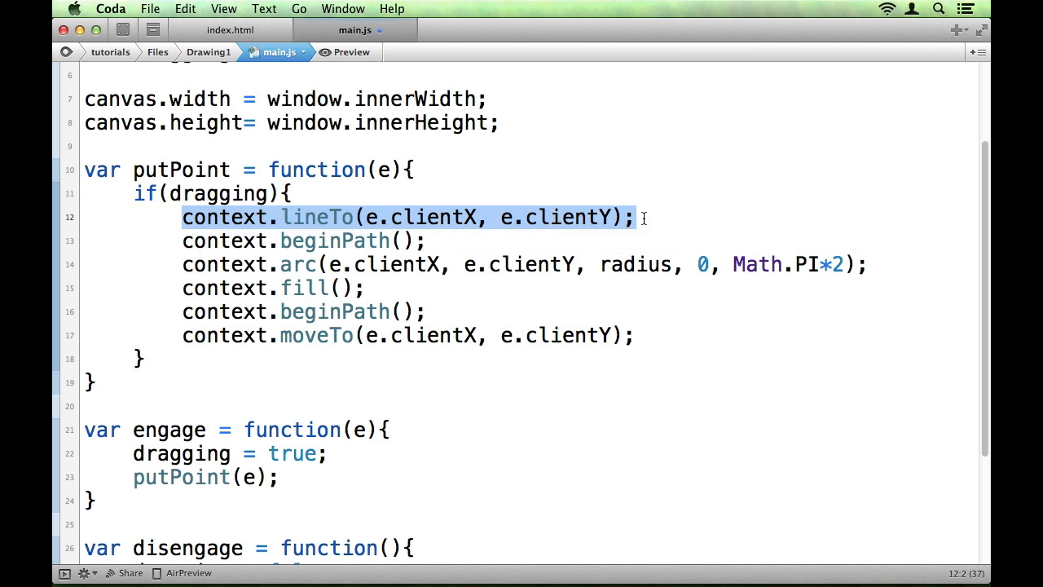
type("con")
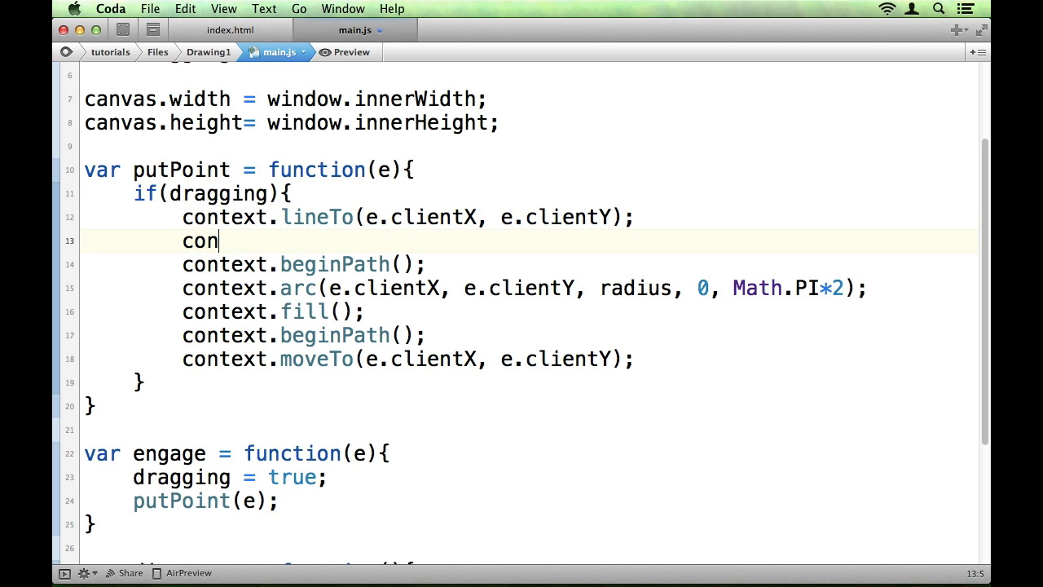
type("text.stroke")
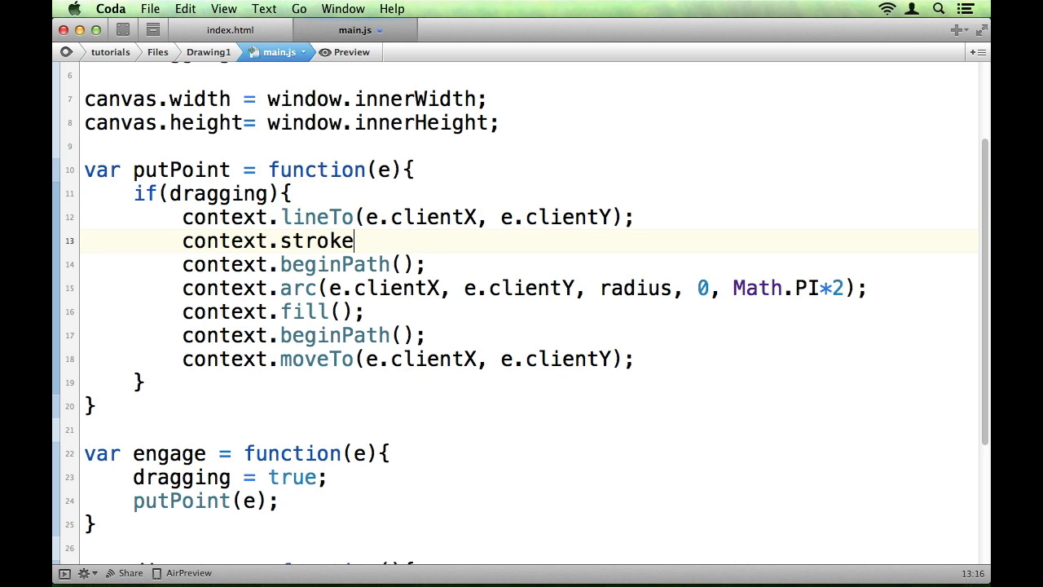
type("();")
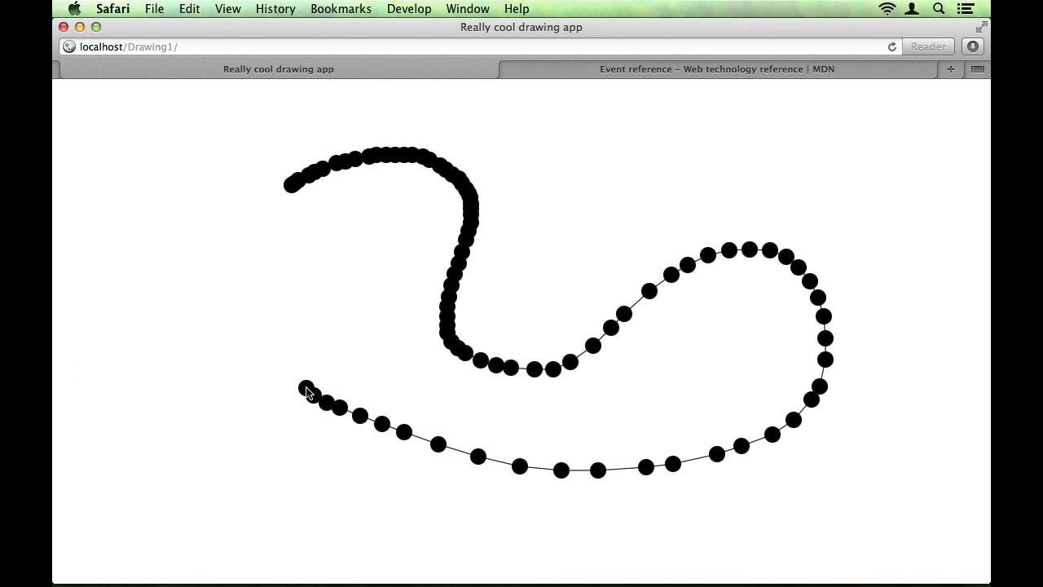
Draw three looping strokes to check the dots are joined by a line, then return to Coda
left_click_drag(308, 389, 896, 297)
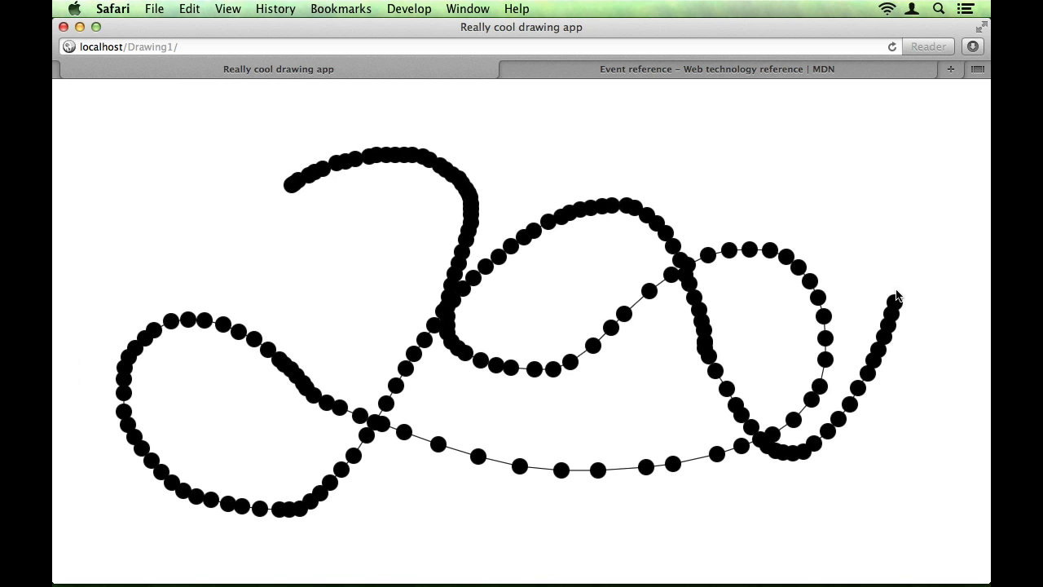
left_click_drag(896, 296, 251, 221)
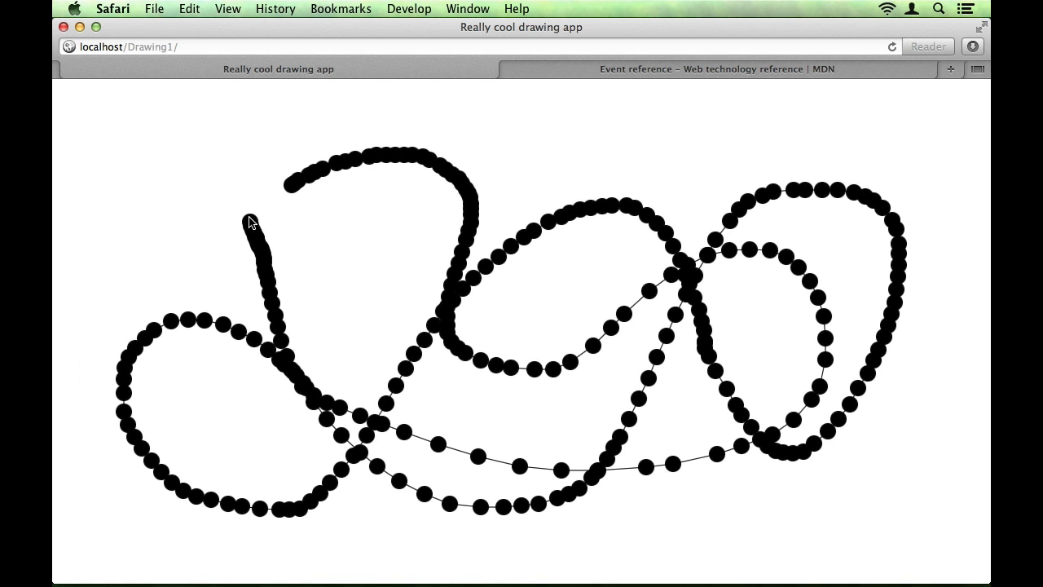
left_click_drag(253, 222, 824, 322)
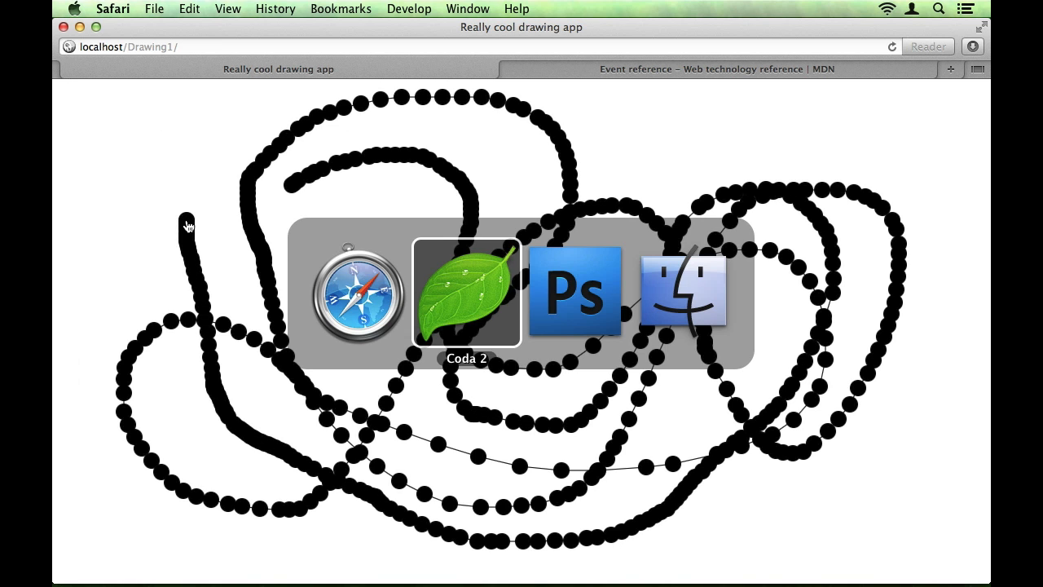
left_click(466, 293)
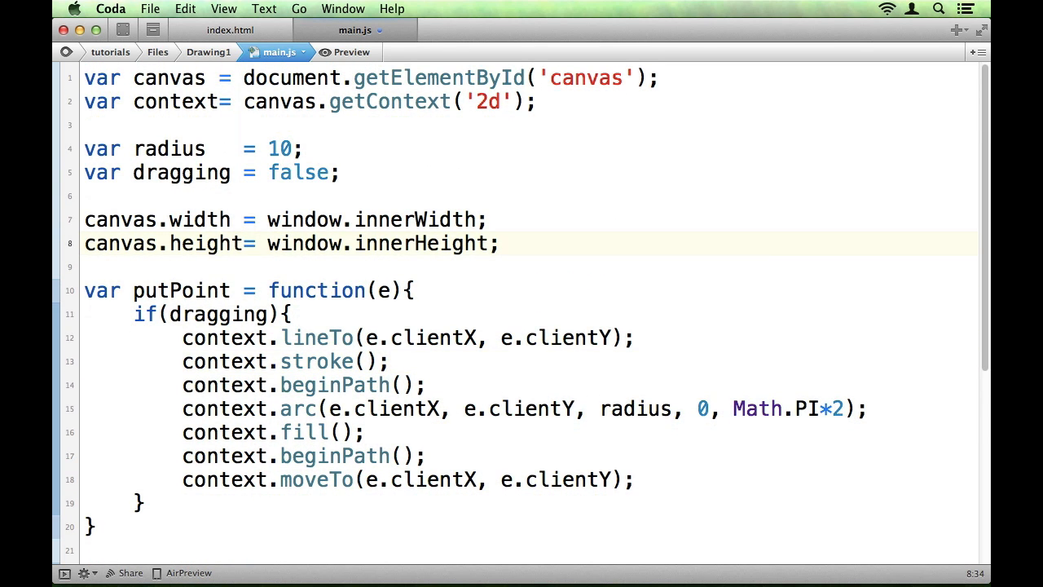
Add context.lineWidth = radius*2; below the canvas size lines
type("context.lineW")
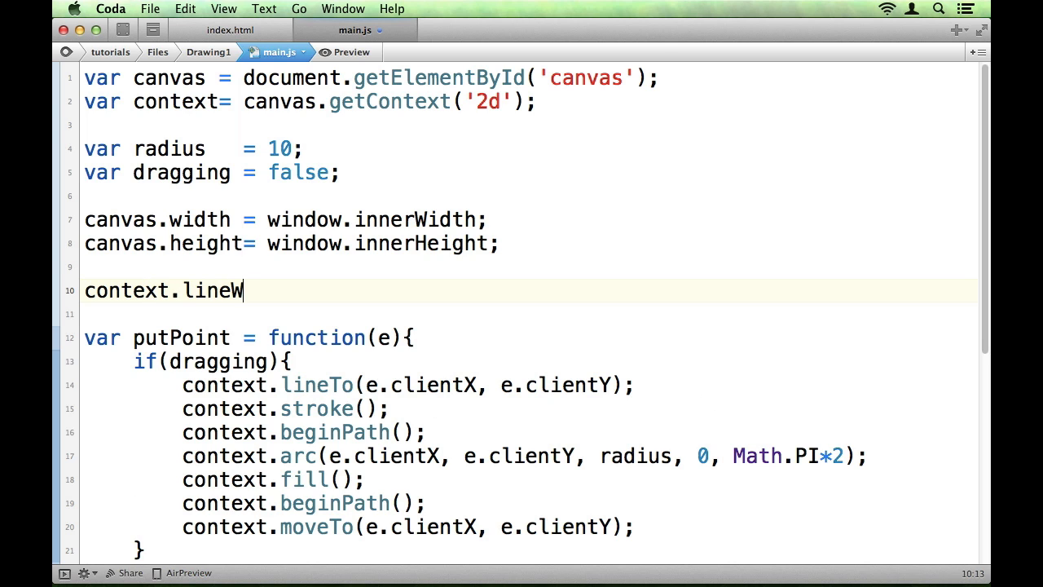
type("idth = radius")
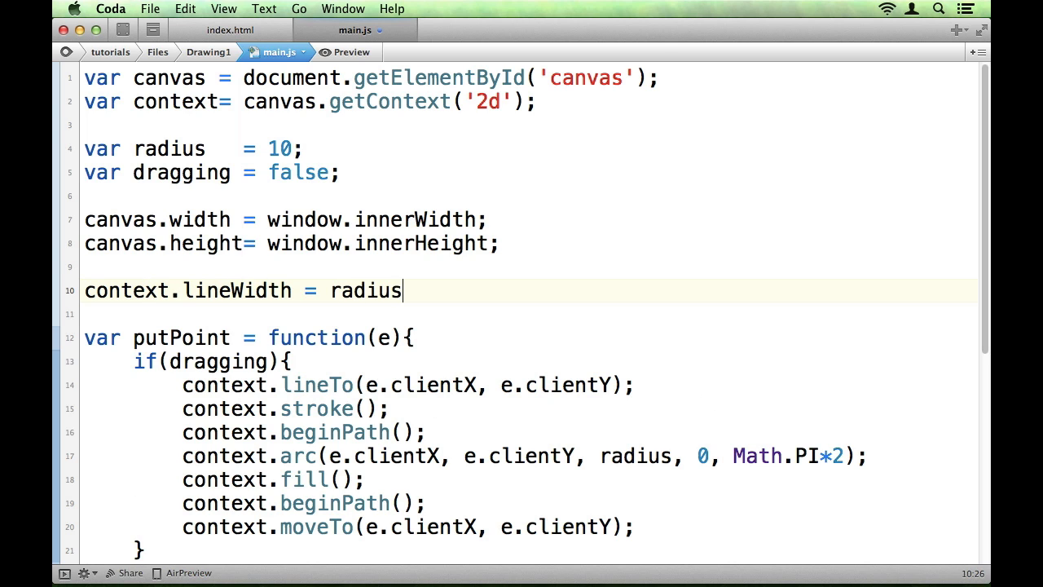
type("*2;")
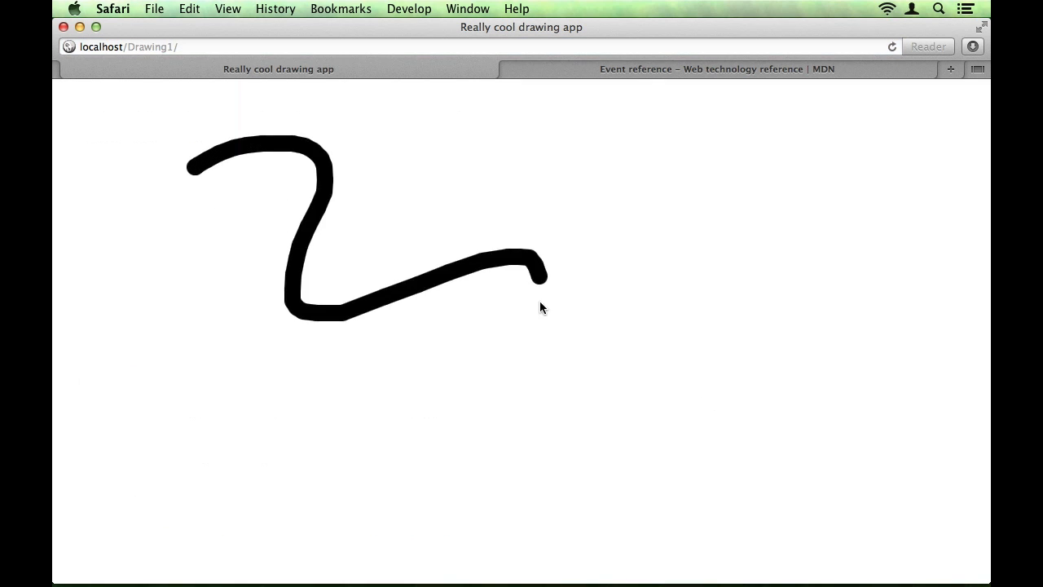
Draw two thick strokes, seeing the second join the first, then return to Coda
left_click_drag(541, 277, 725, 443)
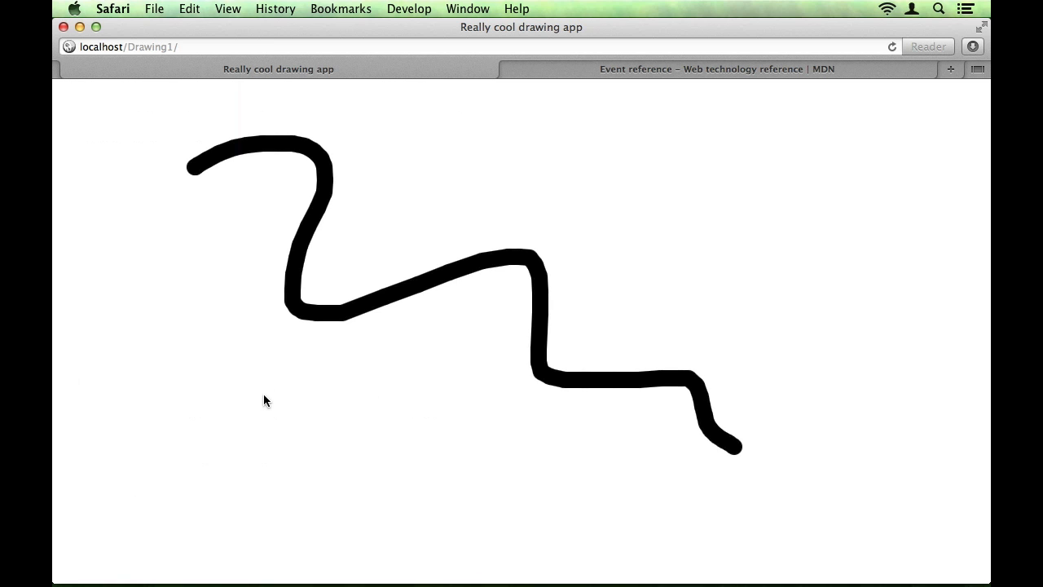
mouse_move(342, 440)
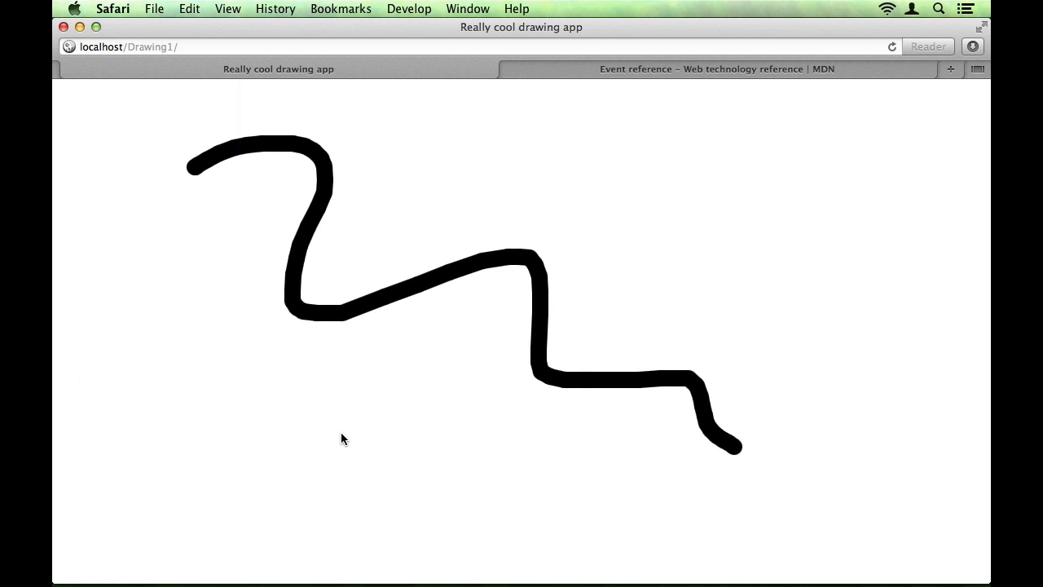
mouse_move(349, 440)
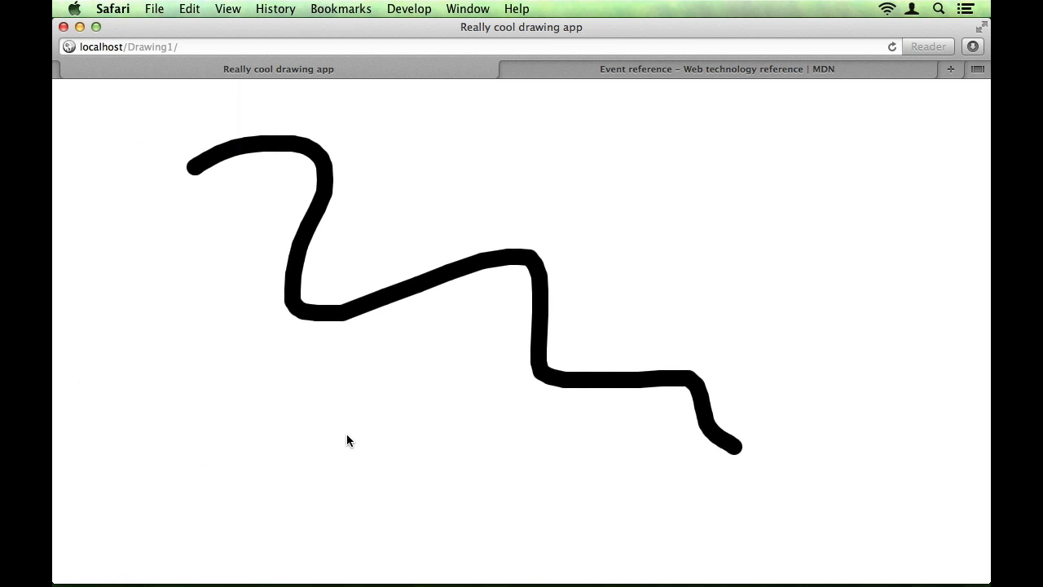
mouse_move(270, 422)
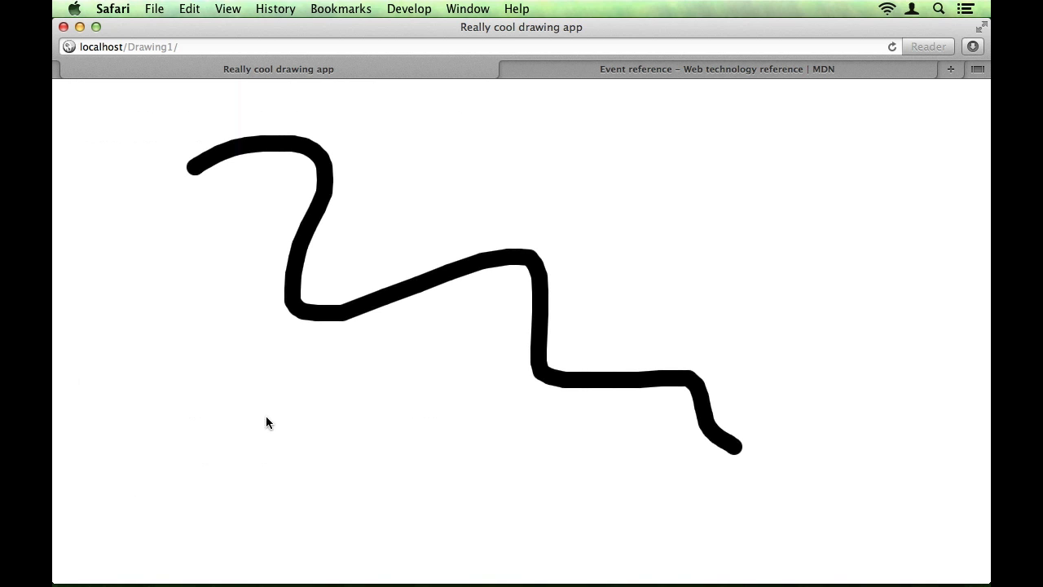
left_click_drag(269, 269, 725, 453)
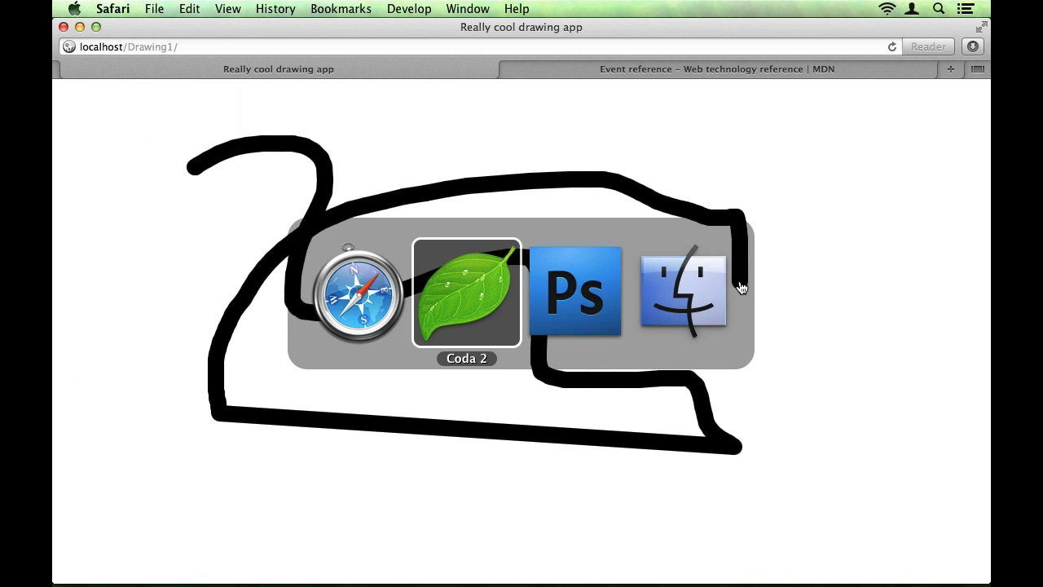
left_click(466, 293)
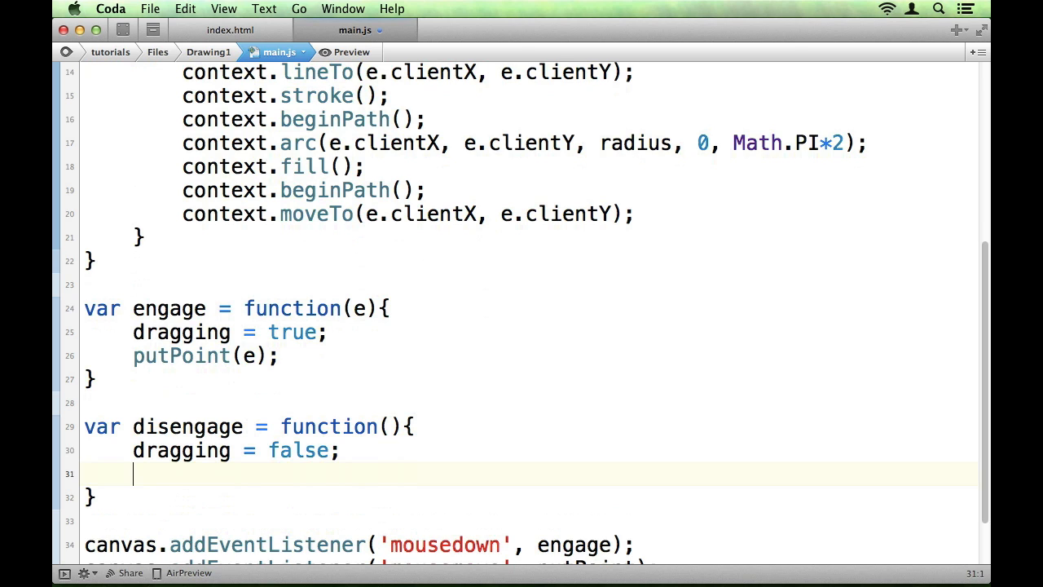
Add context.beginPath() in disengage after dragging = false
type("context.b")
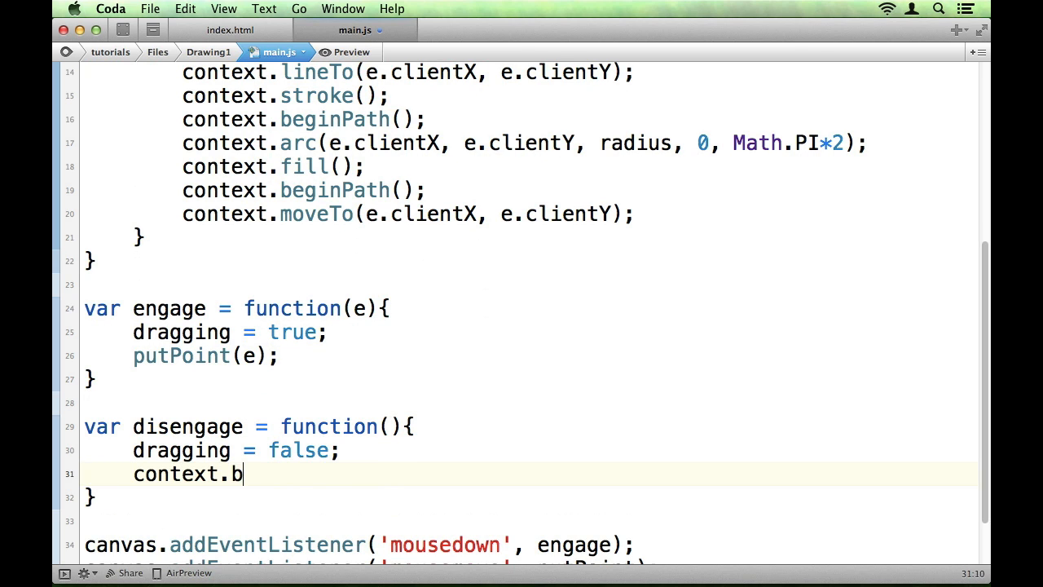
type("eginPath();")
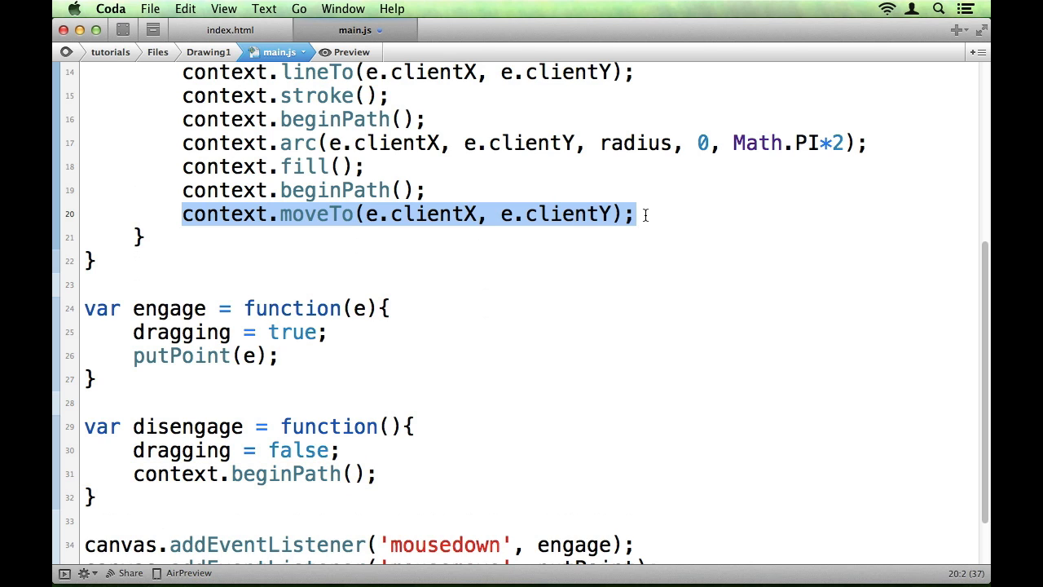
left_click(379, 472)
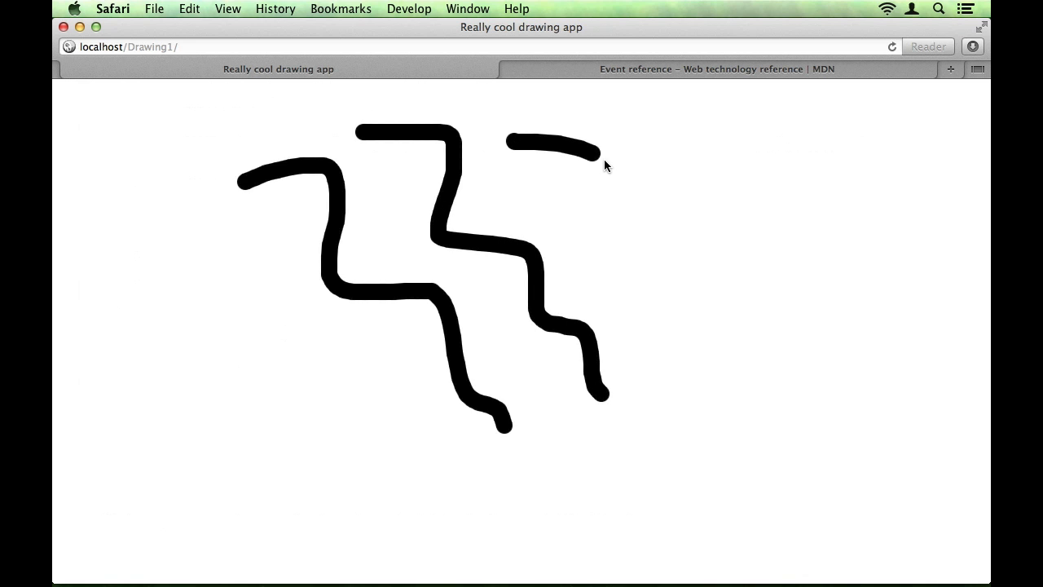
Draw wavy strokes on the canvas confirming they stay disconnected
left_click_drag(600, 149, 758, 387)
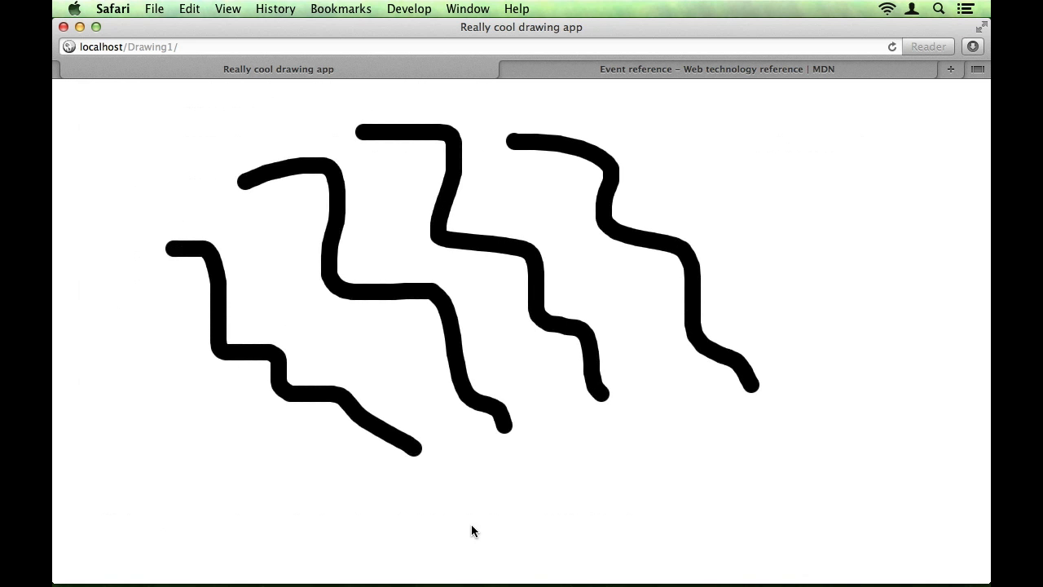
left_click_drag(473, 530, 823, 325)
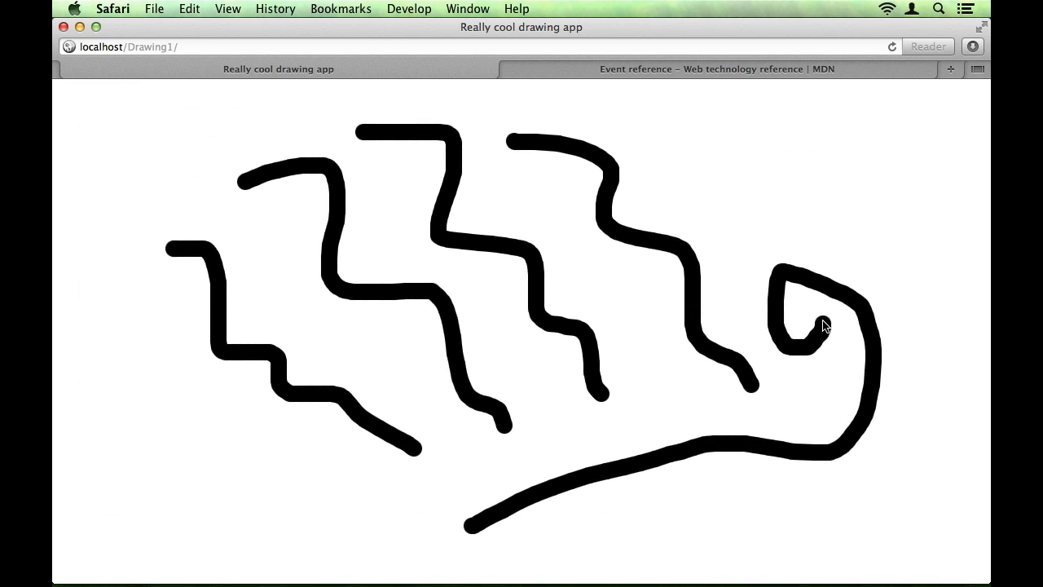